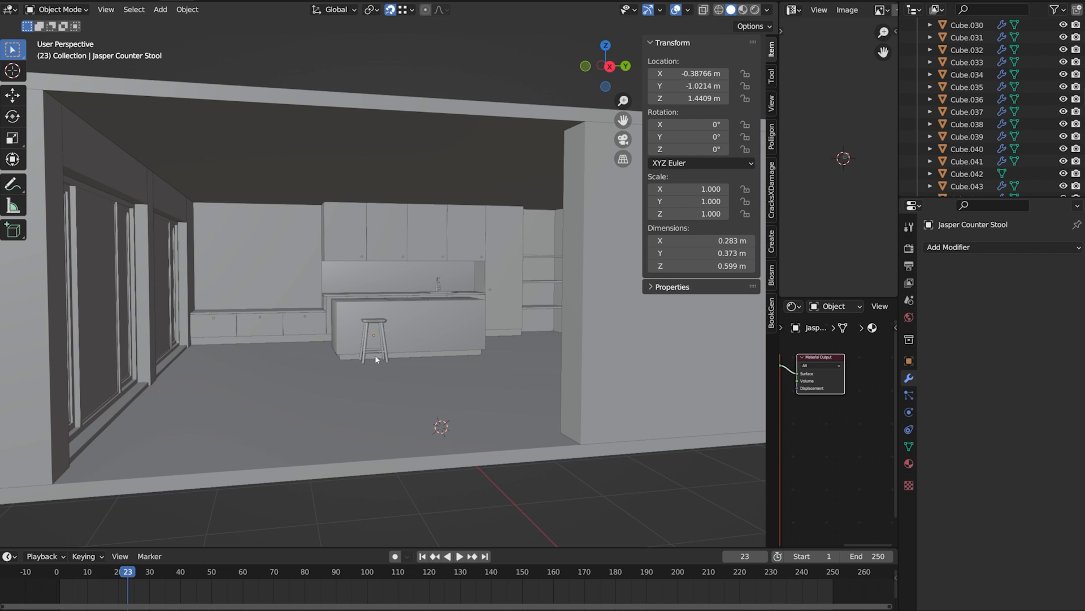
Inspect the upper cabinet door's transform and Bevel modifier in Blender, then switch to Unreal.
click(345, 231)
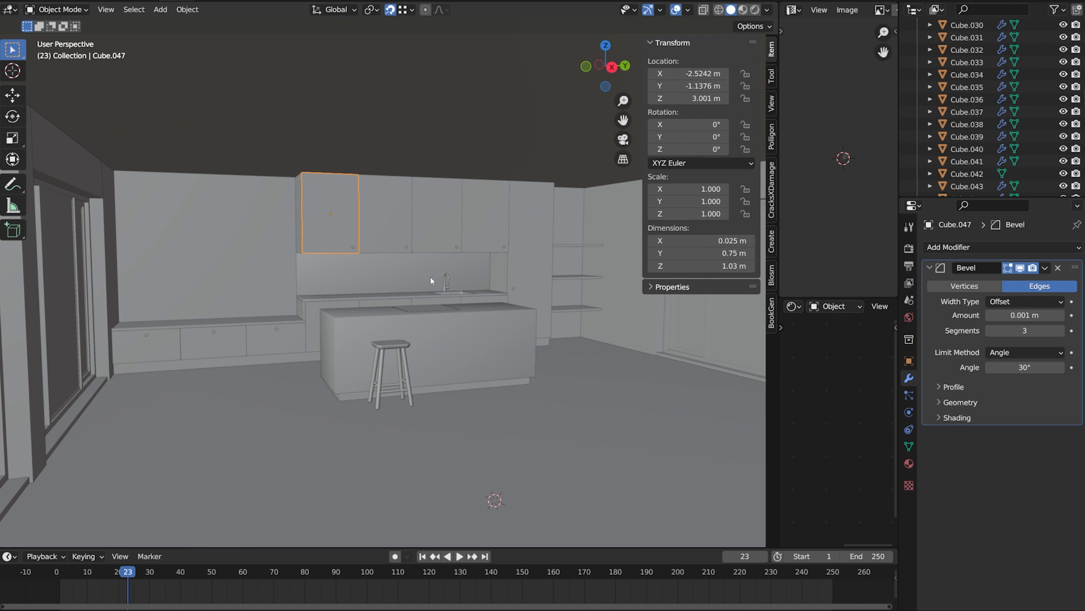
click(386, 349)
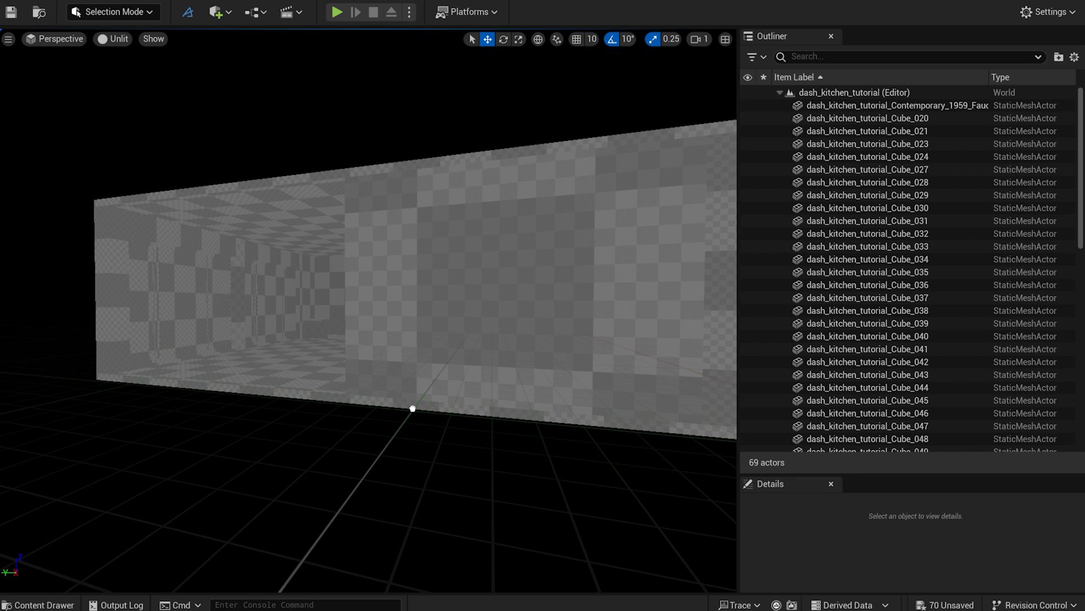
Select all kitchen actors and set the viewport view mode to Lit.
key(ctrl+a)
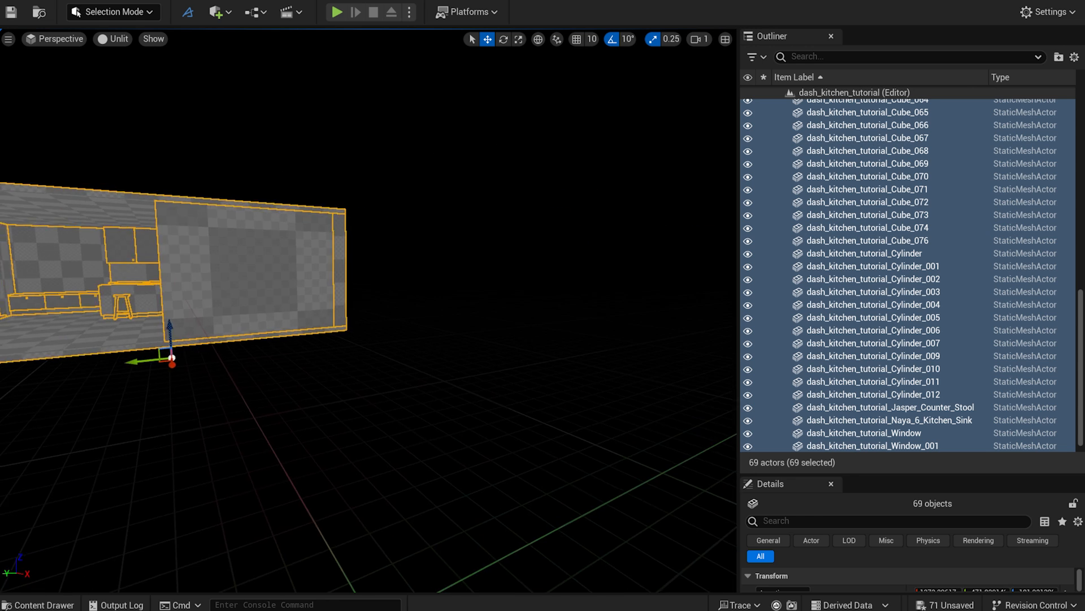
click(117, 39)
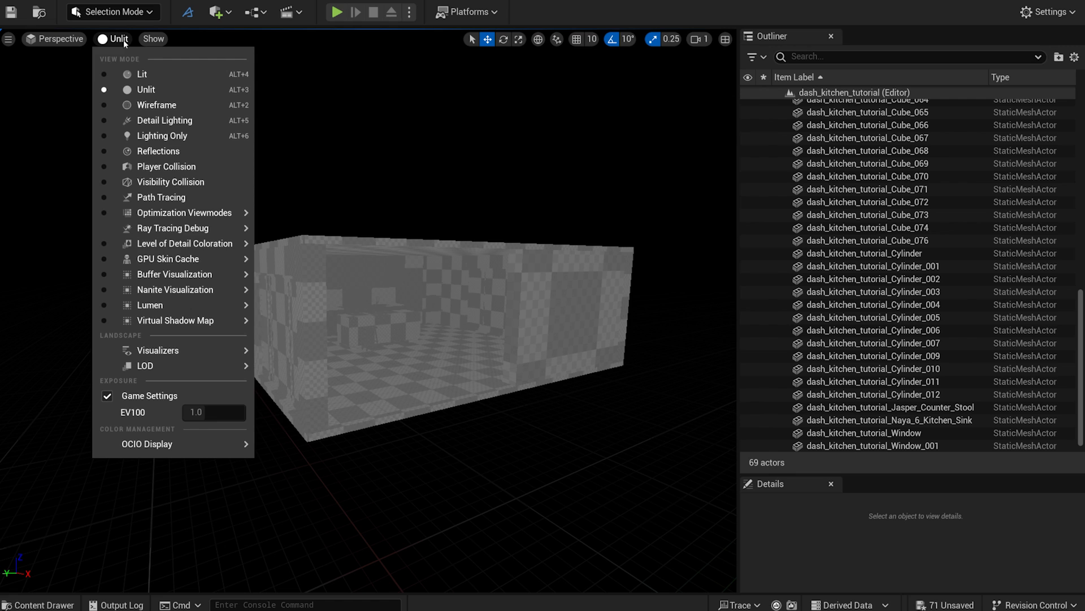
click(142, 75)
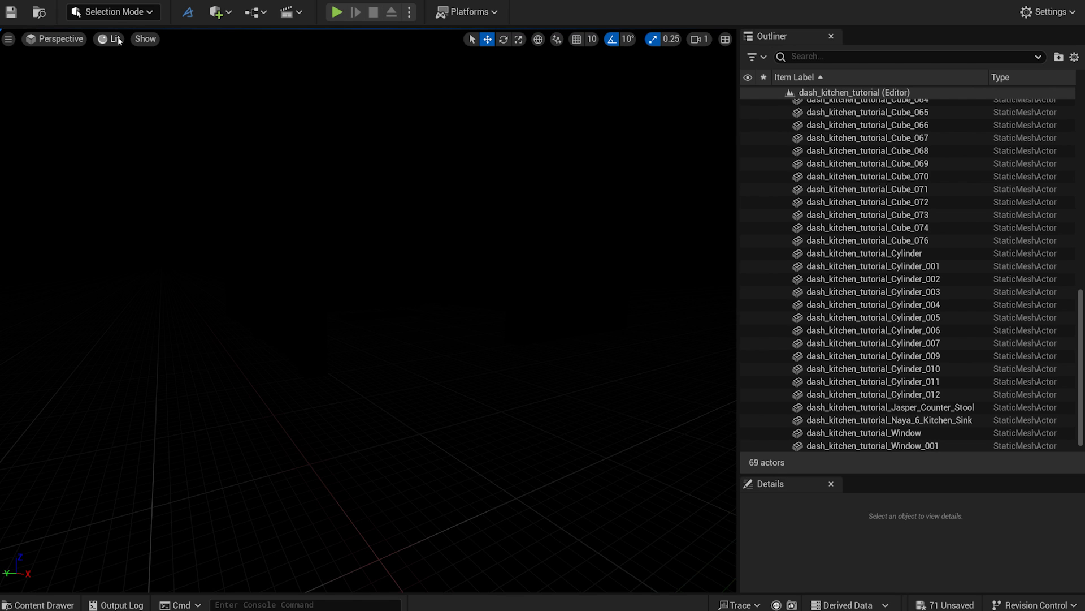
Show the Dash prompt bar and open the Dash Content Library window.
click(187, 12)
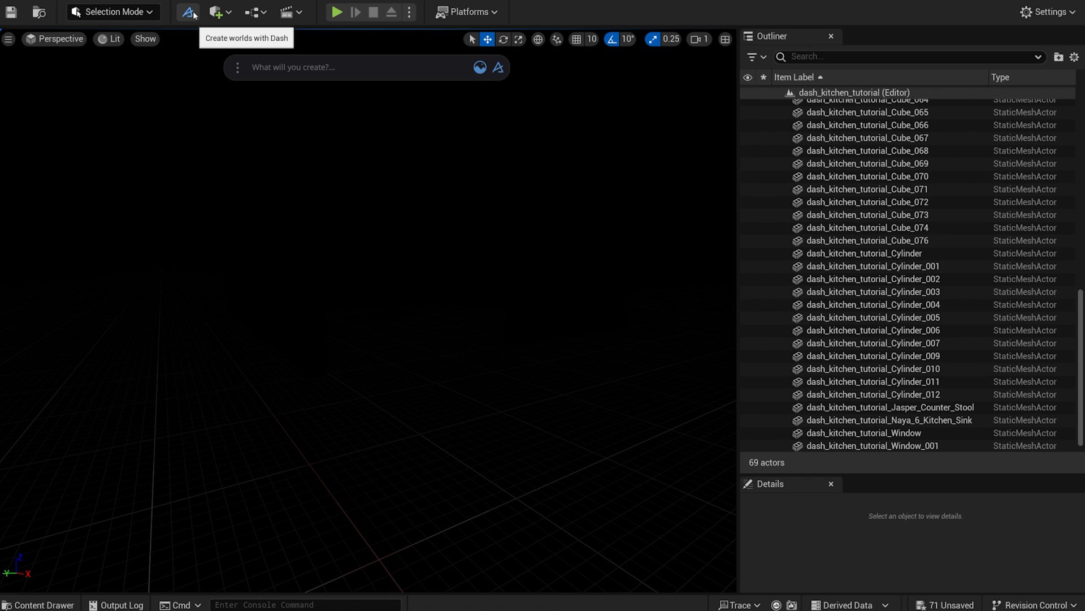
mouse_move(432, 122)
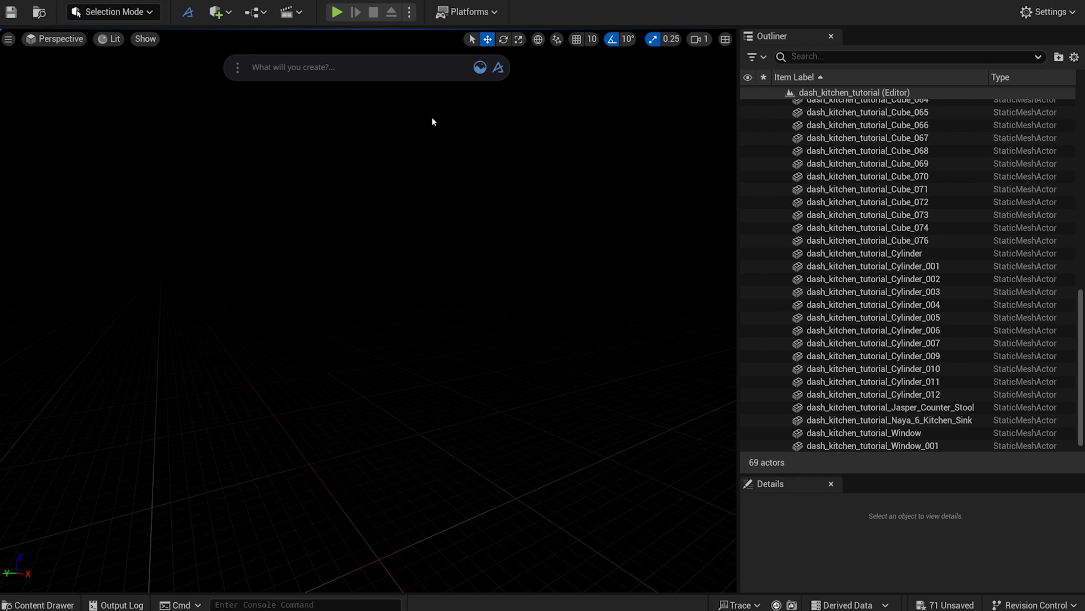
click(480, 68)
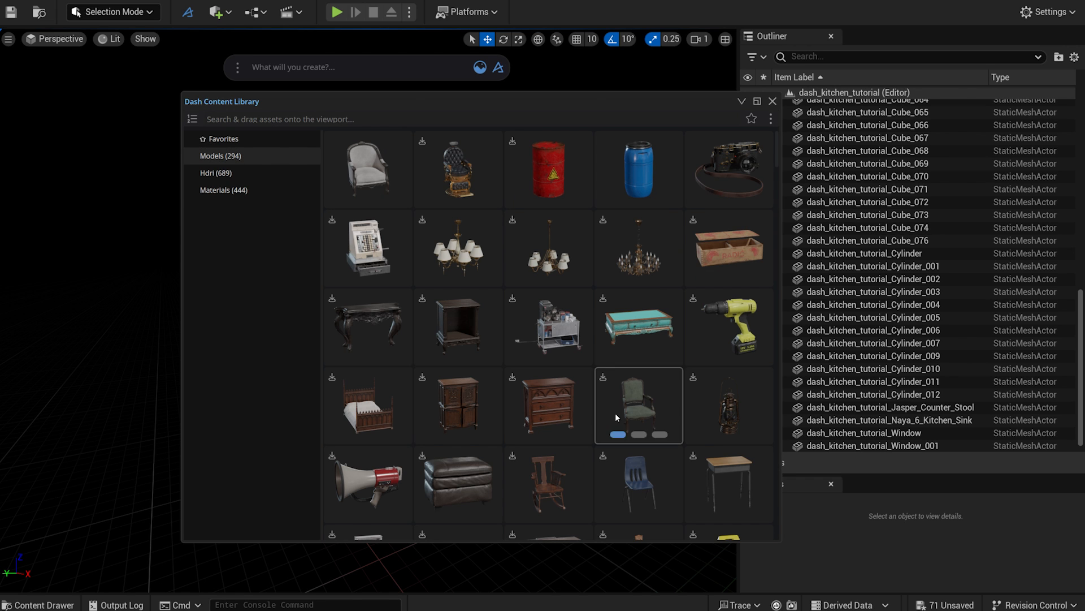
click(224, 190)
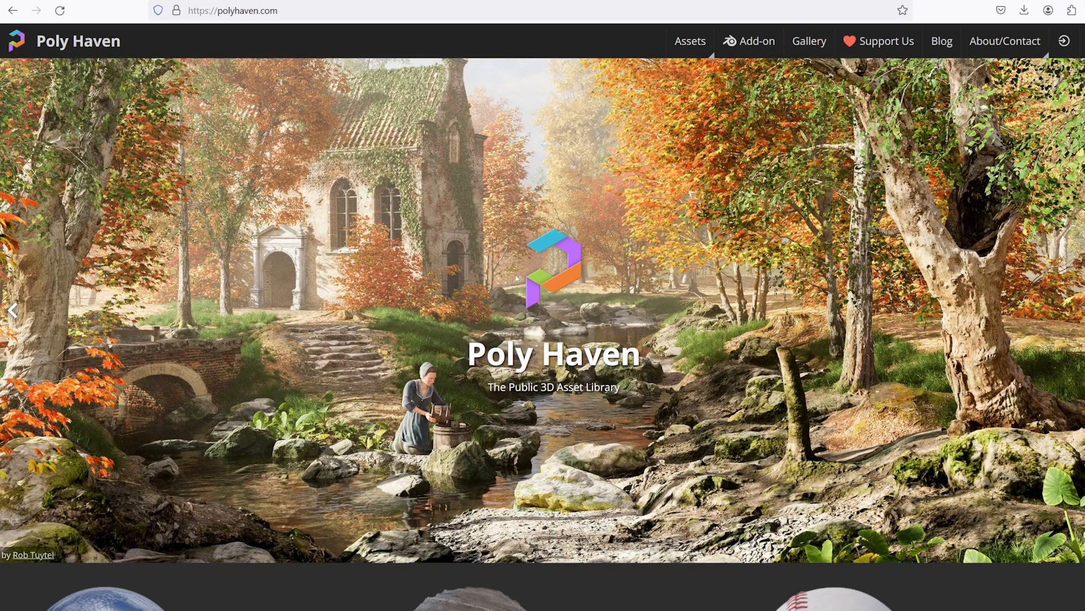
scroll(down, 3)
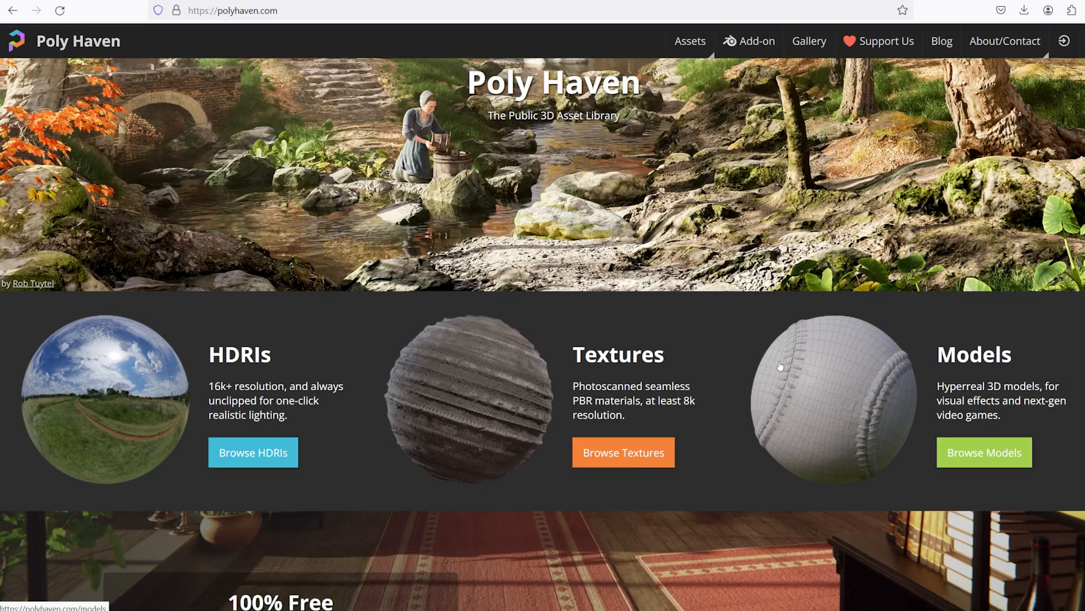
scroll(down, 3)
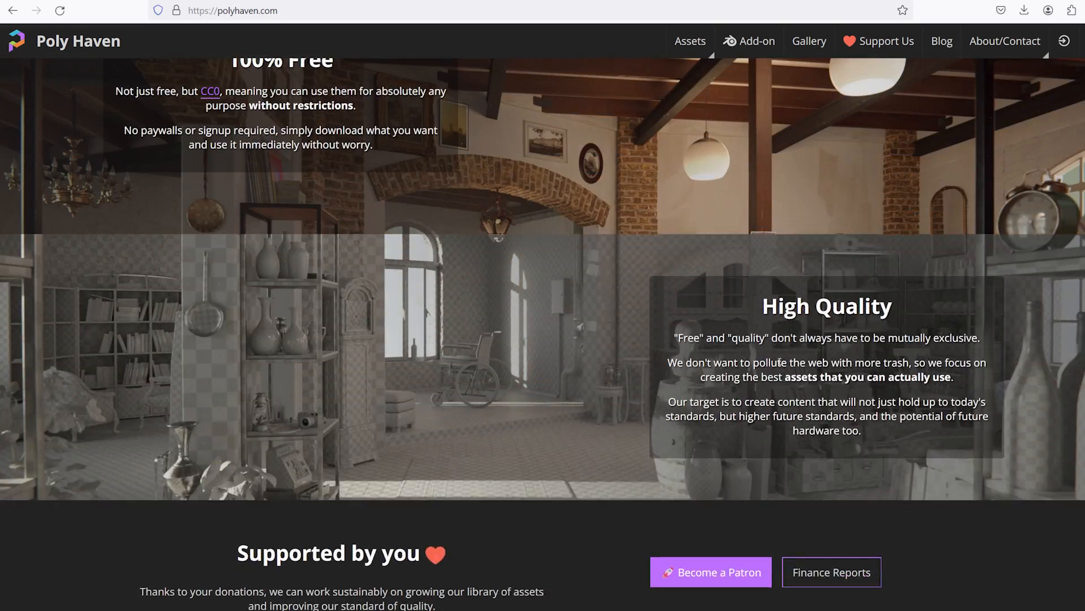
scroll(down, 3)
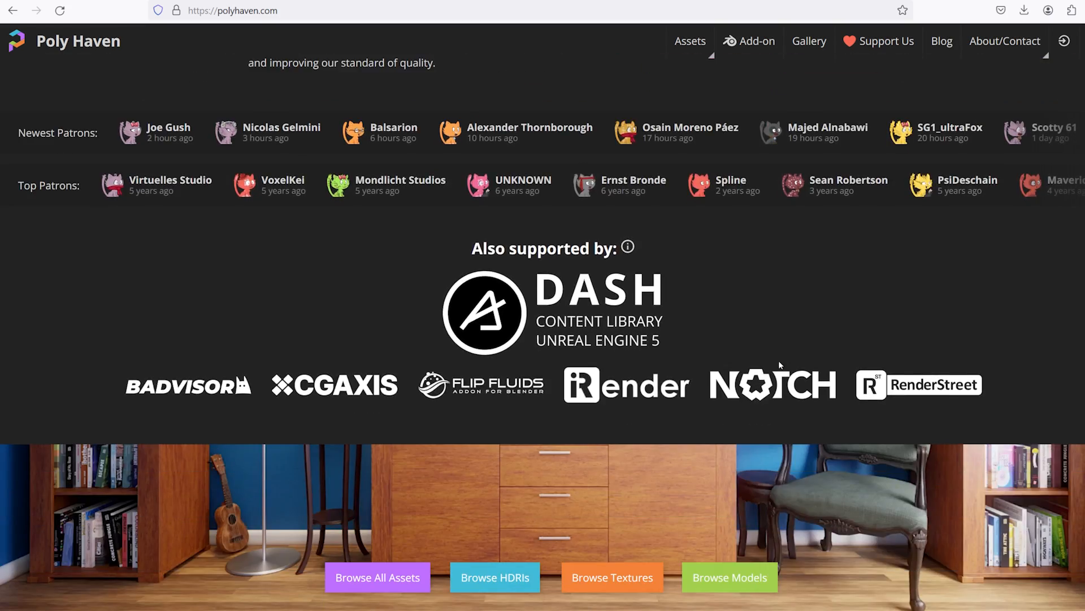
scroll(up, 3)
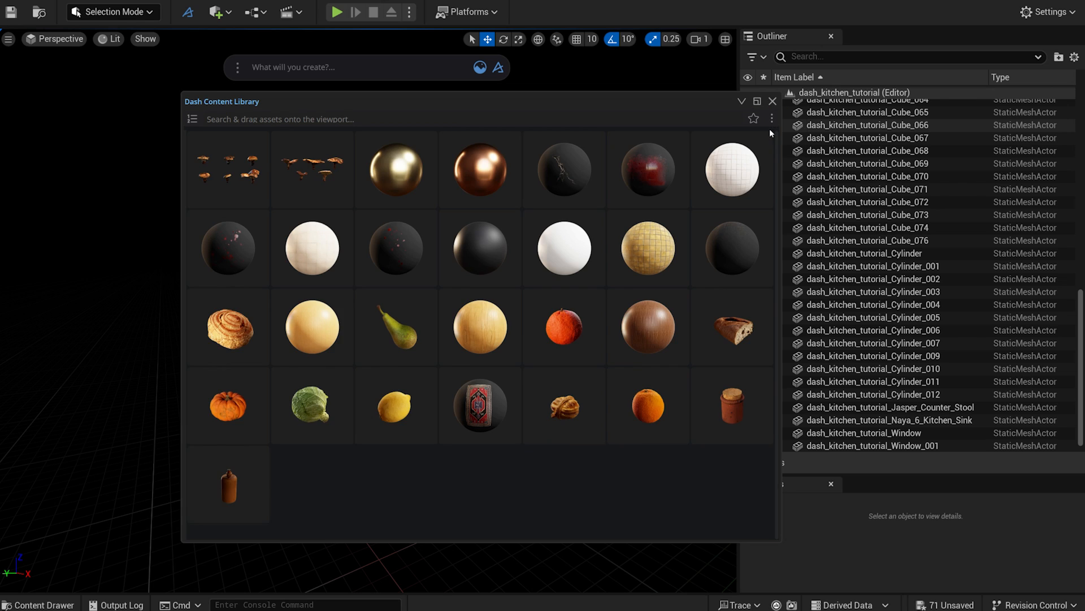
Drop the 'autumn' forest HDRI into the scene and place a Post Process Volume.
scroll(down, 3)
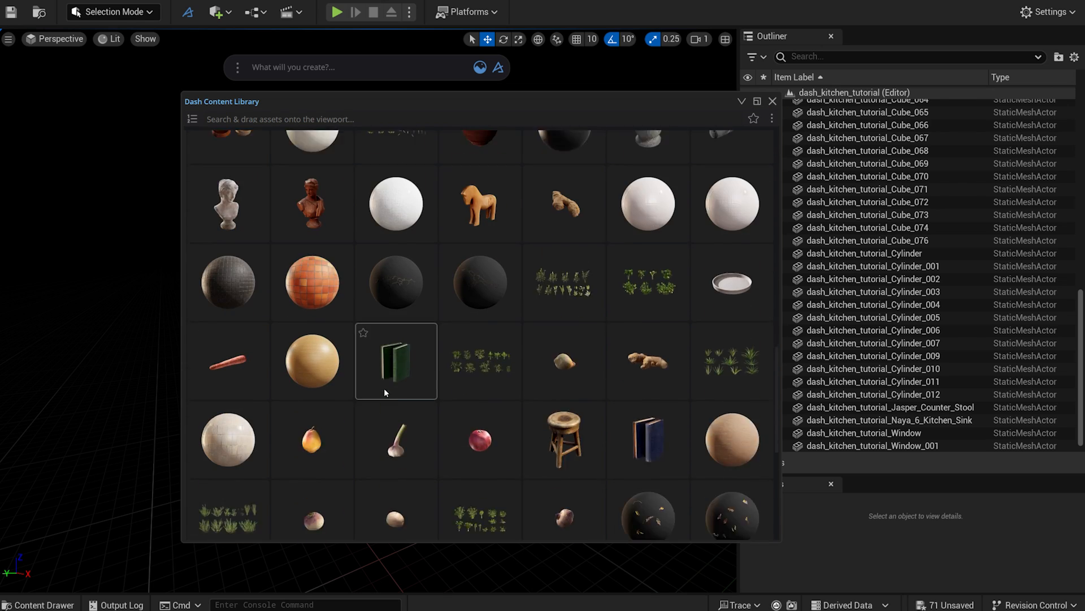
scroll(down, 3)
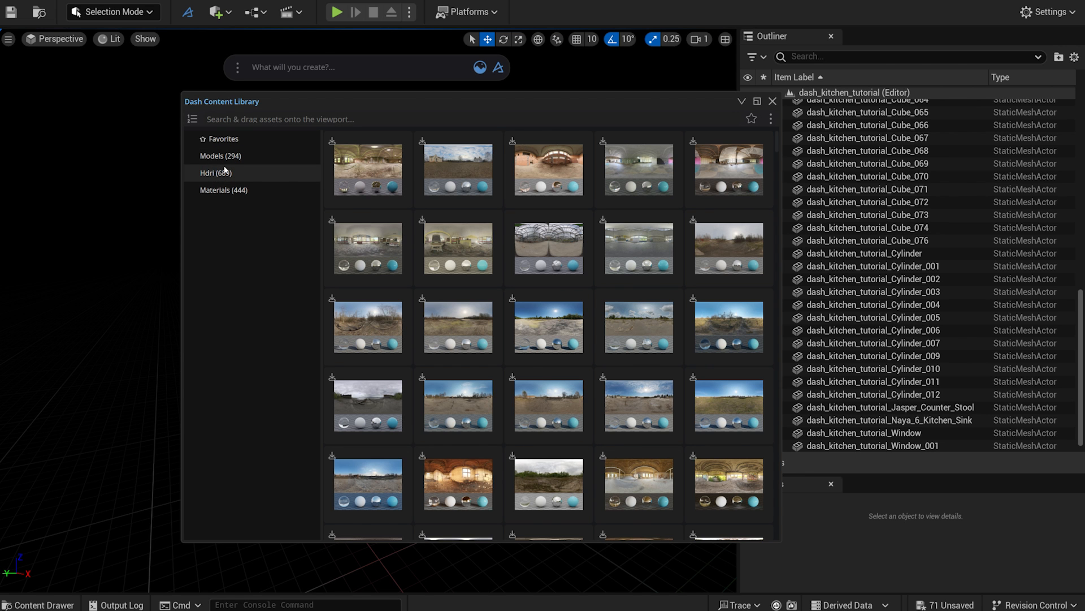
text(autumn)
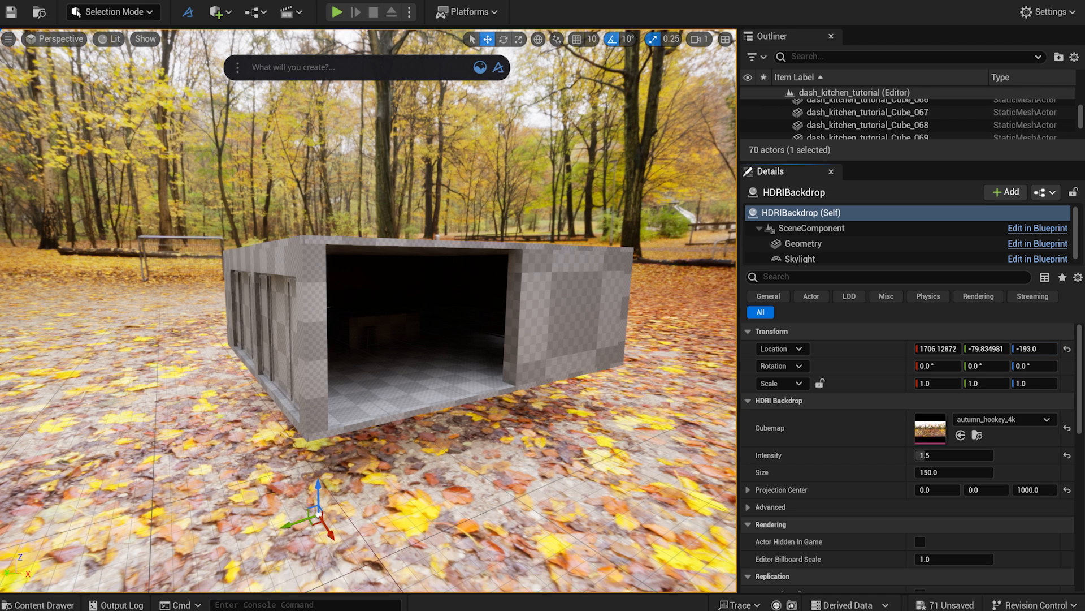
click(215, 12)
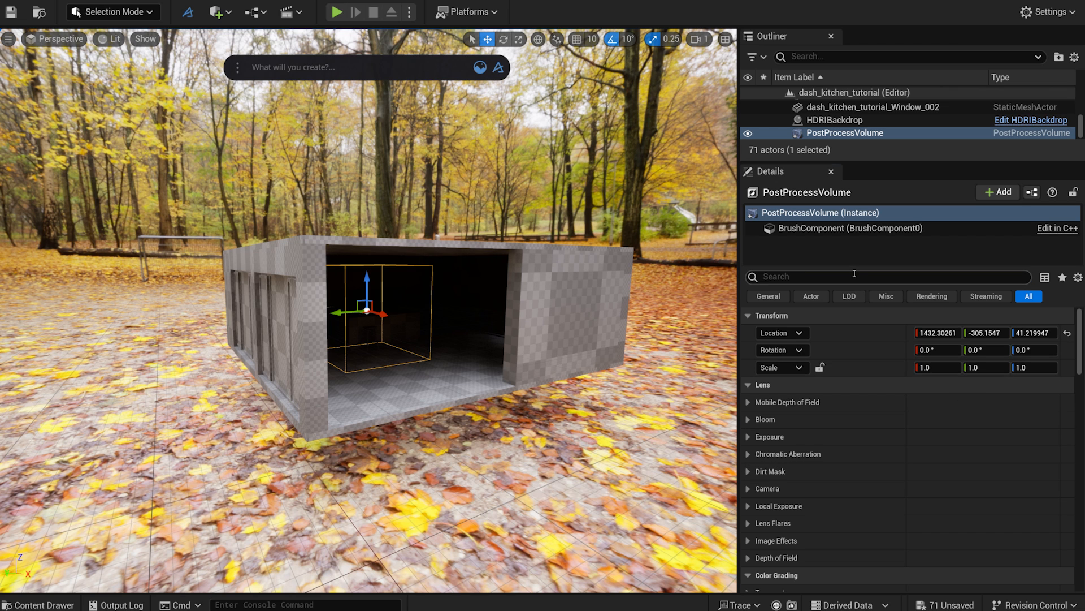
Enable Infinite Extent (Unbound) on the volume and fix Min and Max EV100 at 0.
text(unb)
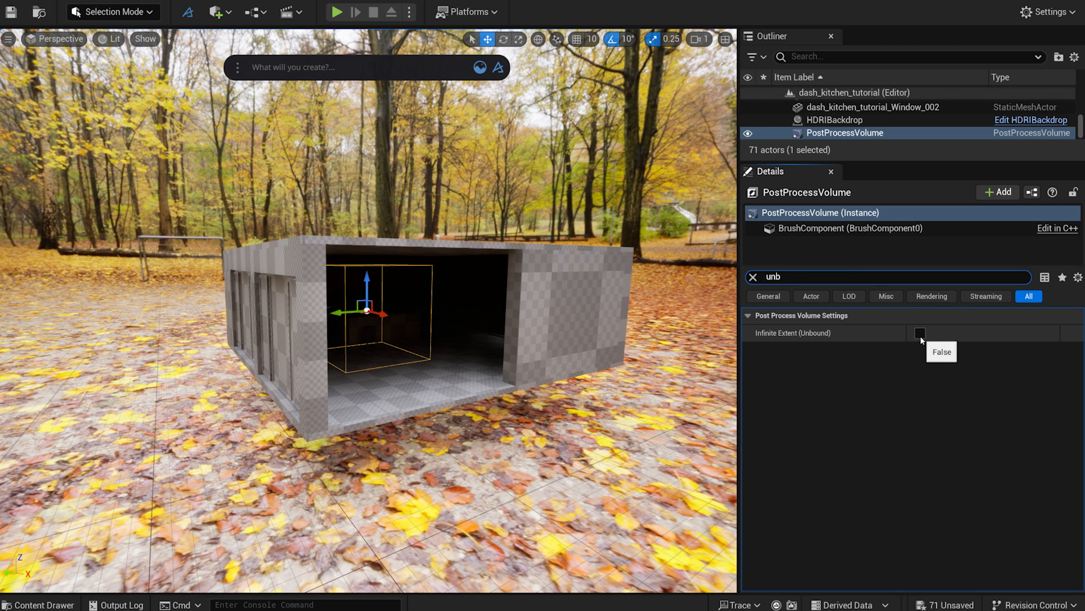
click(753, 277)
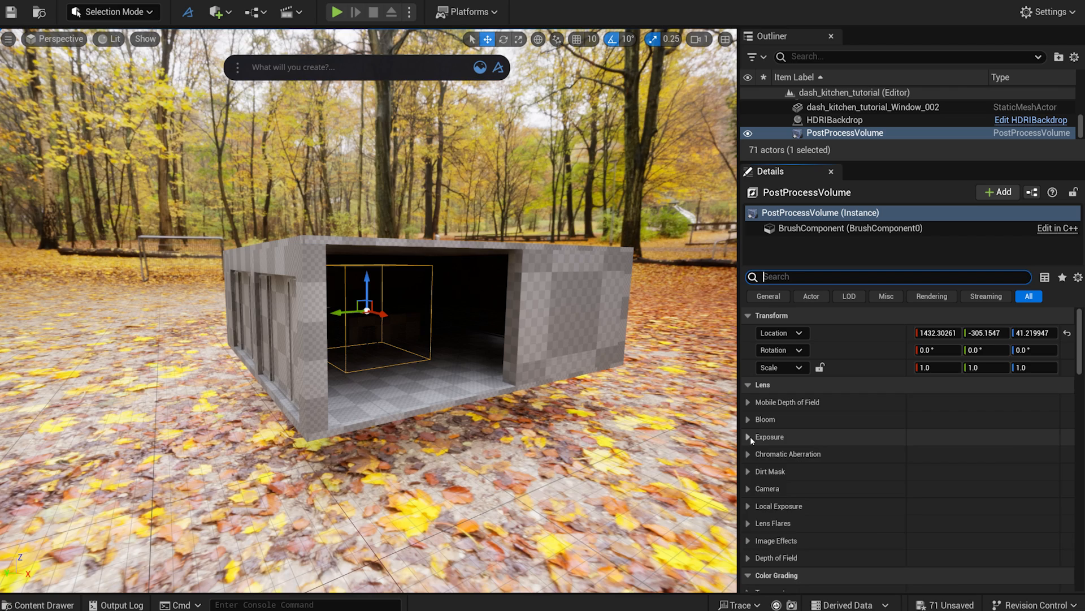
click(749, 437)
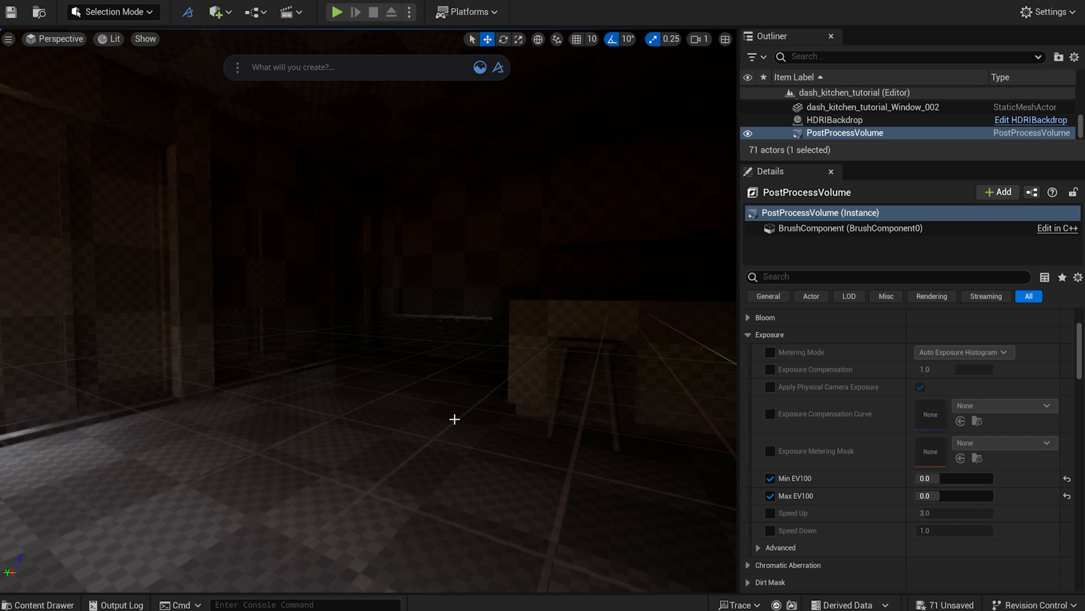
click(40, 604)
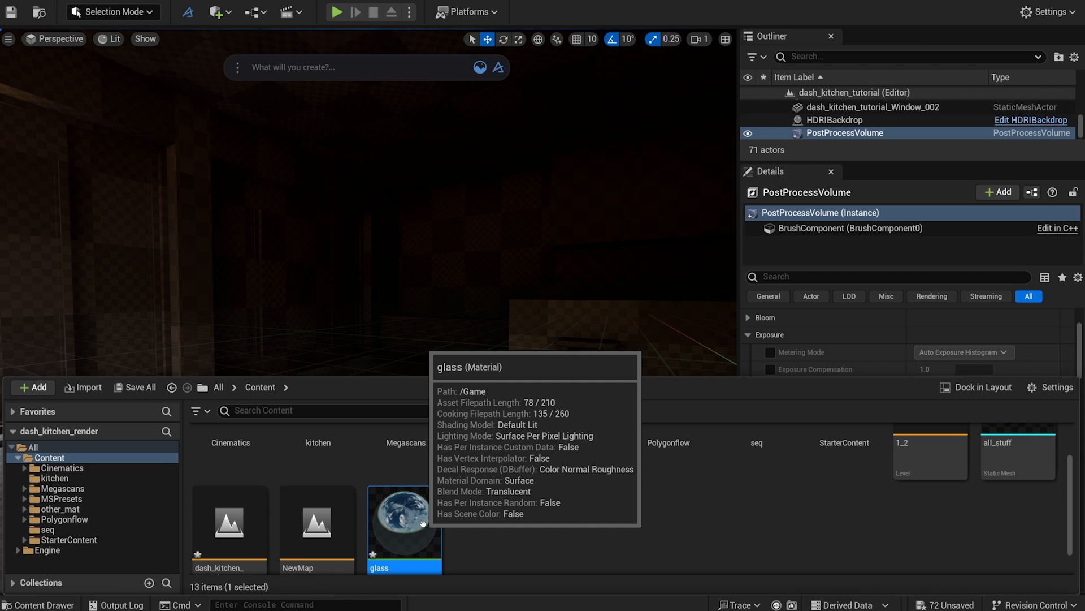
Set glass translucency to Surface ForwardShading and volume exposure compensation to 3.4.
double_click(404, 527)
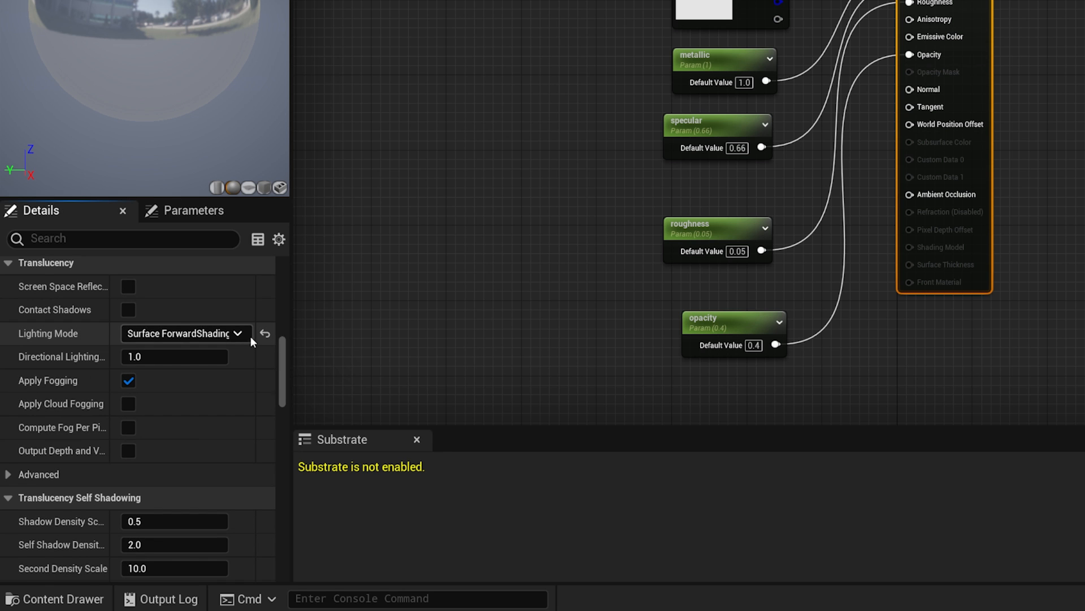
click(184, 333)
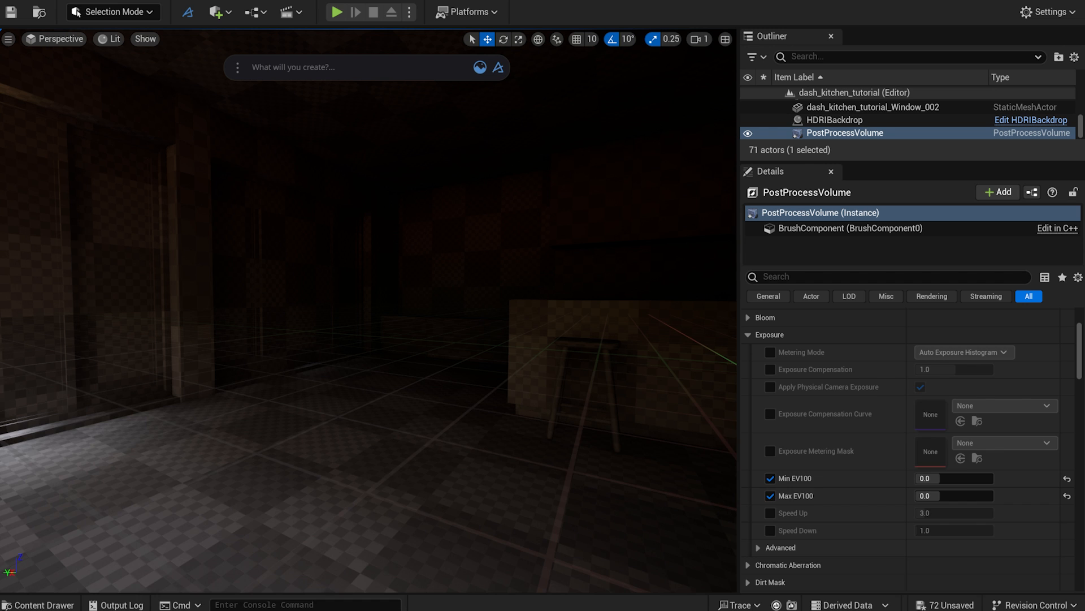
click(38, 604)
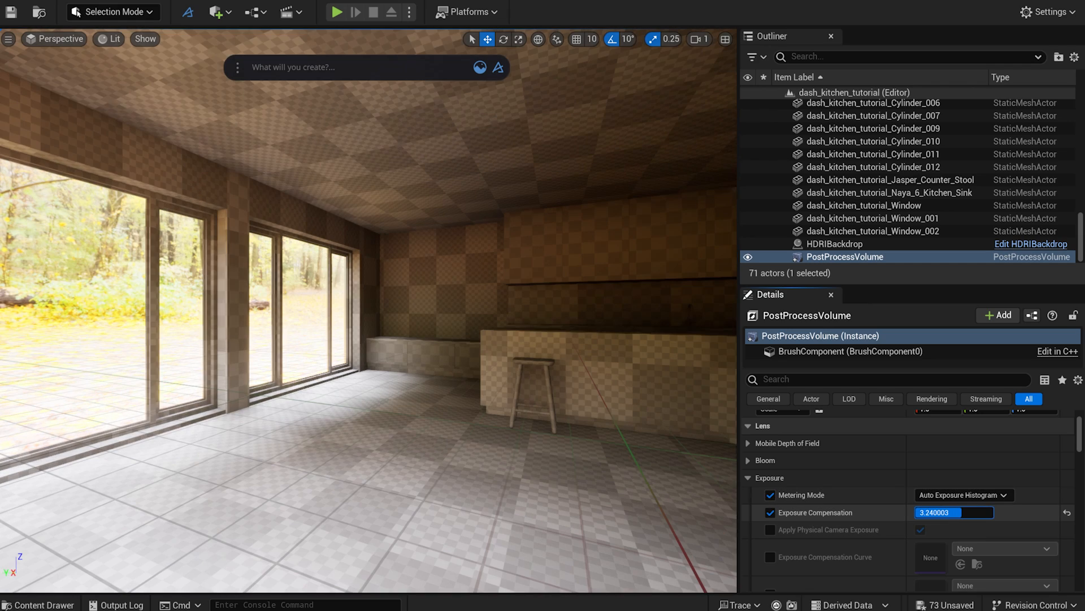
text(3.4)
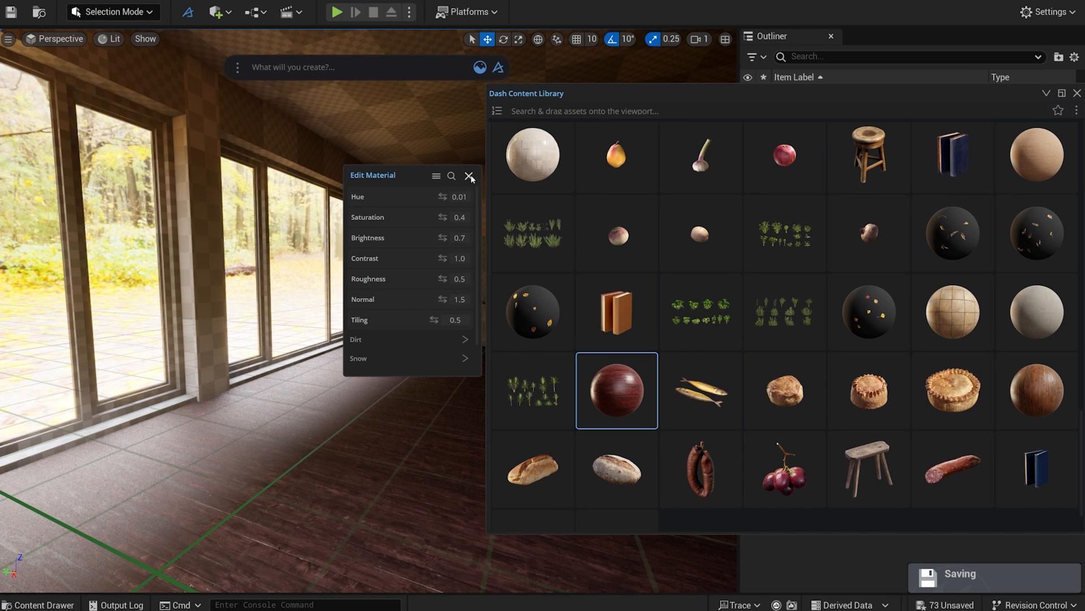
Apply the plain white library material, then find and select PostProcessVolume in the Outliner.
click(470, 176)
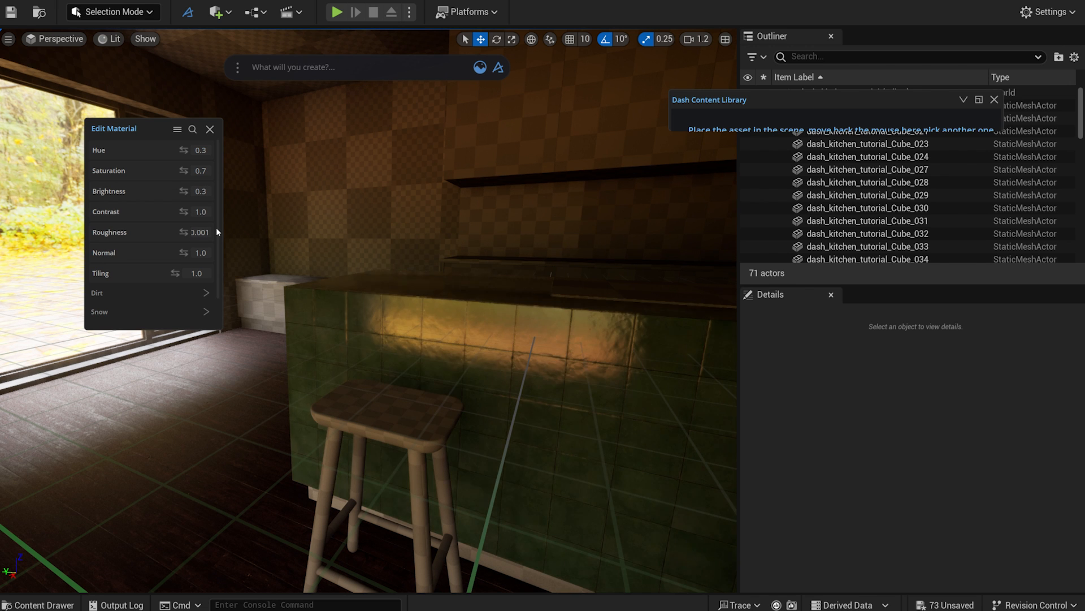
click(409, 346)
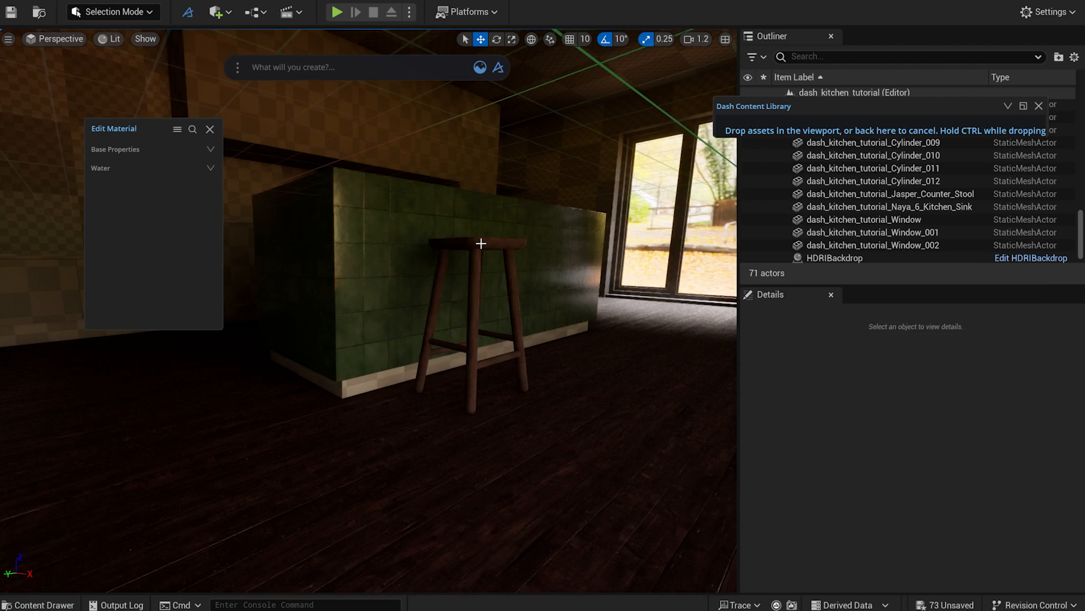
text(metal)
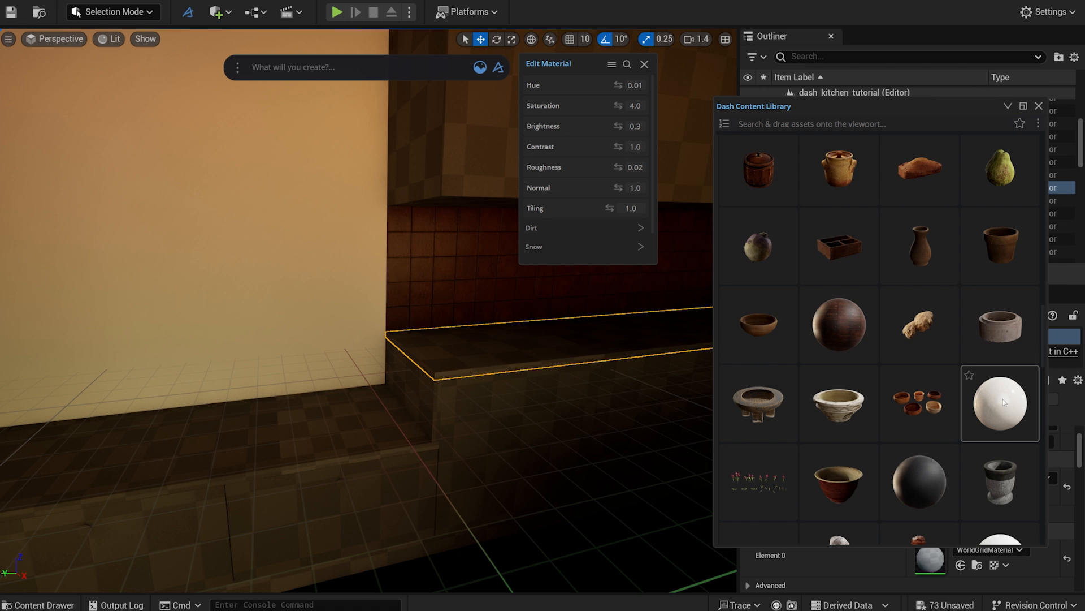
click(1000, 404)
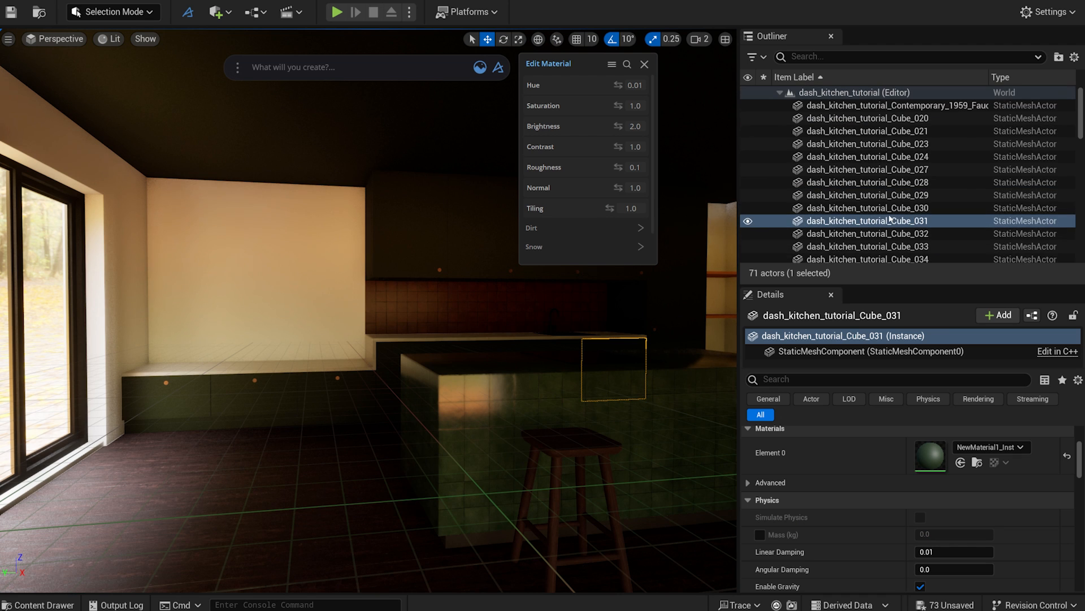
text(post)
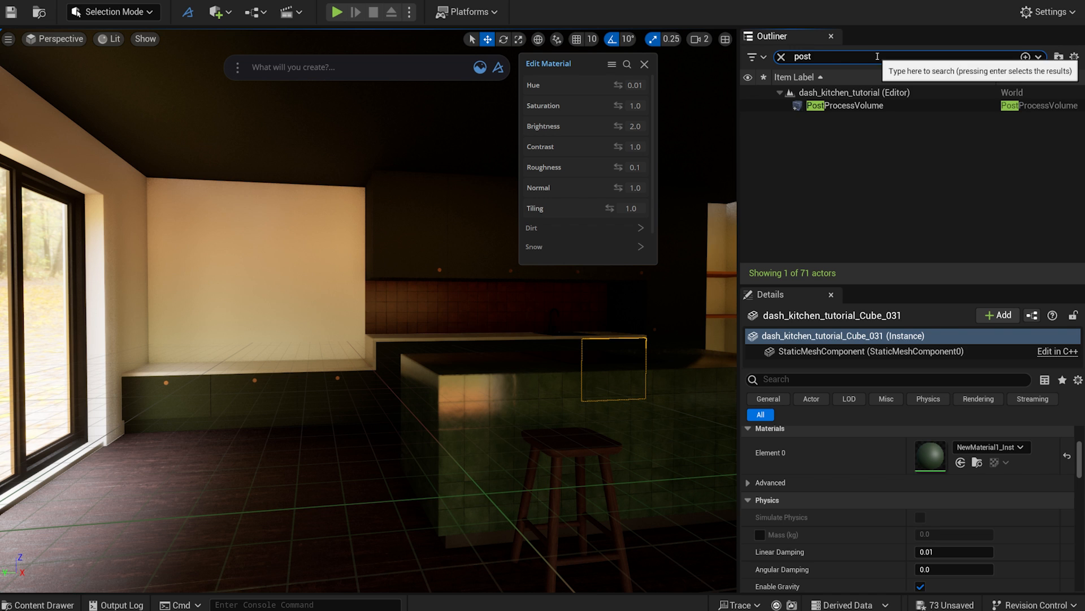
click(844, 105)
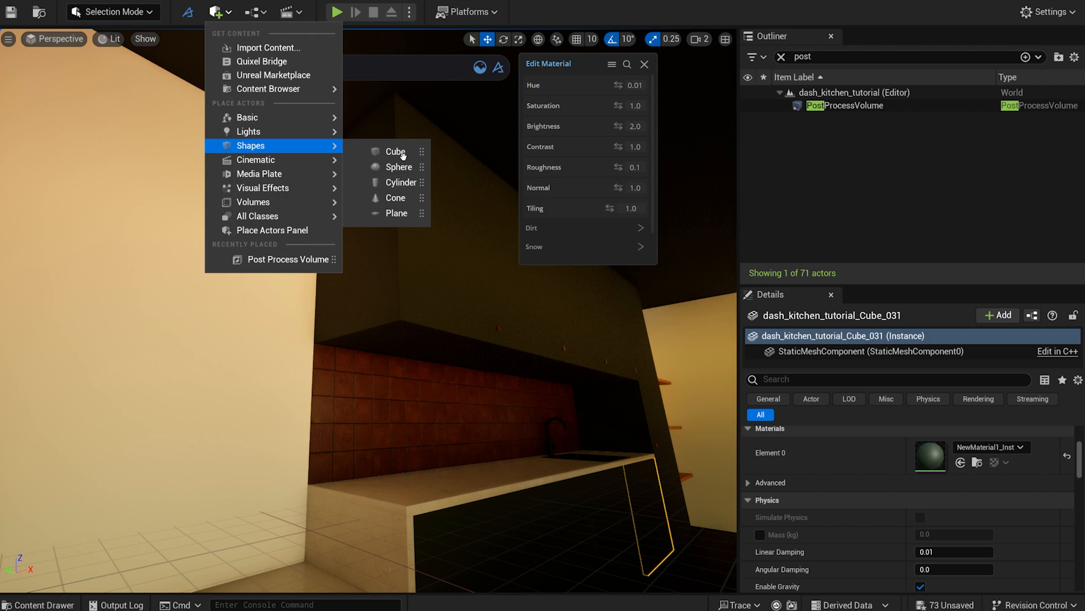
Add a Cube shape from Quick Add to form the under-cabinet light strip.
click(395, 152)
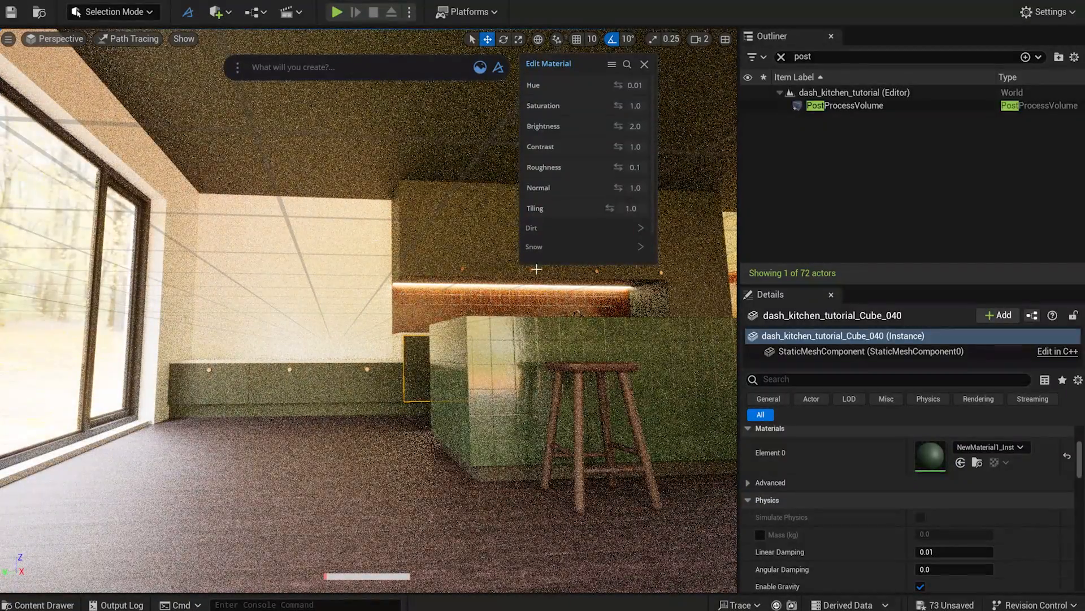
mouse_move(284, 134)
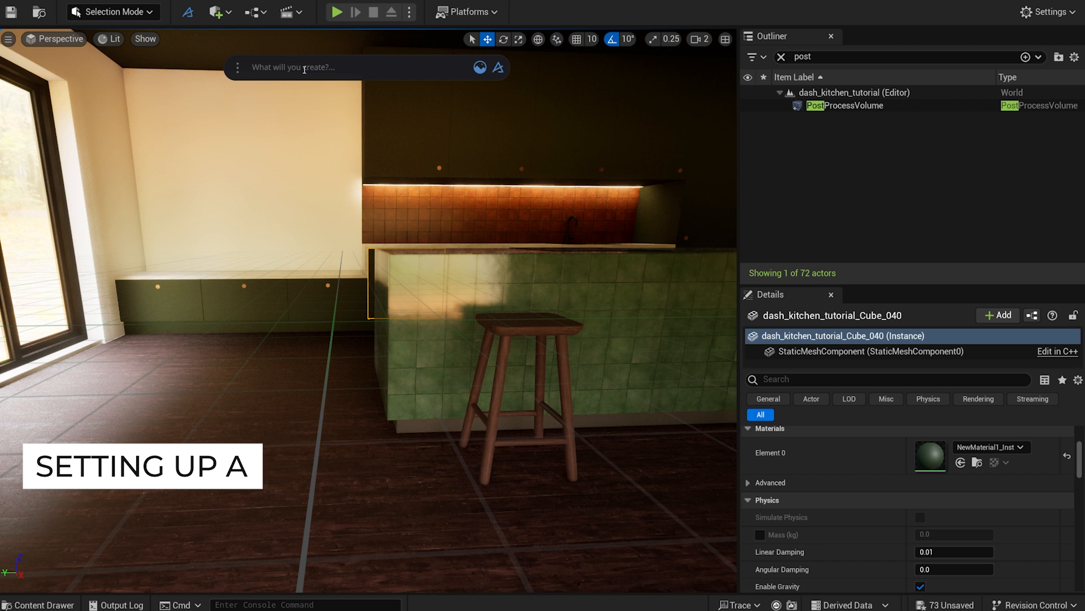
Create a cine camera from the Dash 'camera' prompt with focal length 50, aperture 10, exposure 4.
text(camer)
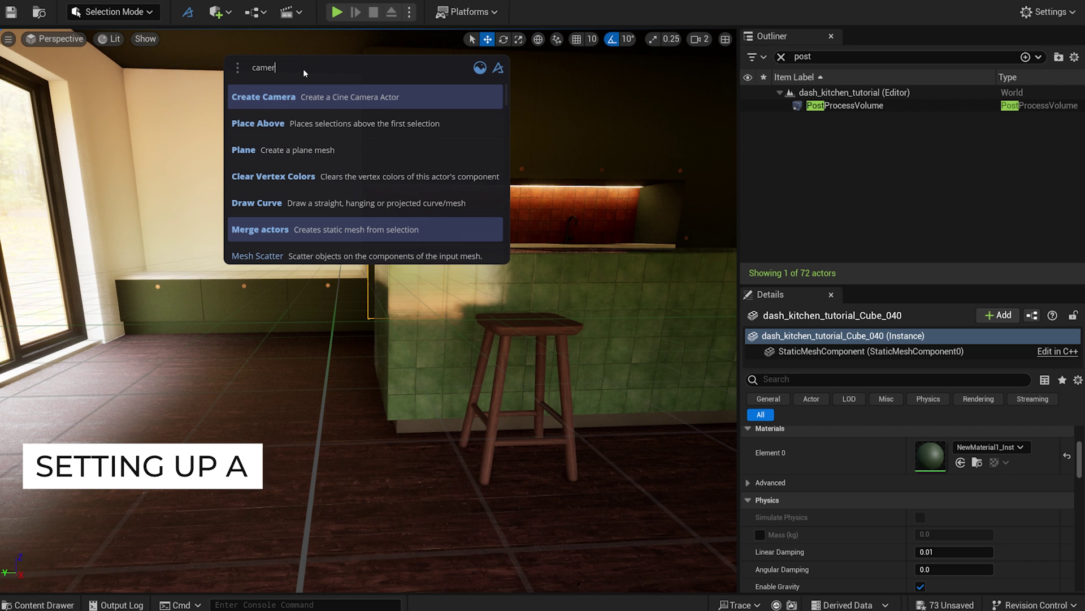
mouse_move(312, 99)
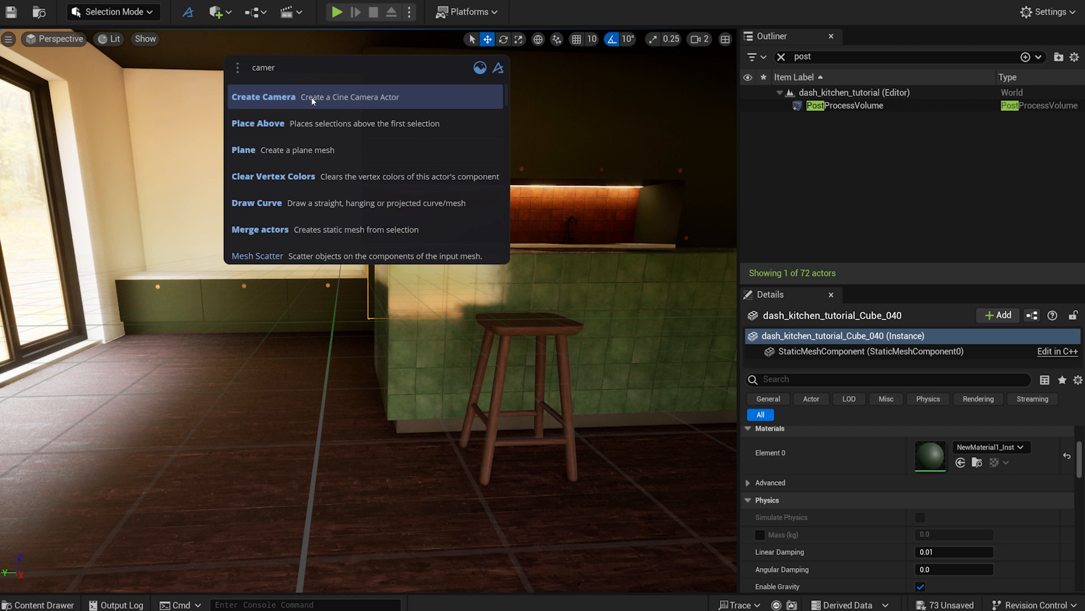
click(263, 96)
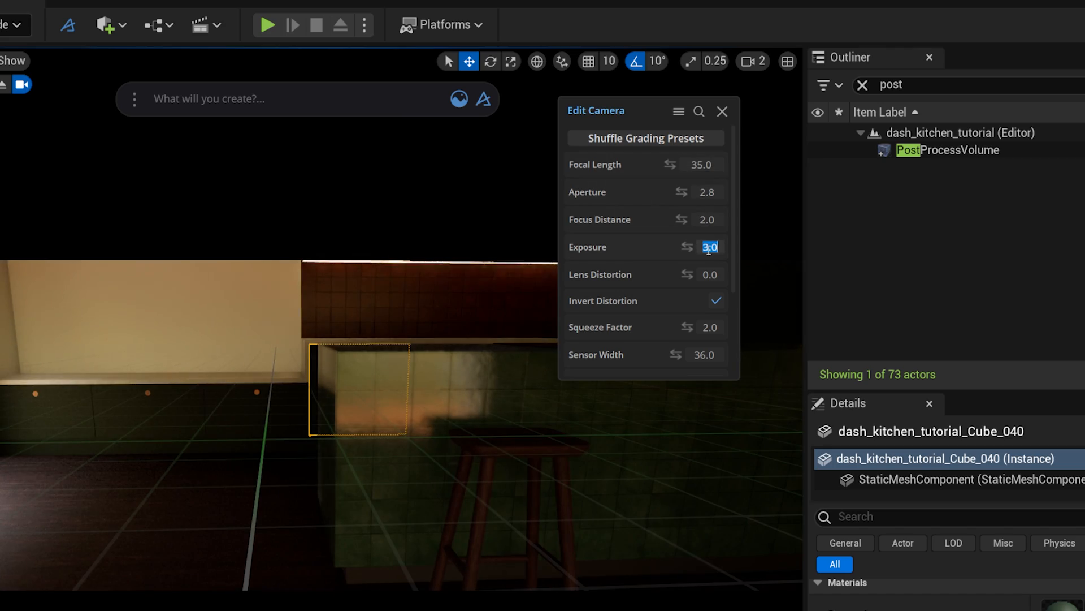
text(5.0)
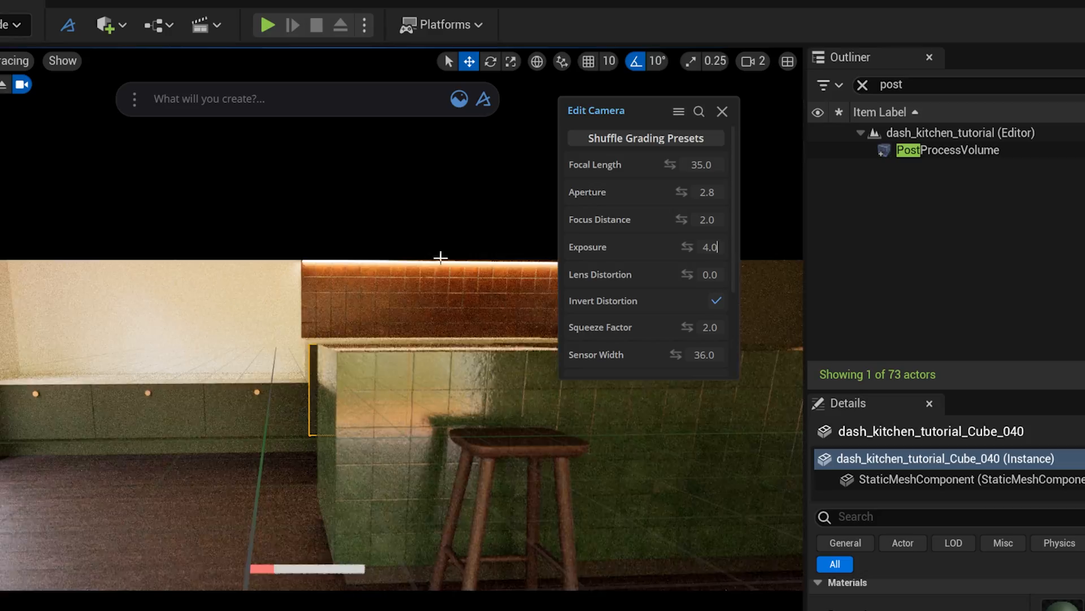
scroll(down, 3)
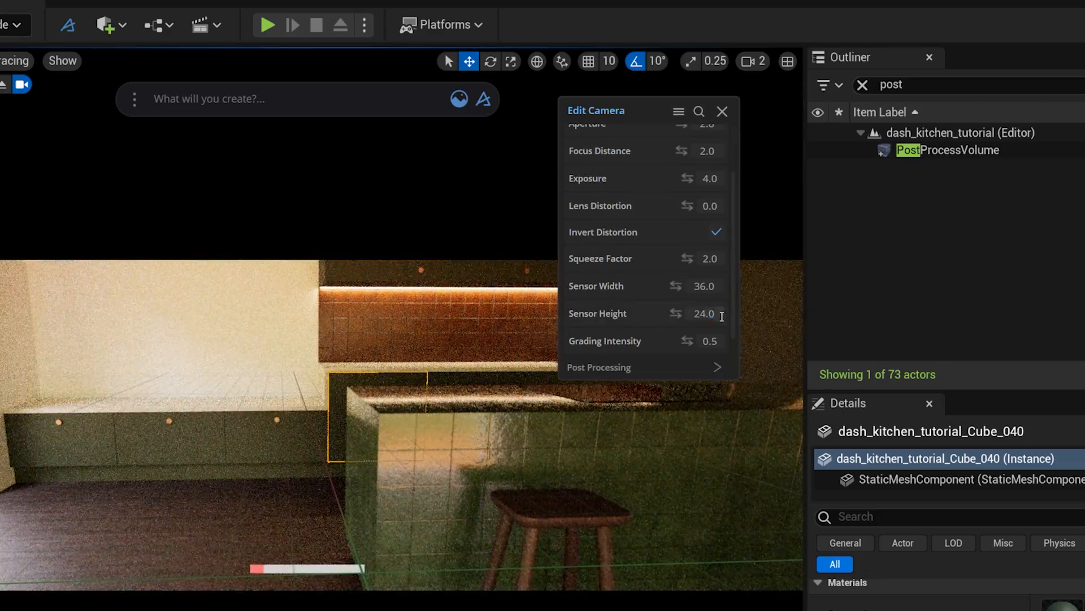
scroll(up, 3)
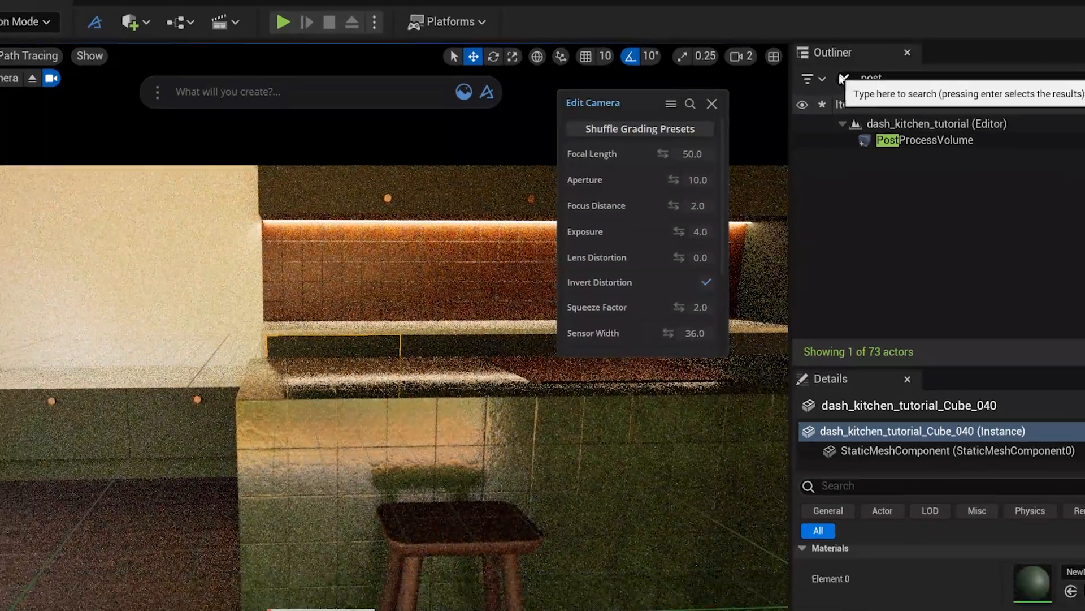
text(camer)
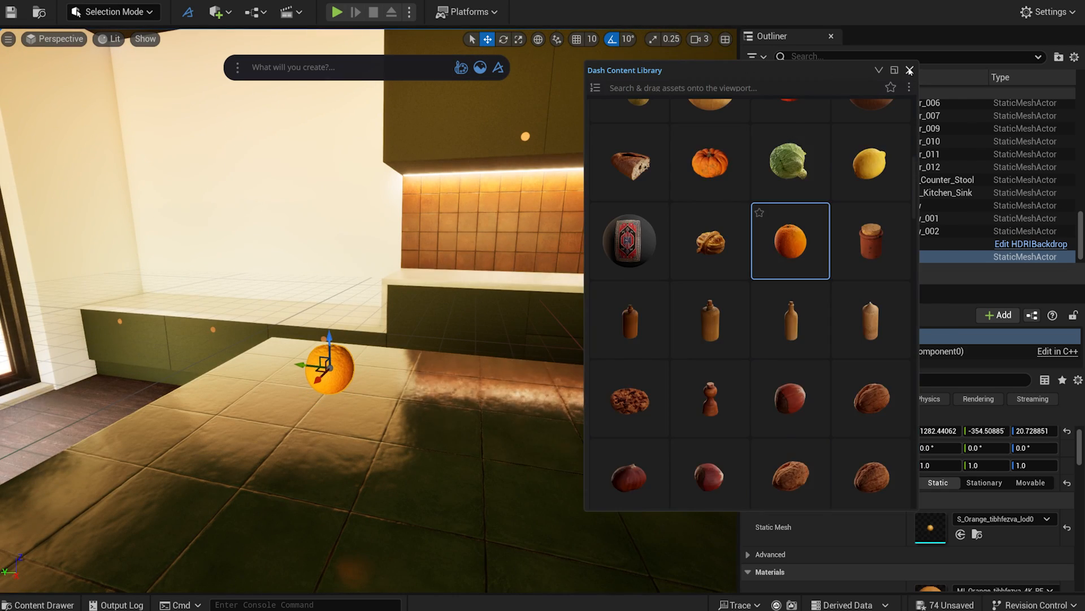
Start the Physics Tool on the orange and duplicate it repeatedly into a dozen-orange pile.
text(ph)
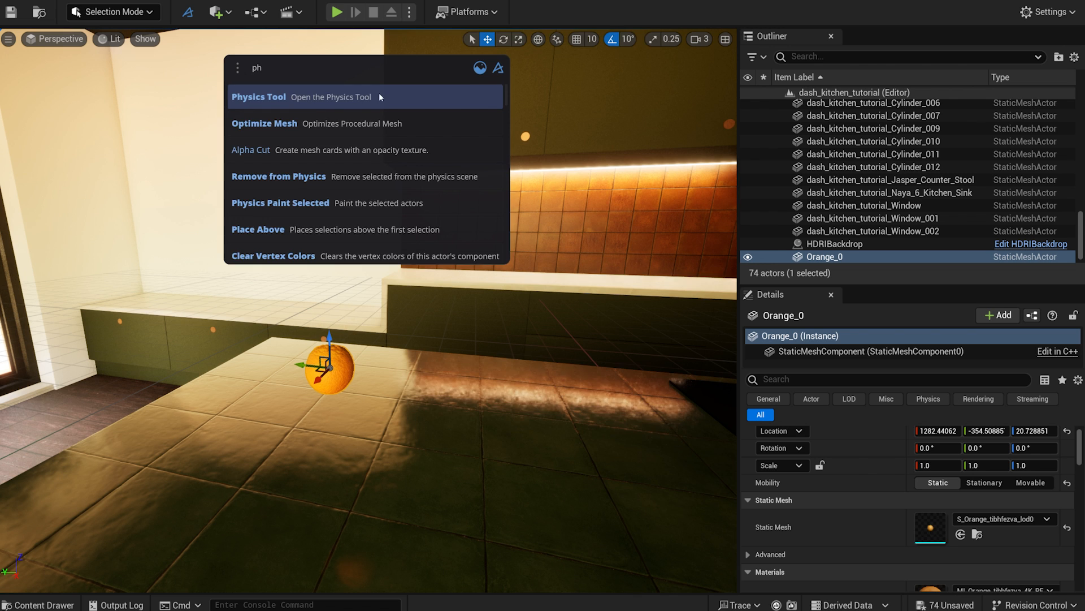
click(258, 96)
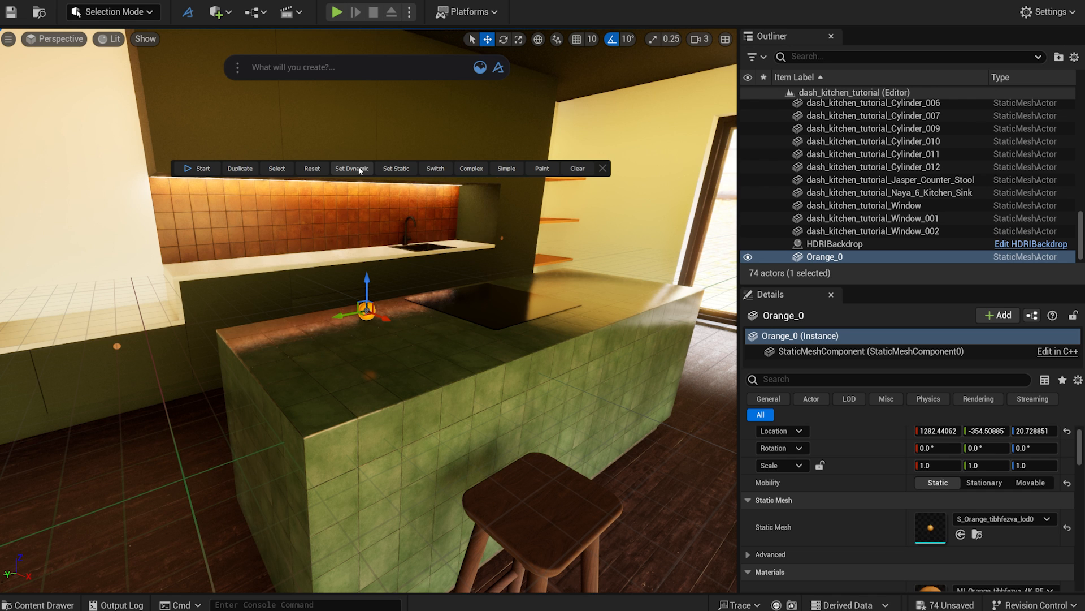
click(200, 168)
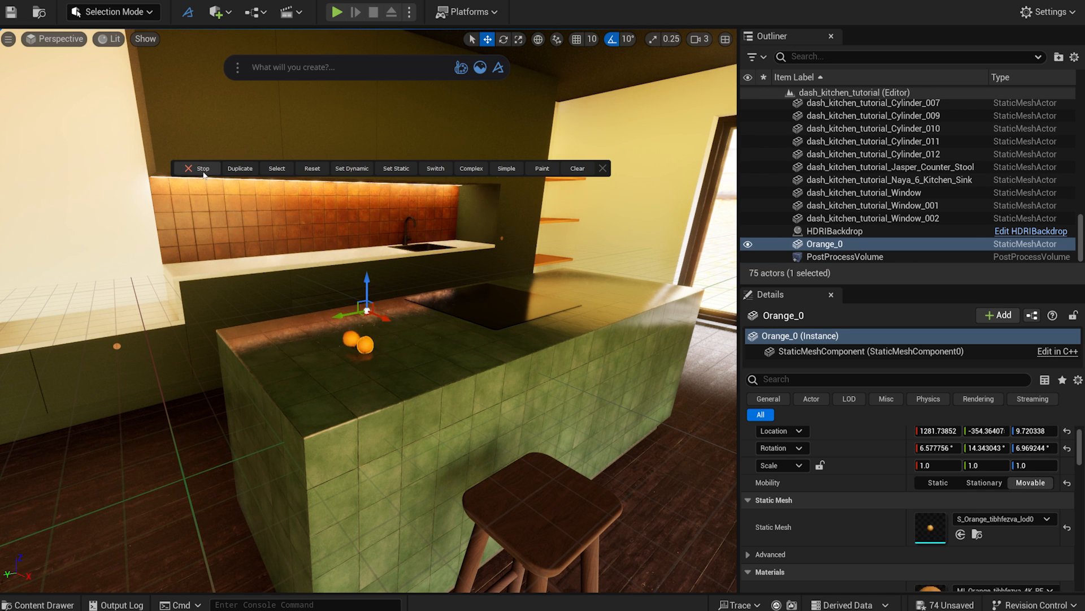
click(240, 169)
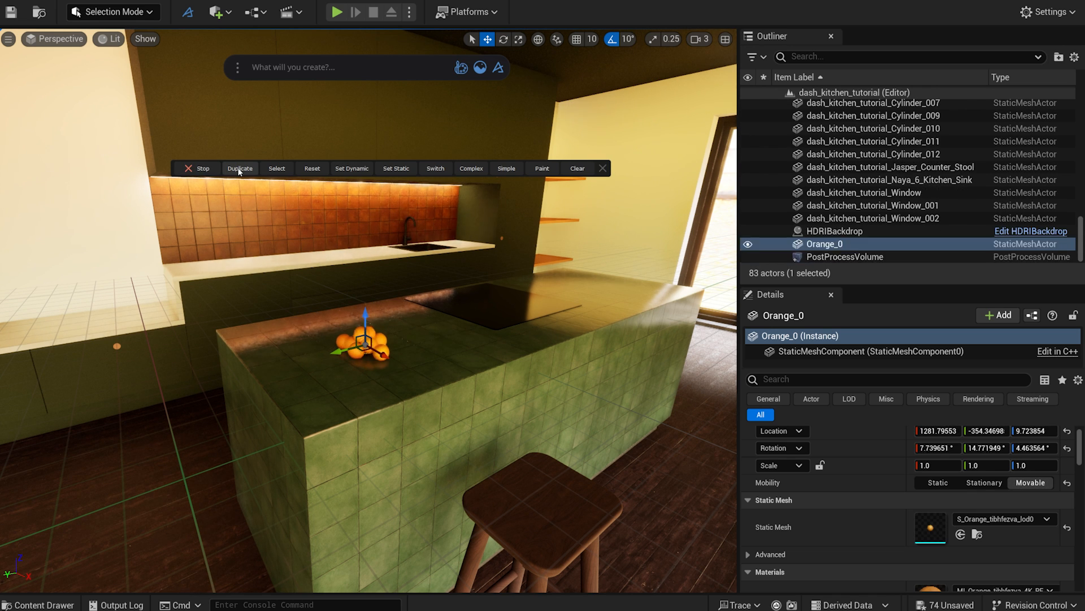
click(240, 168)
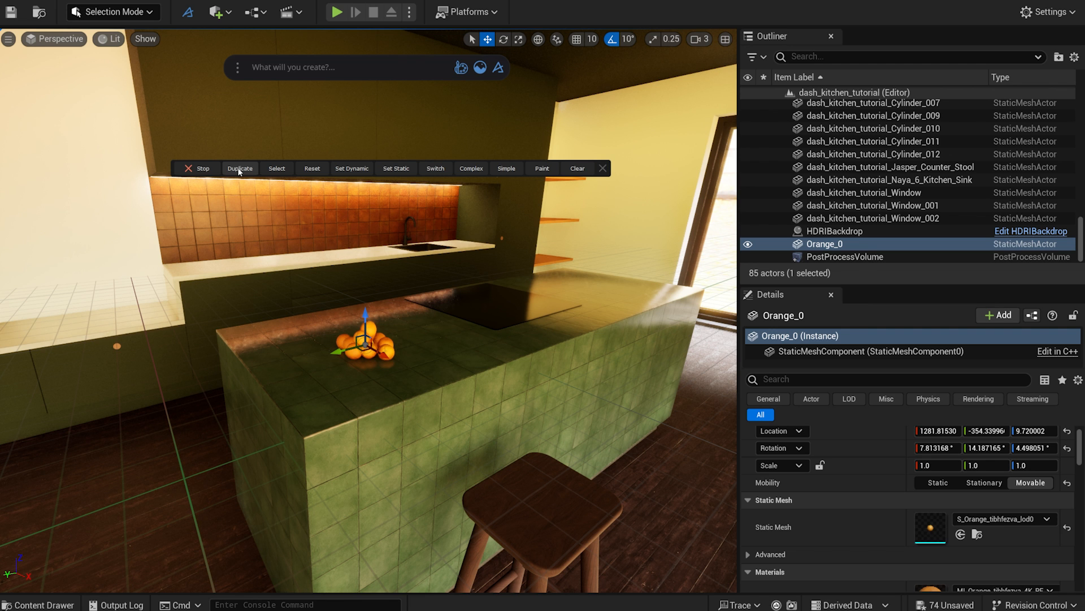
click(54, 39)
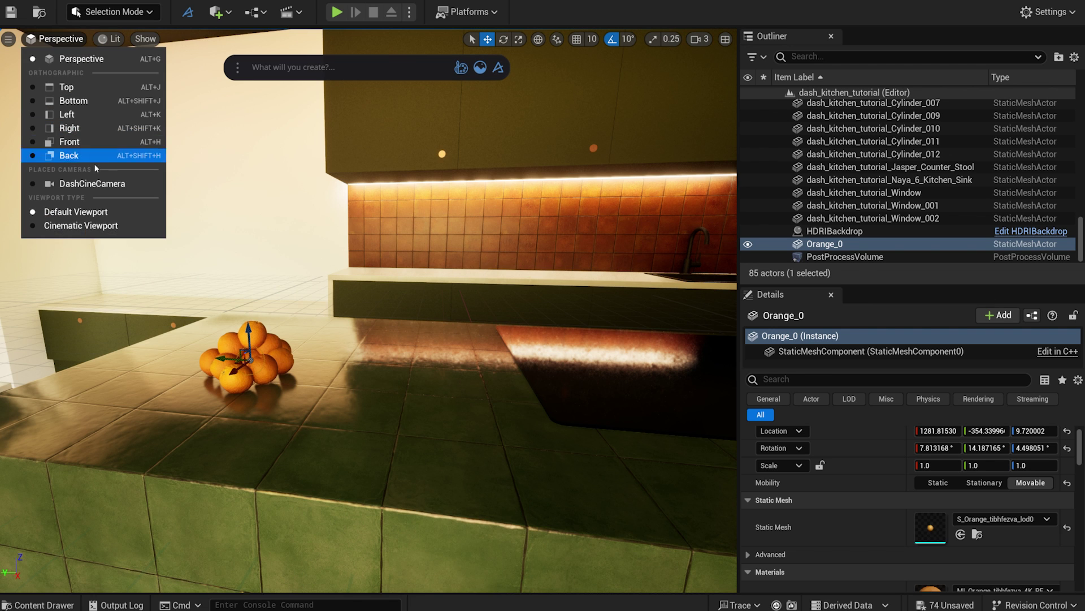
click(92, 183)
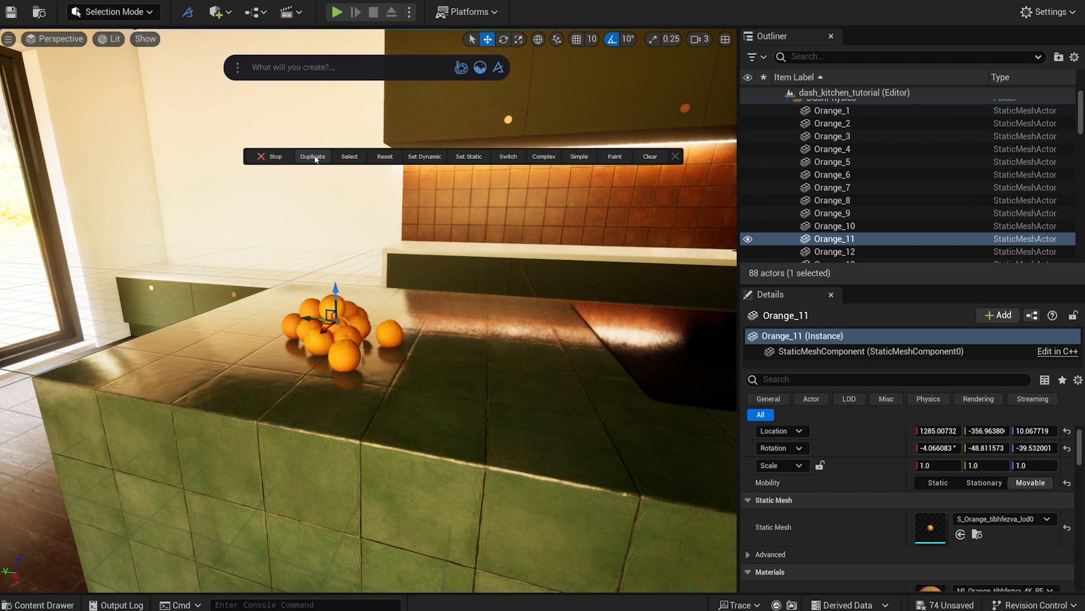
click(312, 156)
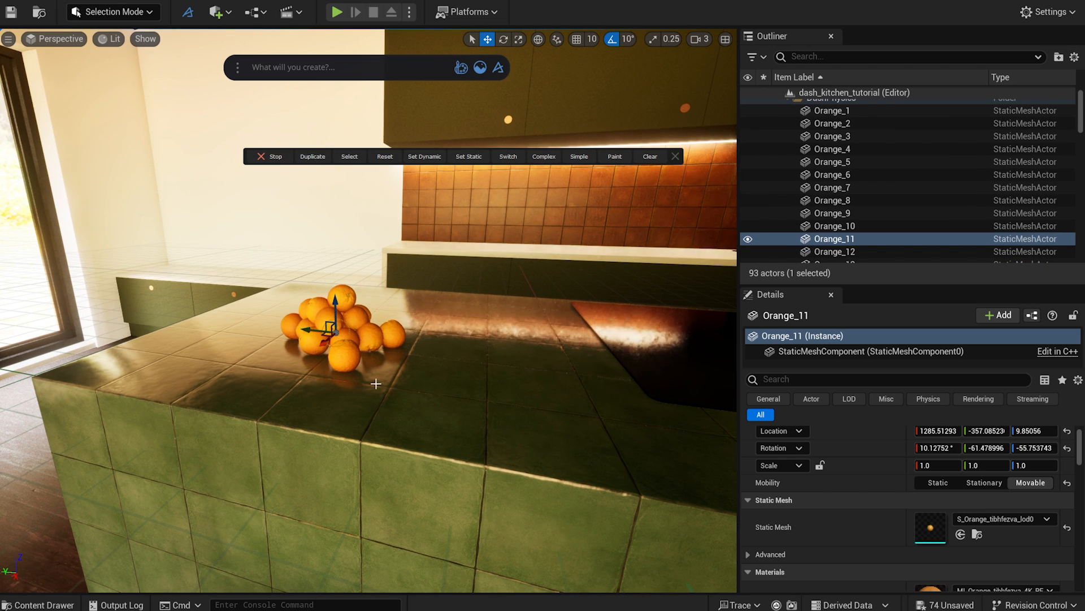
text(cin)
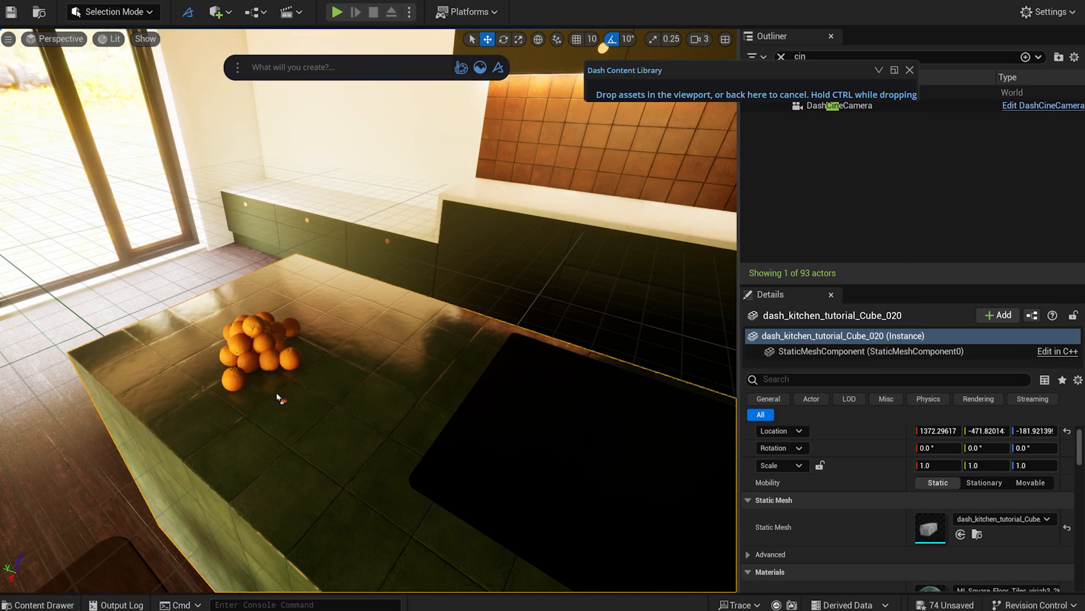
Place a pumpkin and a guava next to the orange pile and settle them with the Physics Tool.
click(374, 387)
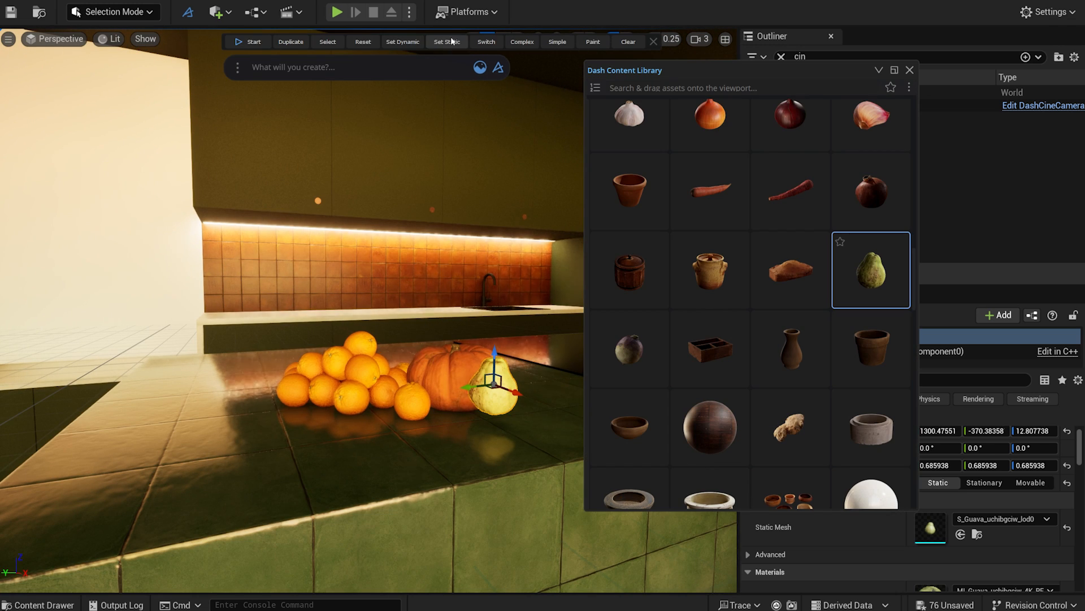
click(253, 41)
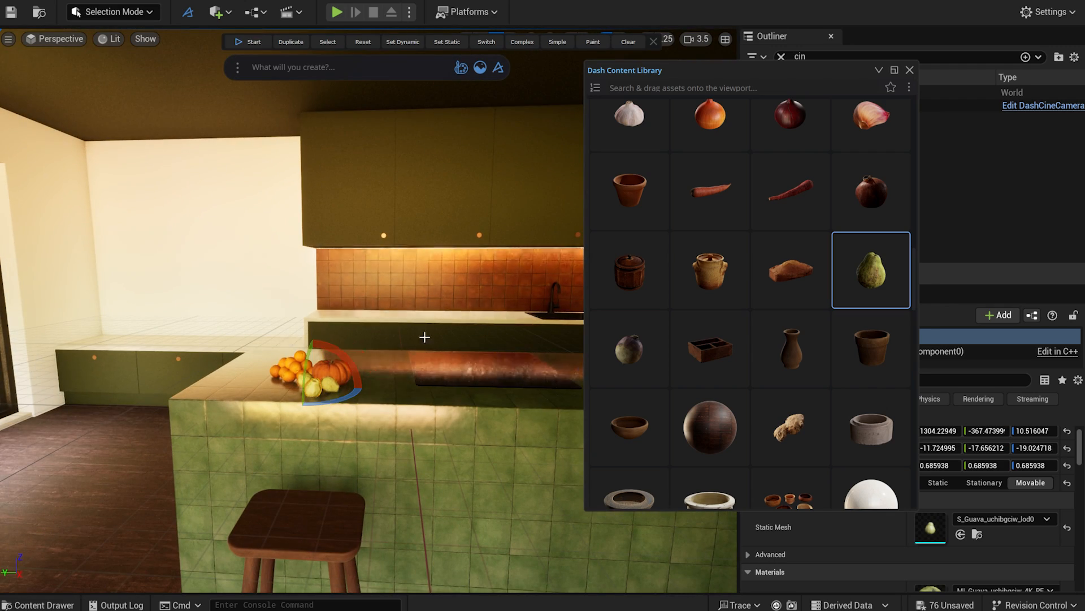
click(910, 70)
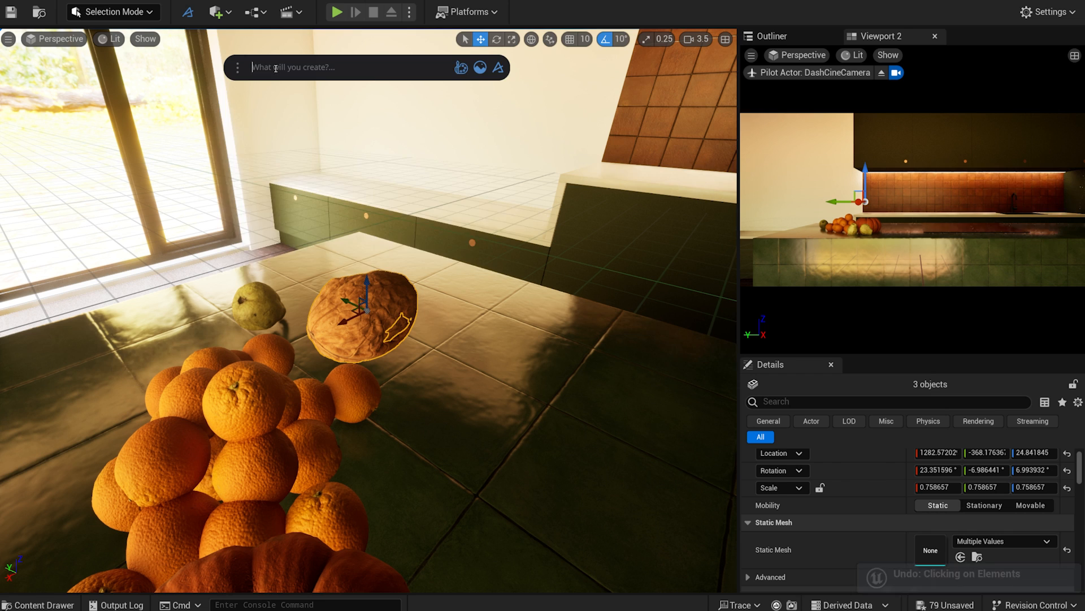
Drop duplicated walnuts and lemons along the island counter and check framing through DashCineCamera.
click(360, 312)
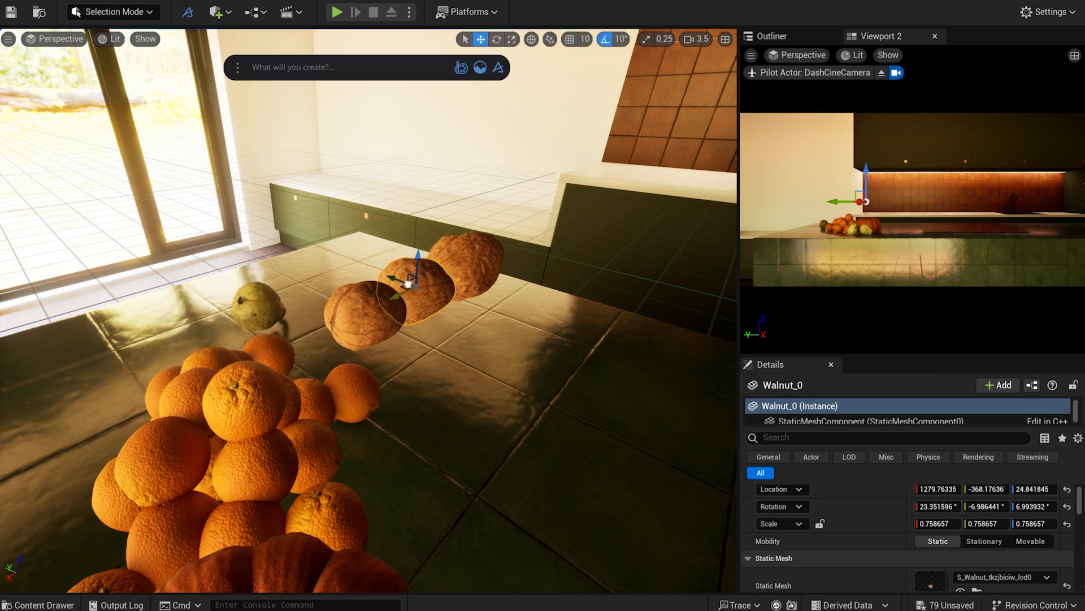
click(290, 41)
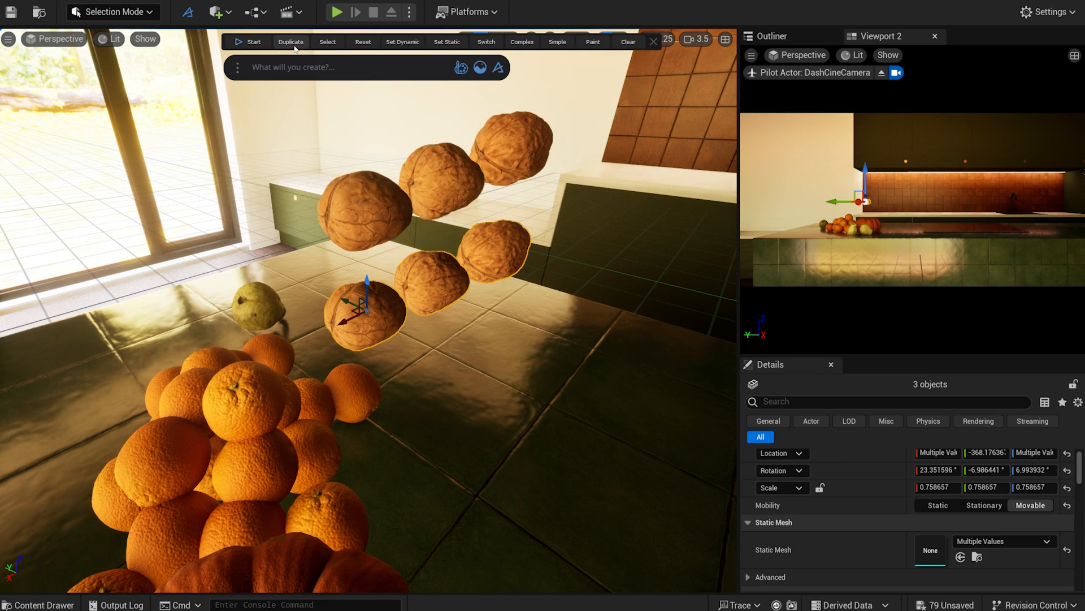
click(253, 41)
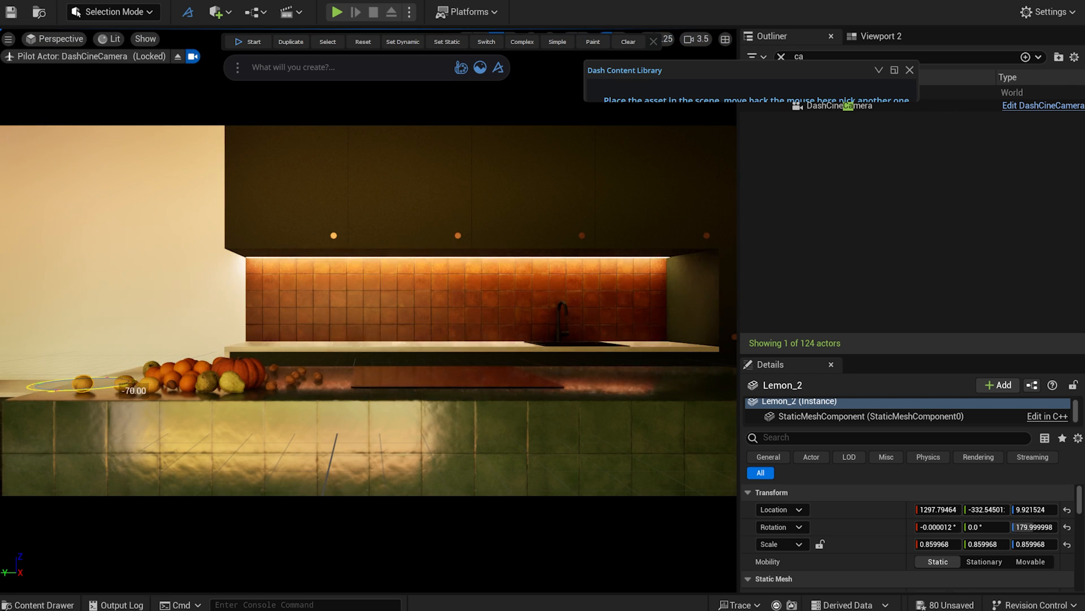
click(93, 384)
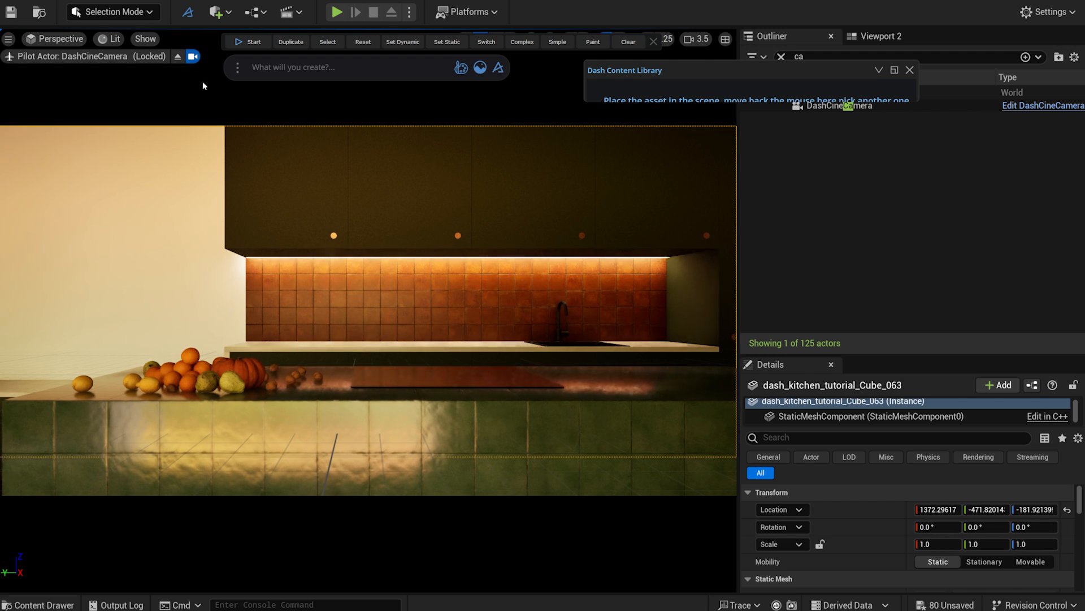
click(201, 357)
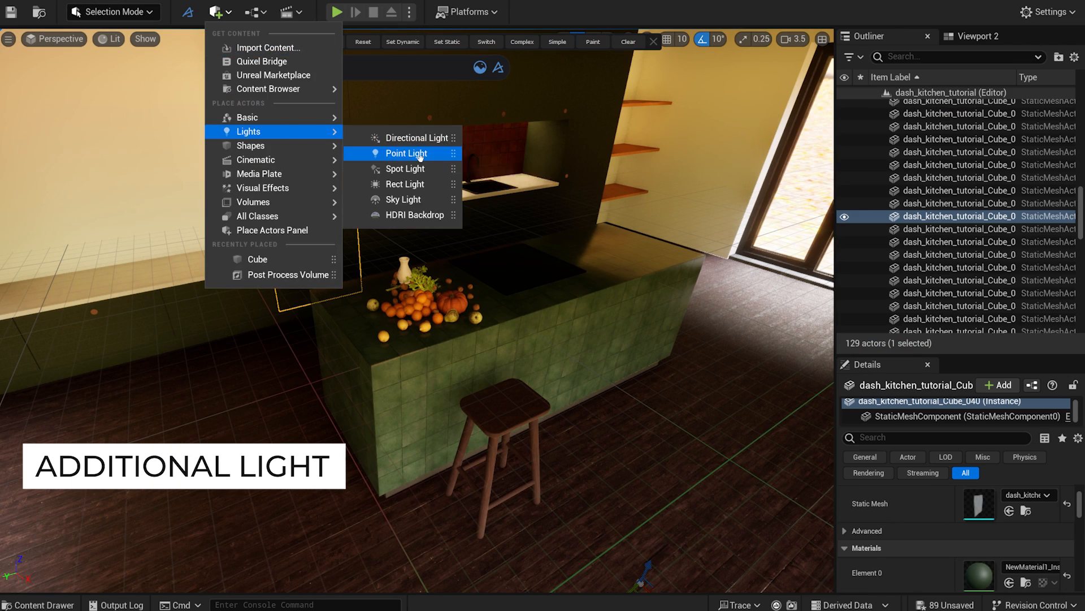
Add a second point light at 0.05 intensity and pilot DashCineCamera.
click(404, 153)
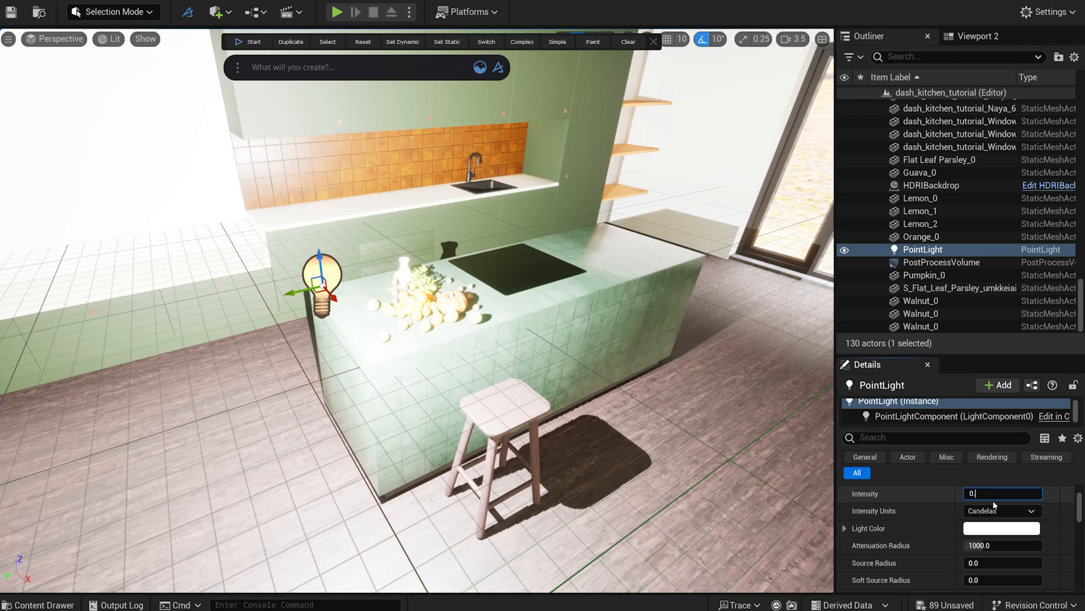
text(0.05 cd)
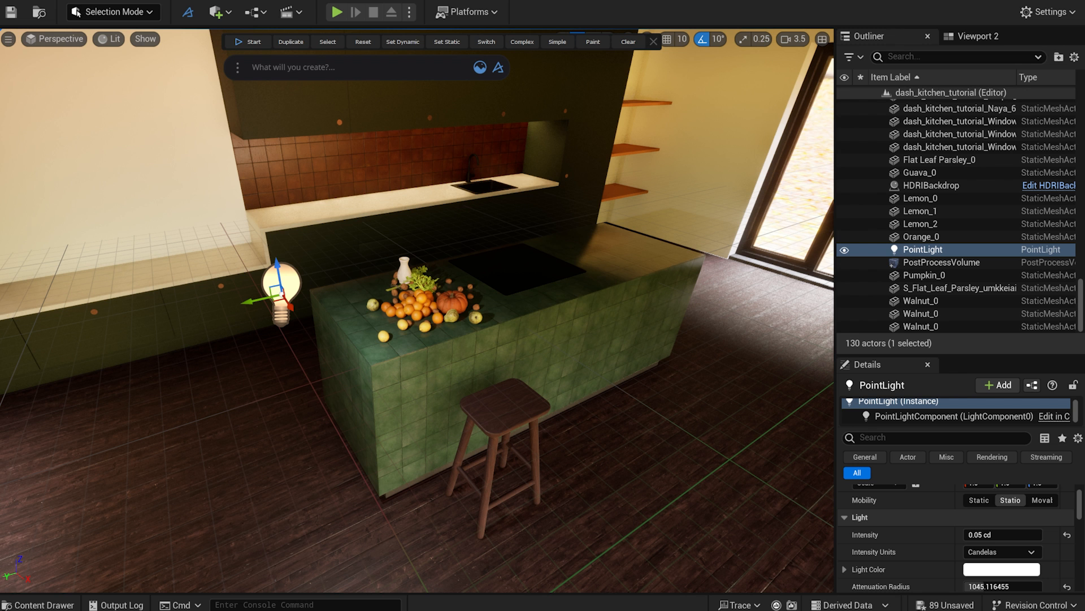
click(53, 39)
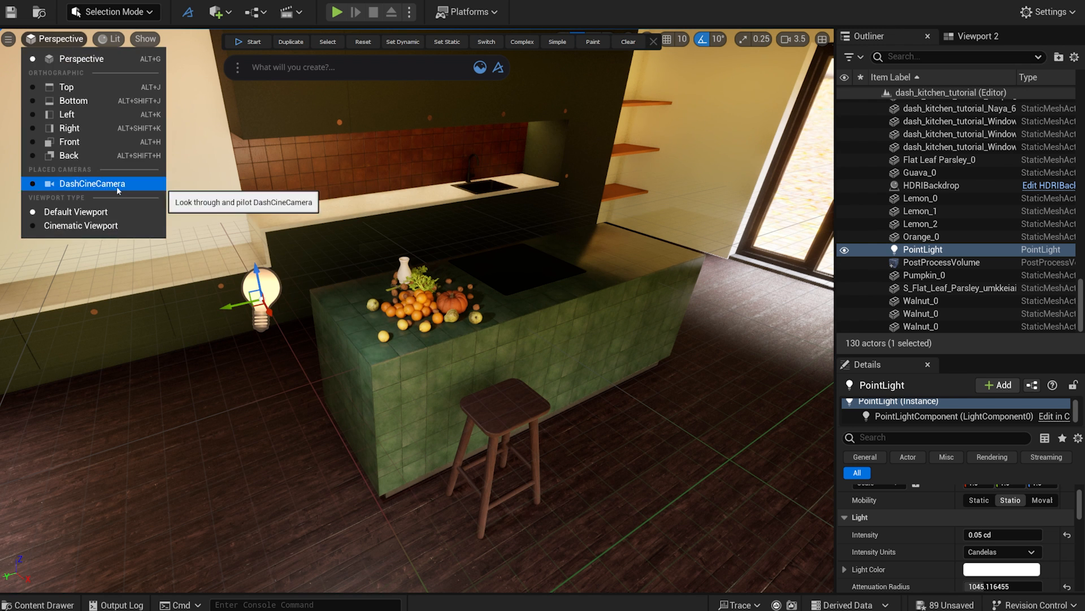
click(92, 183)
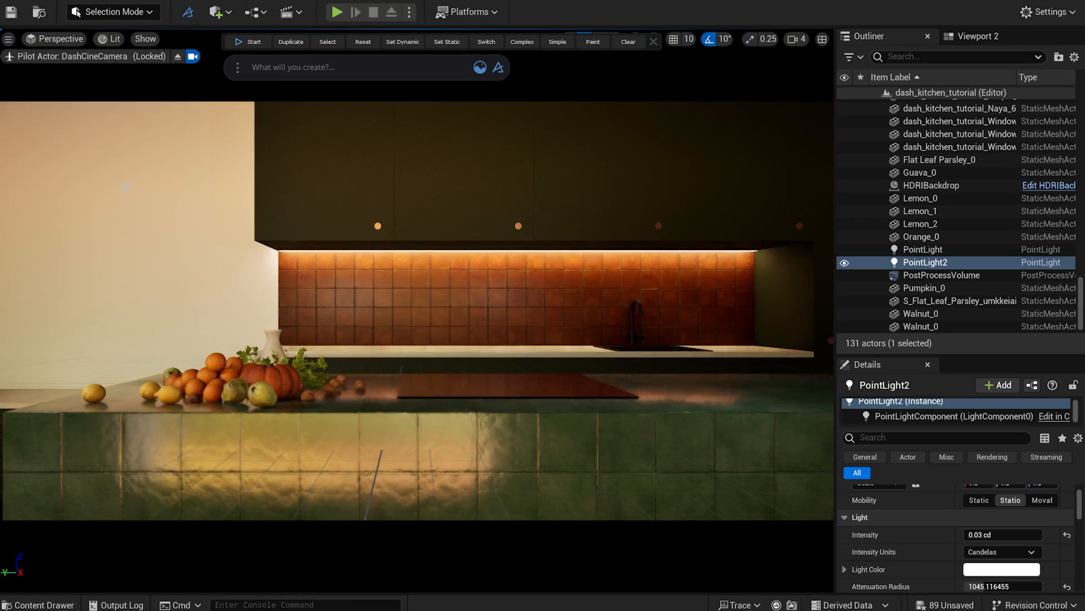
Lower the cine camera's exposure to 3.0 in its camera settings.
click(460, 67)
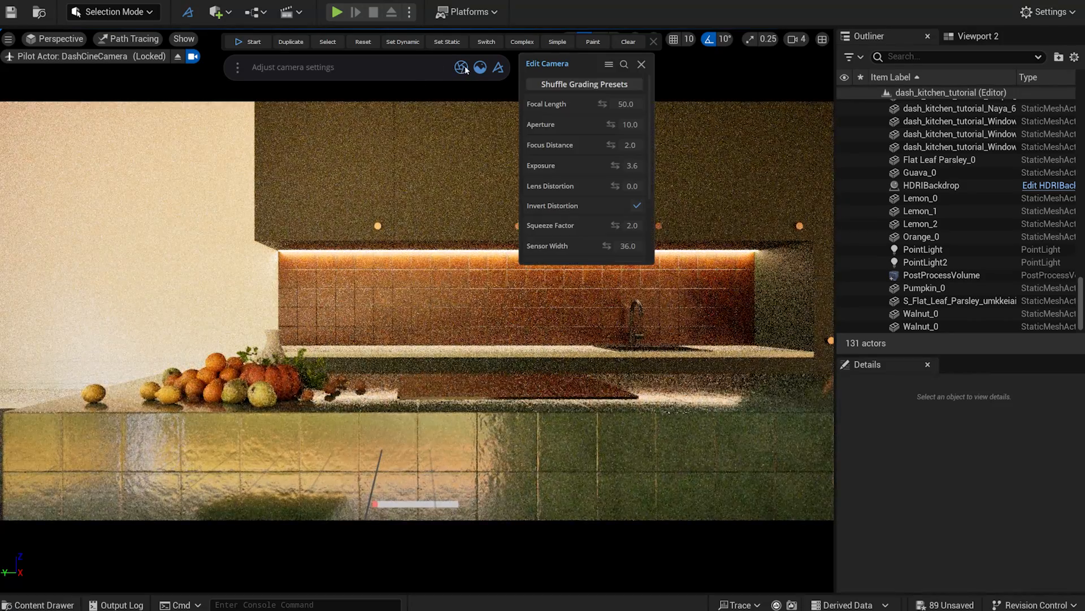
click(629, 164)
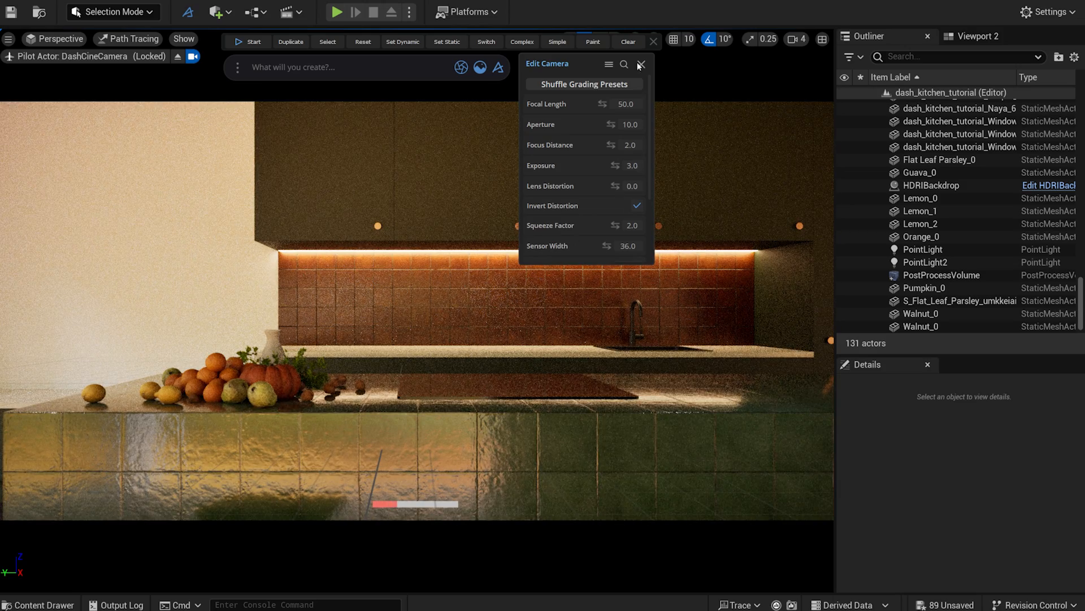
click(639, 64)
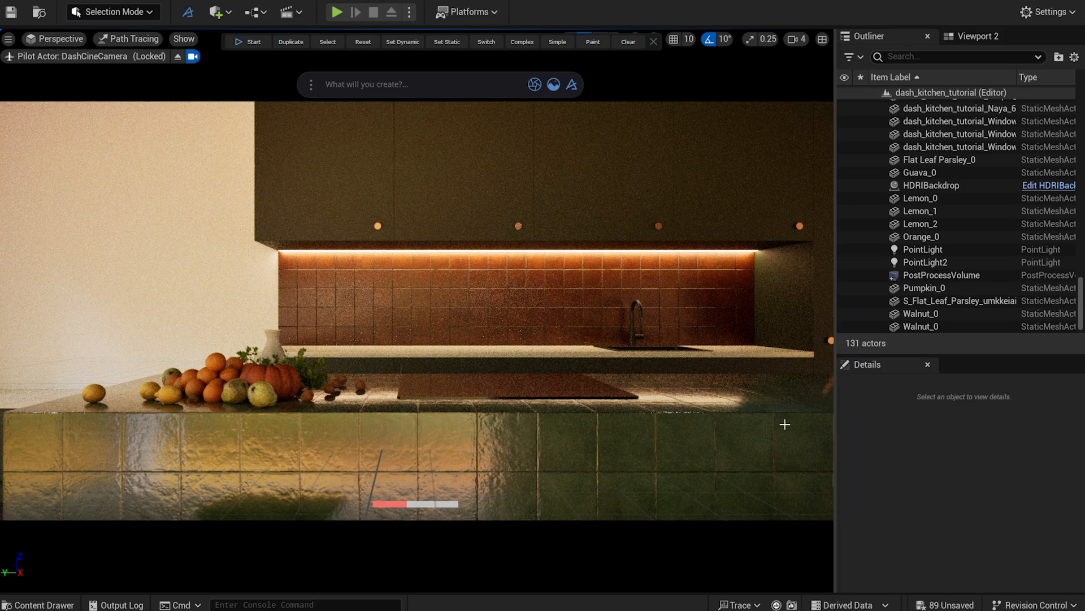
Return the viewport to Lit and give the faint third point light a warm colour.
click(127, 38)
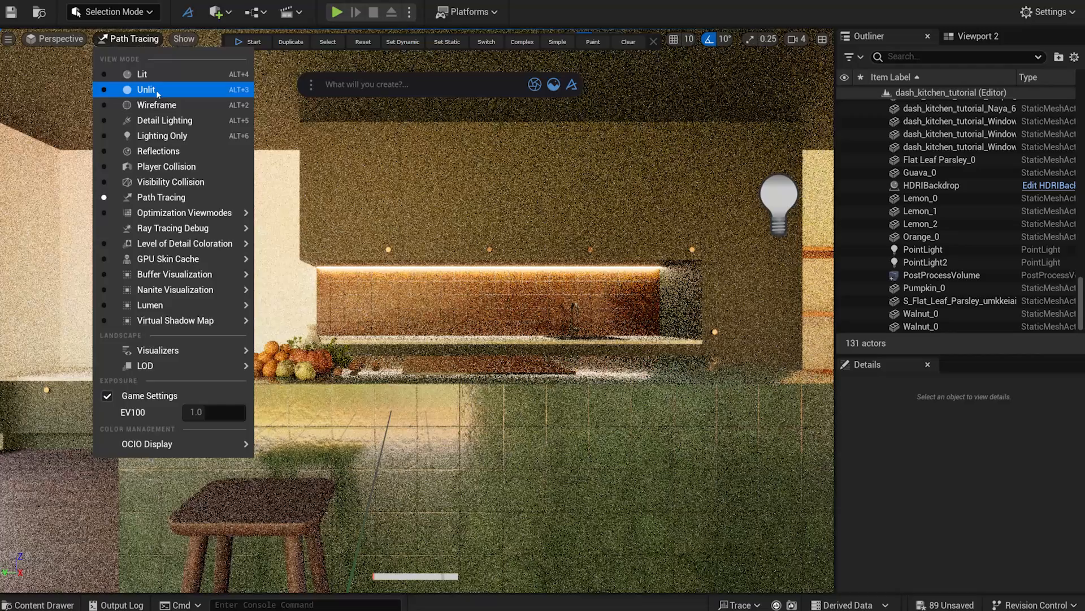
click(141, 74)
text(40)
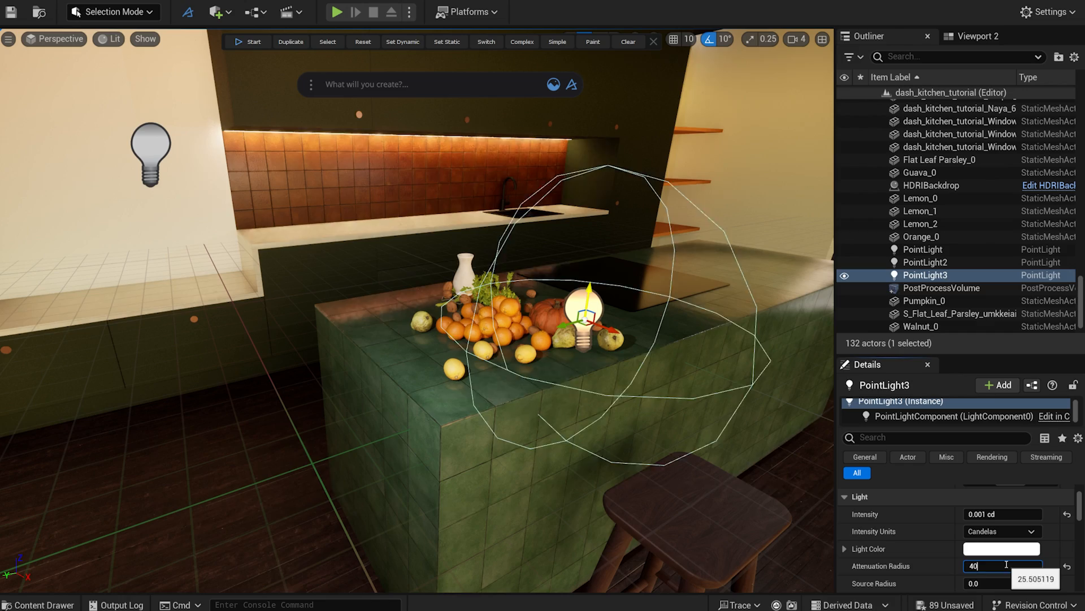
click(1001, 548)
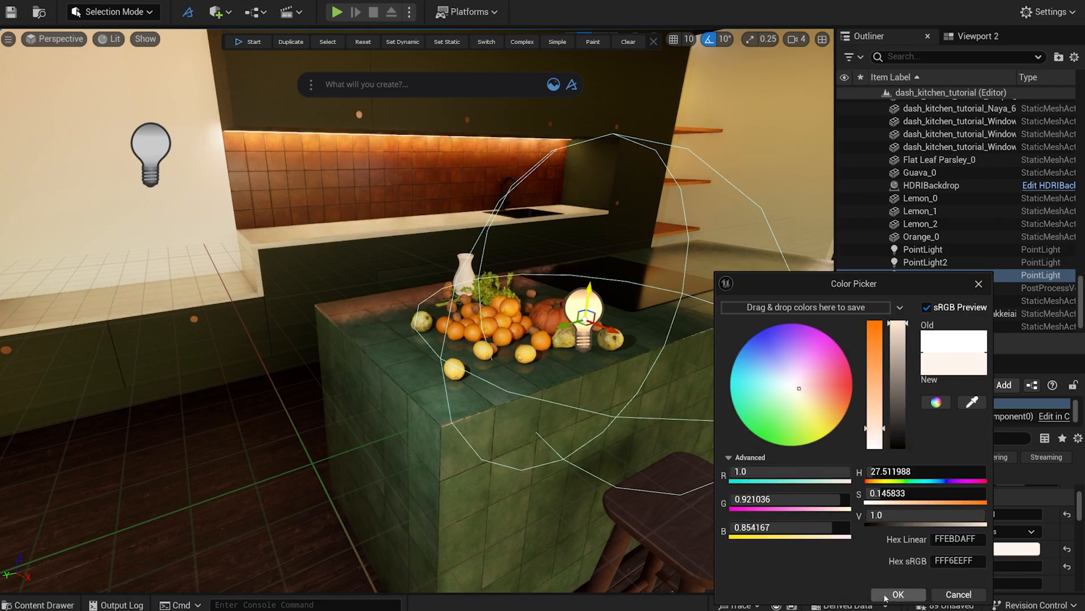
click(898, 594)
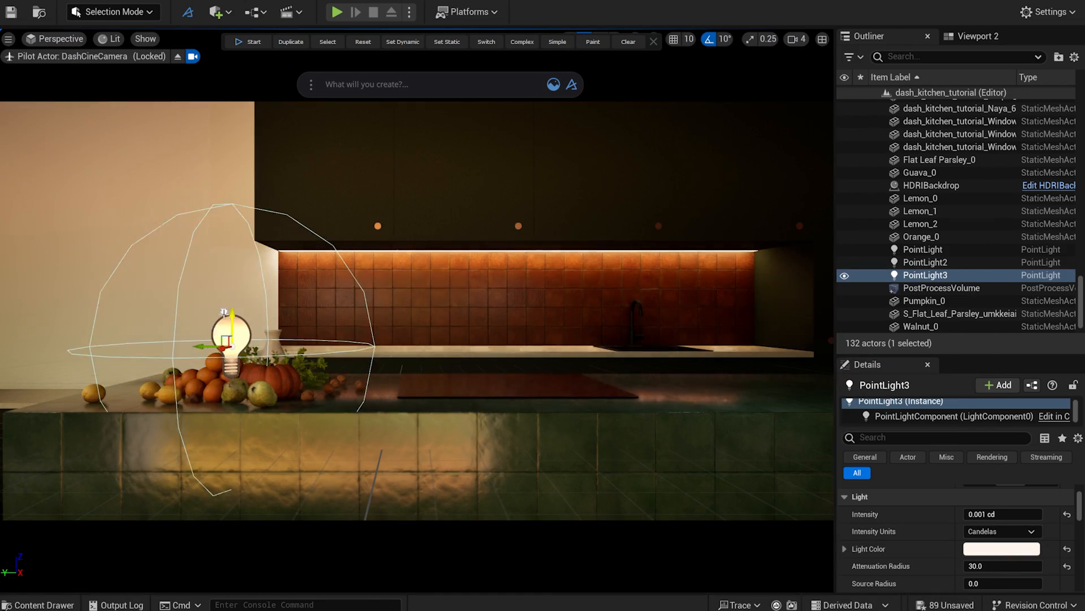
click(108, 39)
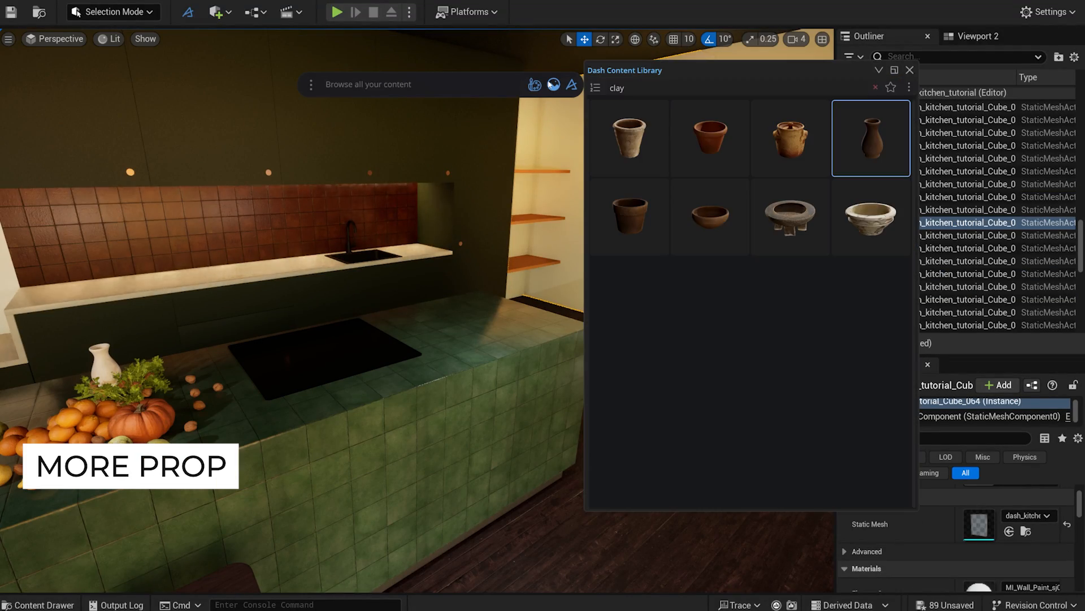
Add a framed painting, brass pitcher, pan and produce, scaling the frame on the left wall.
click(899, 87)
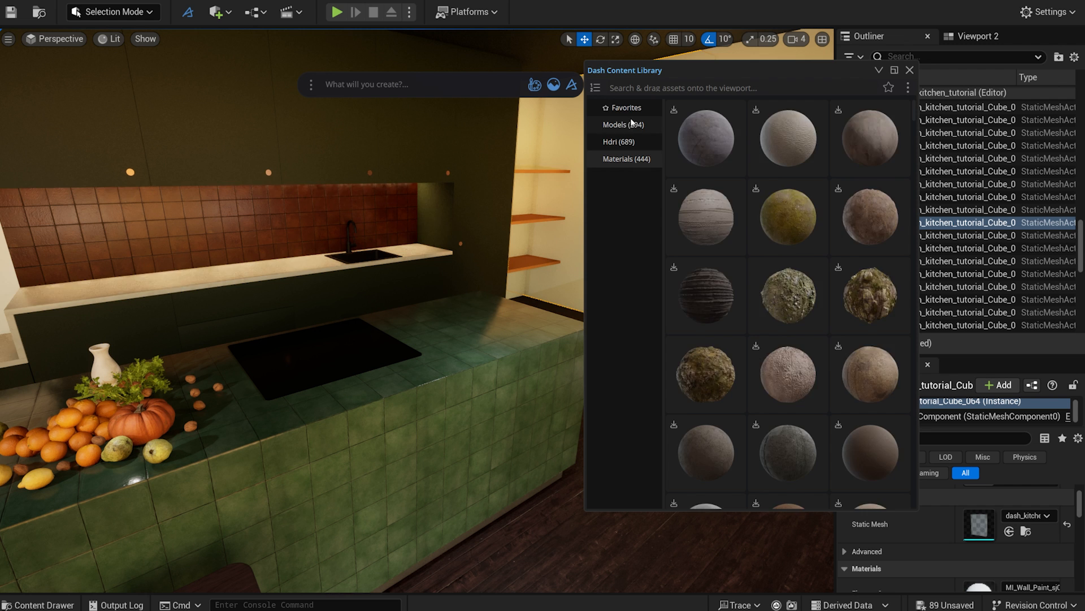
click(621, 124)
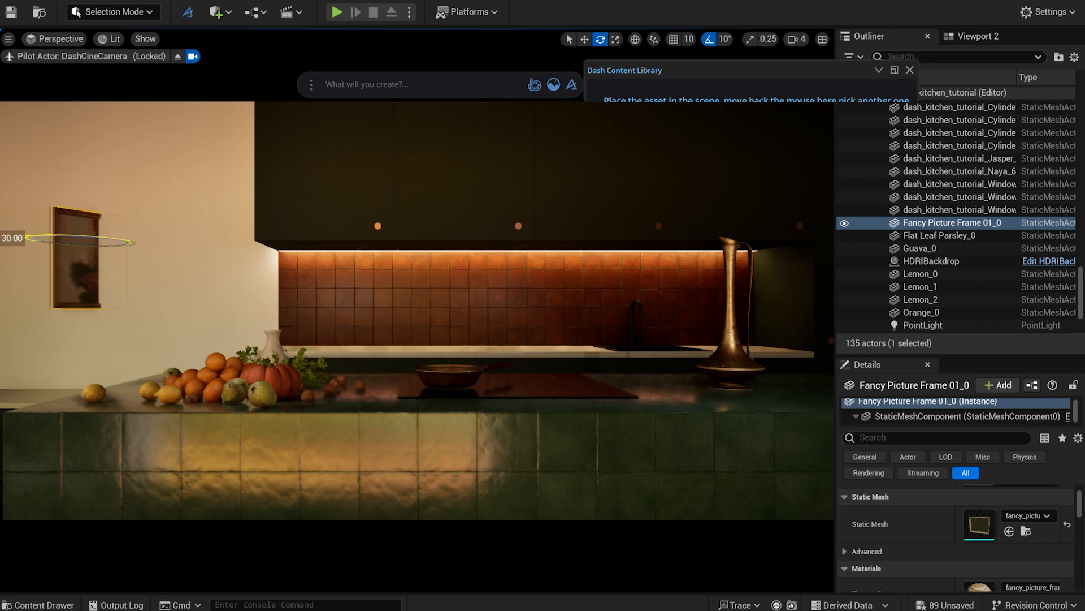
click(616, 39)
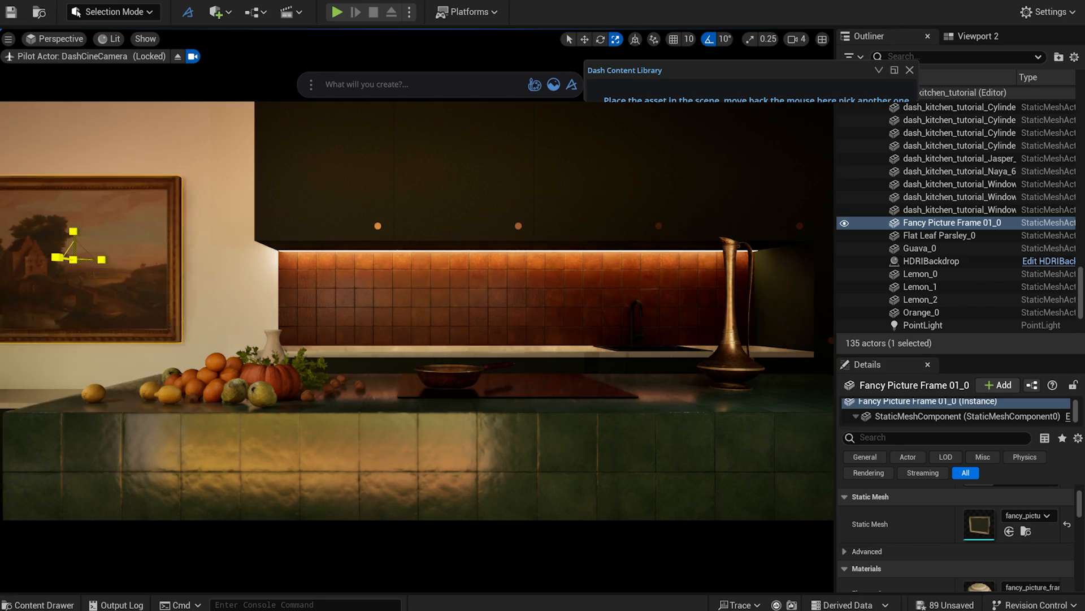
click(584, 39)
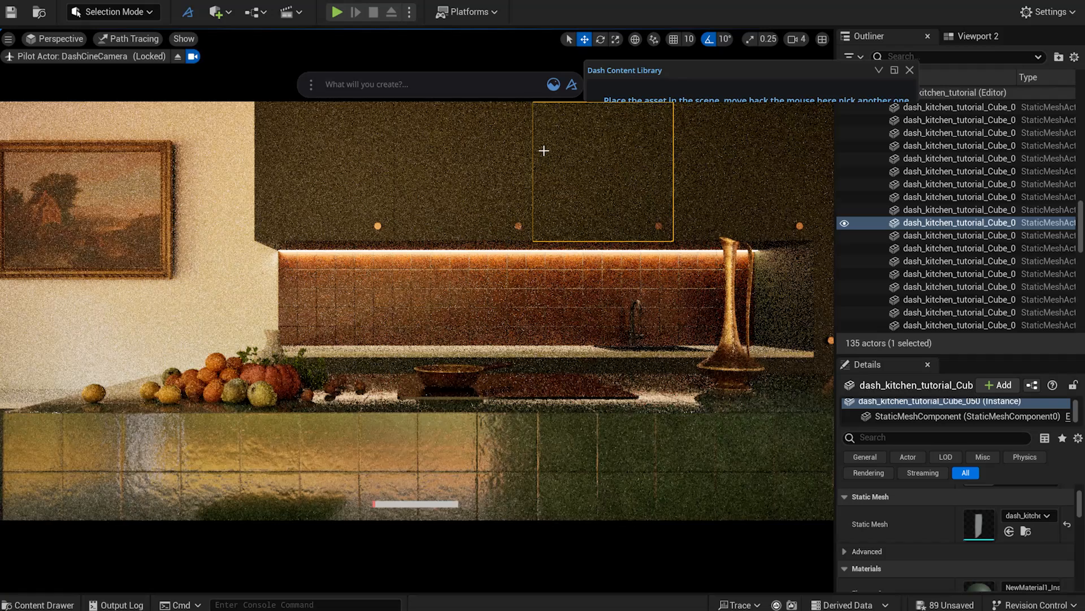
click(336, 327)
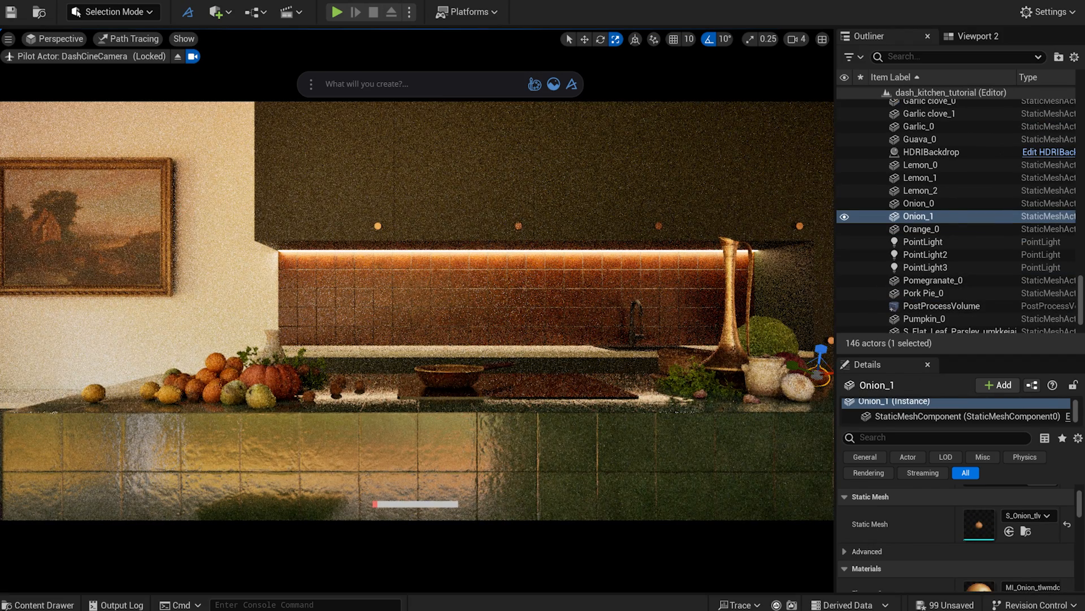
Add a Rect Light above the cabinets and set its source height and width.
click(228, 11)
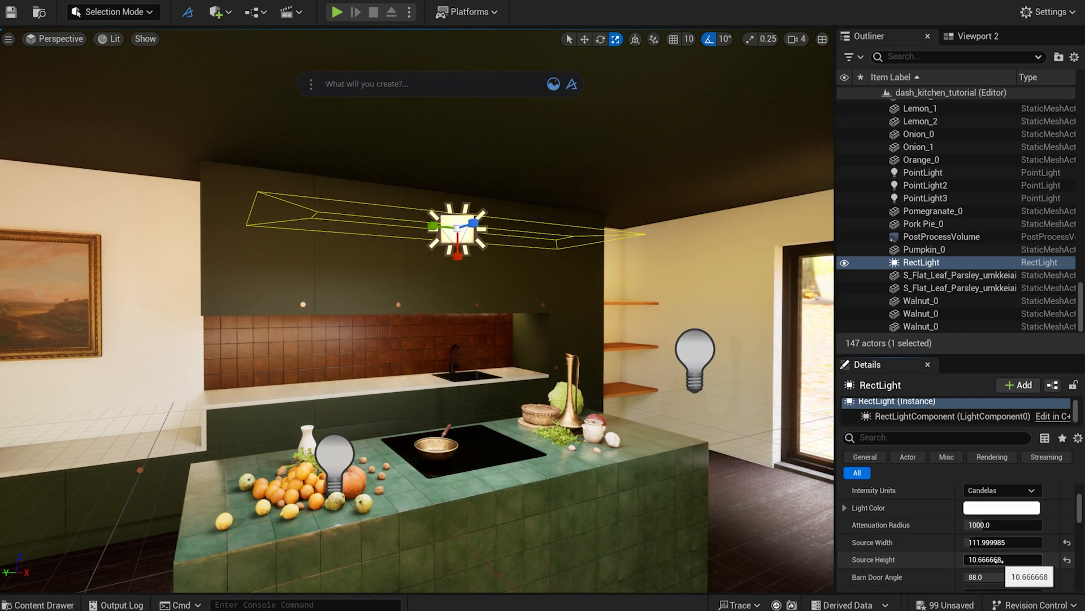
click(1001, 524)
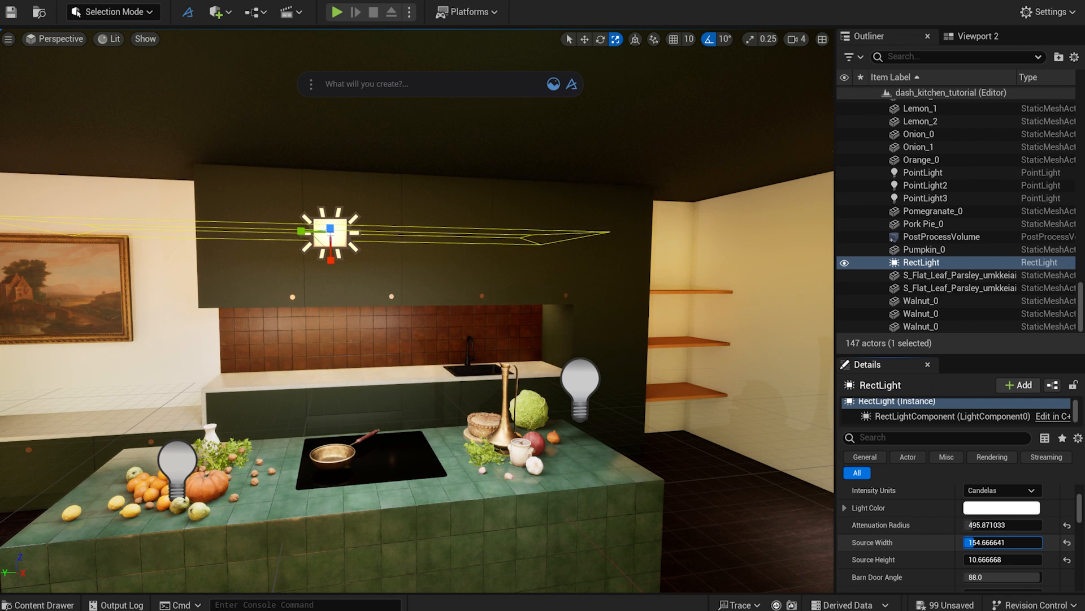
click(1002, 559)
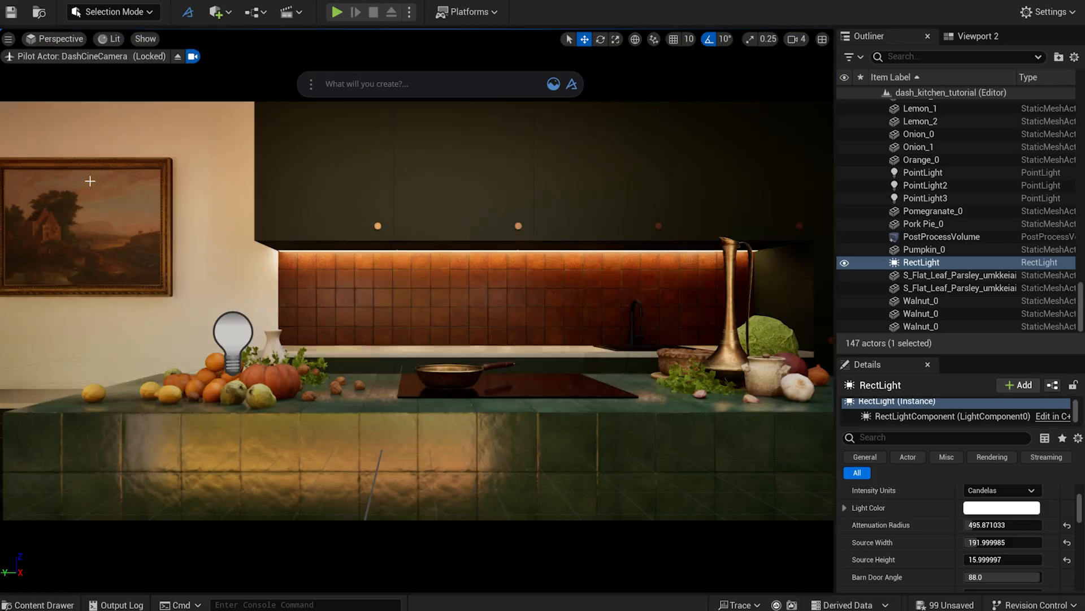
click(109, 38)
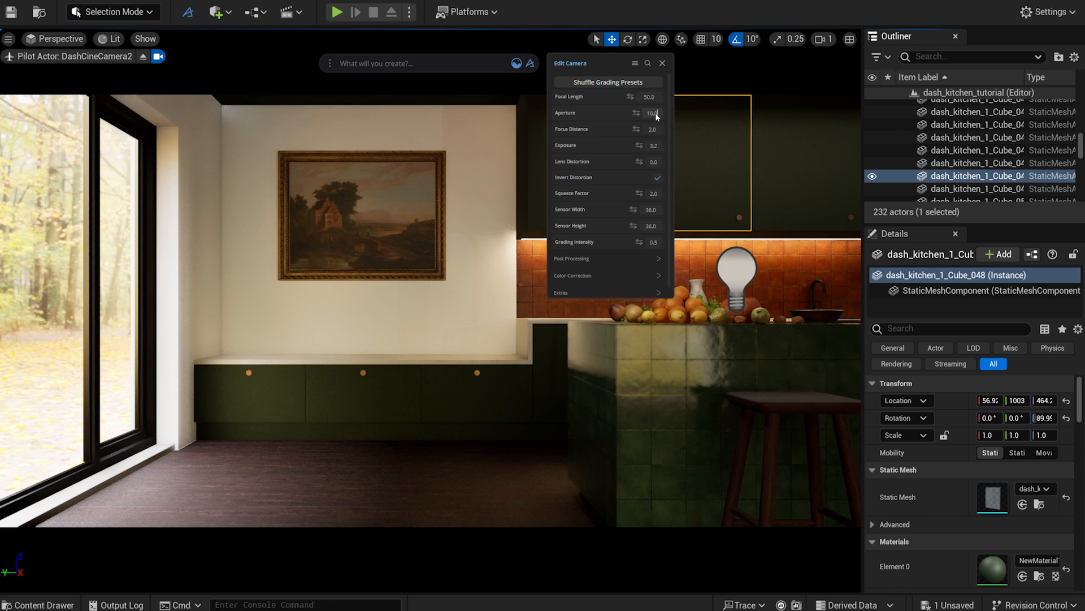
Filter the Outliner with 'cine' to show the two cine cameras.
text(cine)
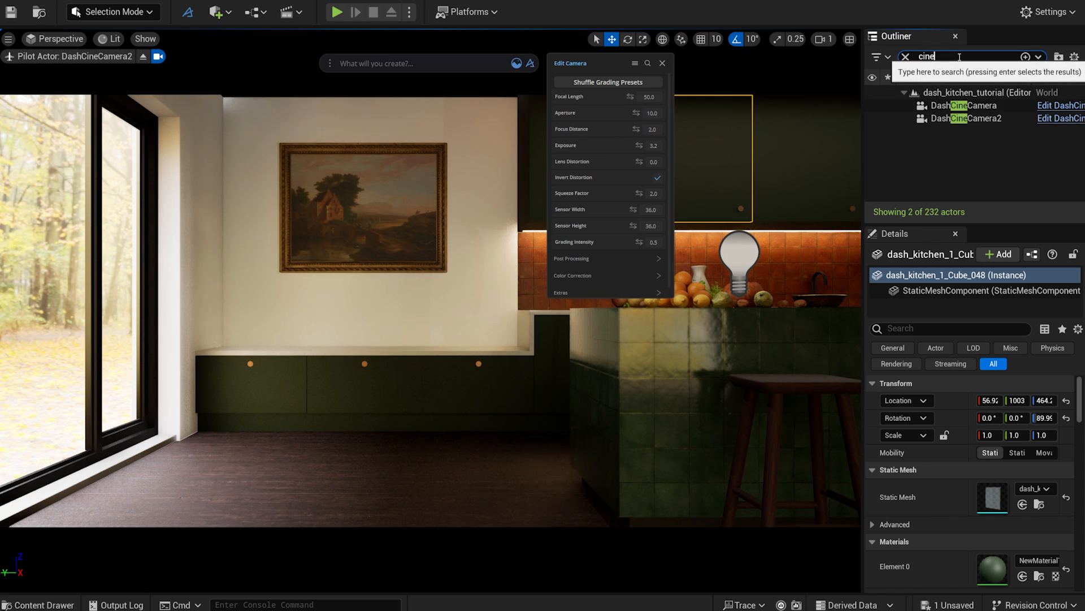
click(975, 117)
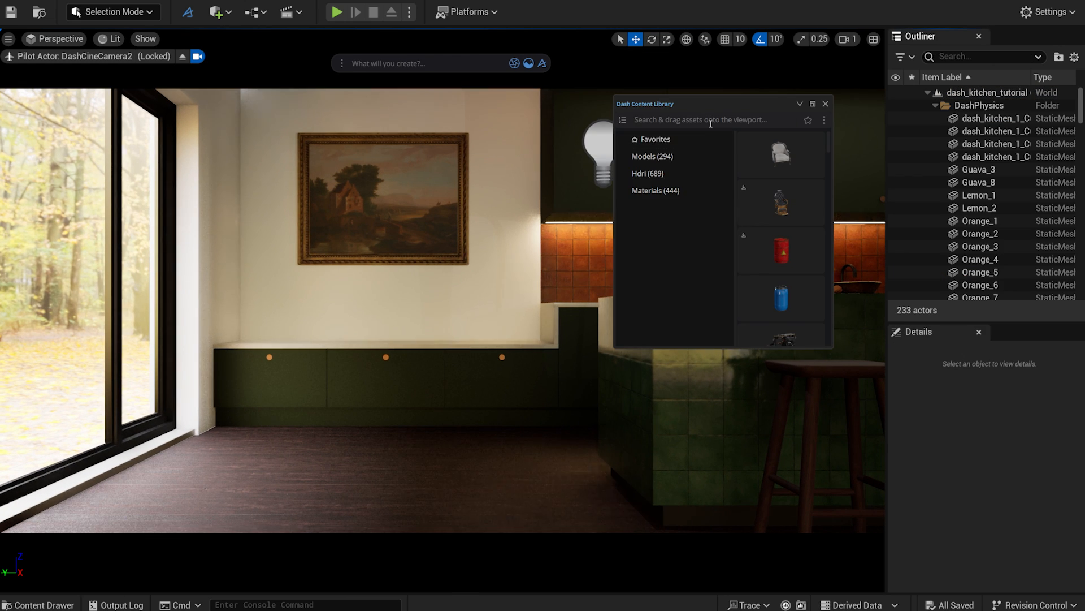
Search 'pot' and 'p' and place potted plants by the window and throw pillows on the bench.
text(pot)
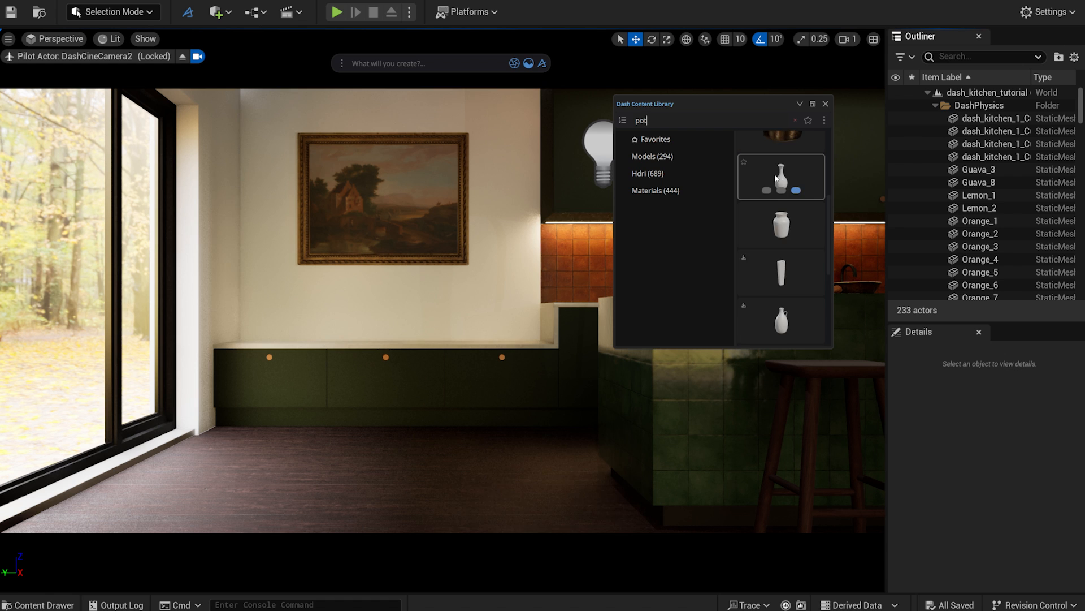
scroll(down, 3)
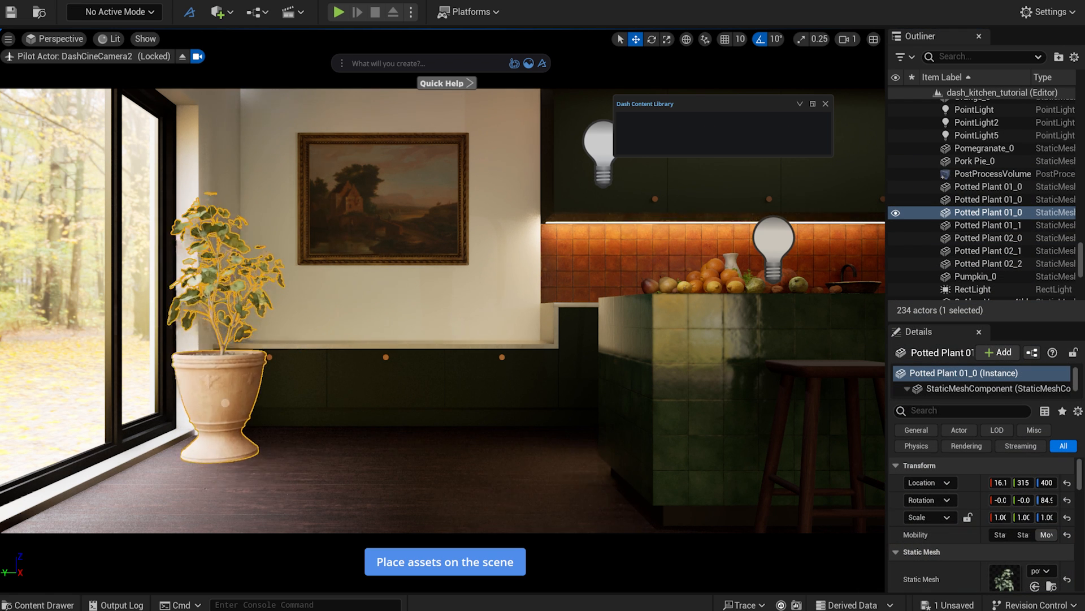
text(pot)
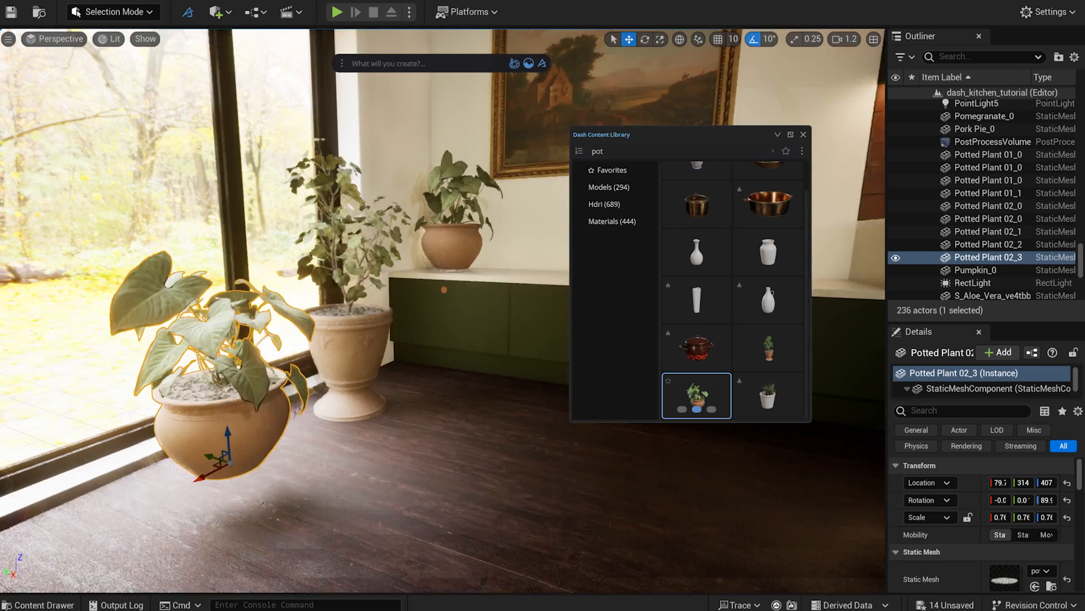
click(976, 404)
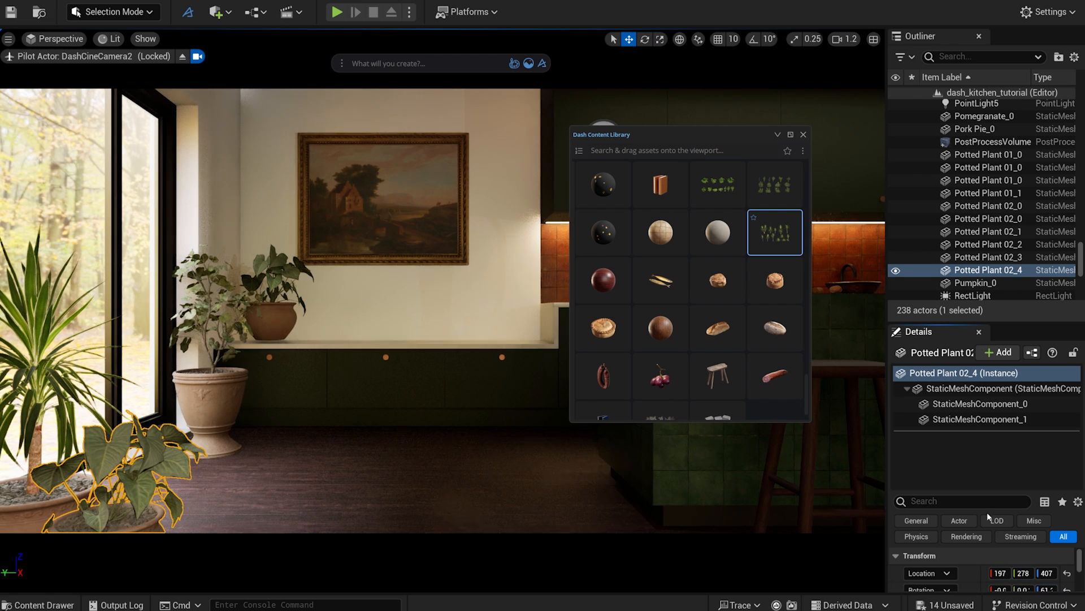
text(pillo)
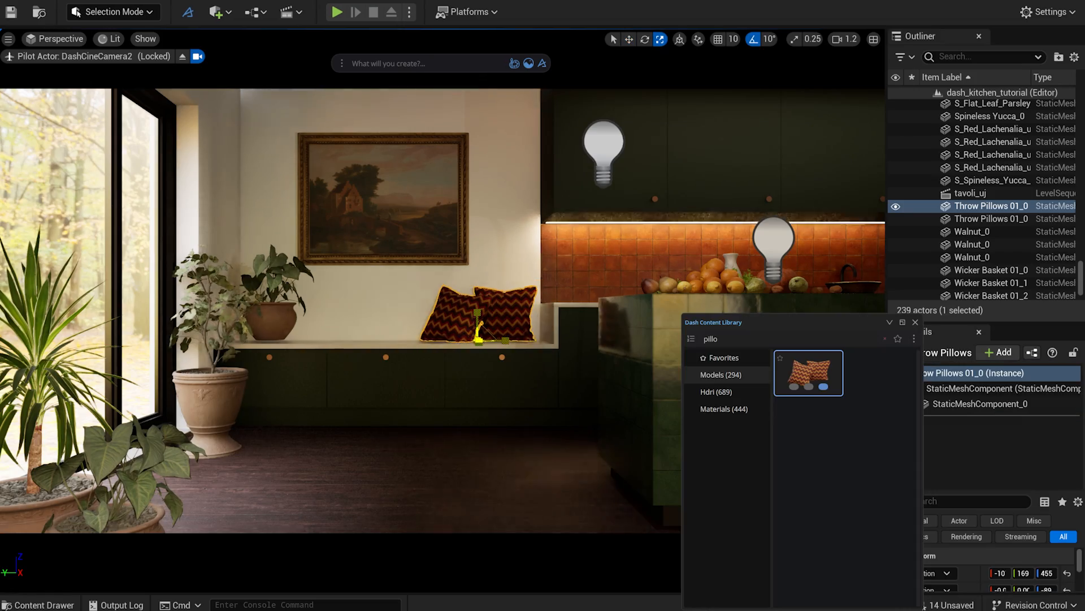
click(111, 38)
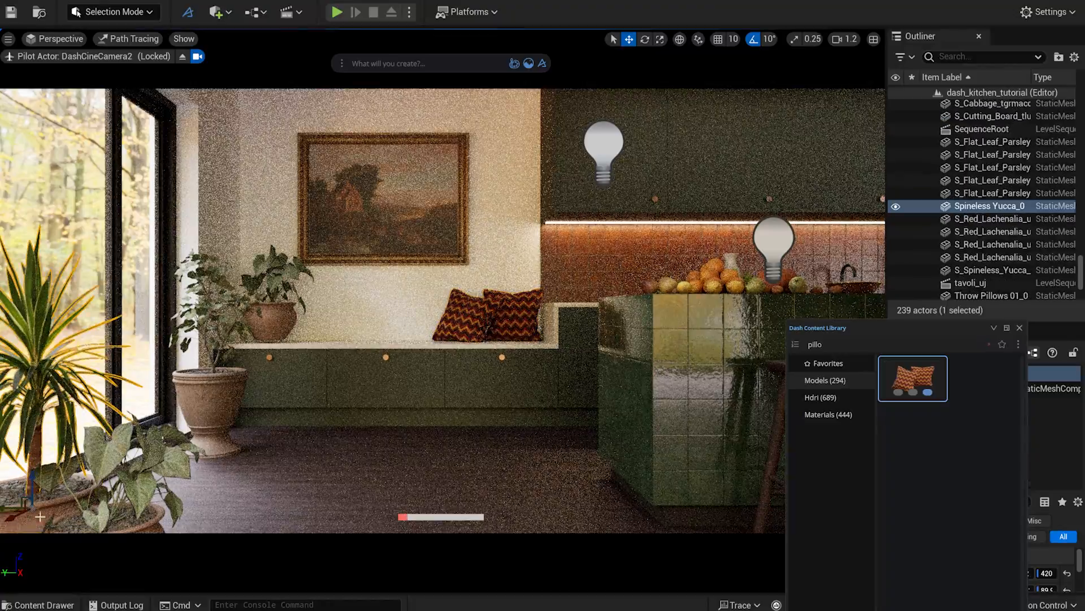
Preview the window corner's plants and pillows path-traced through DashCineCamera2.
click(988, 205)
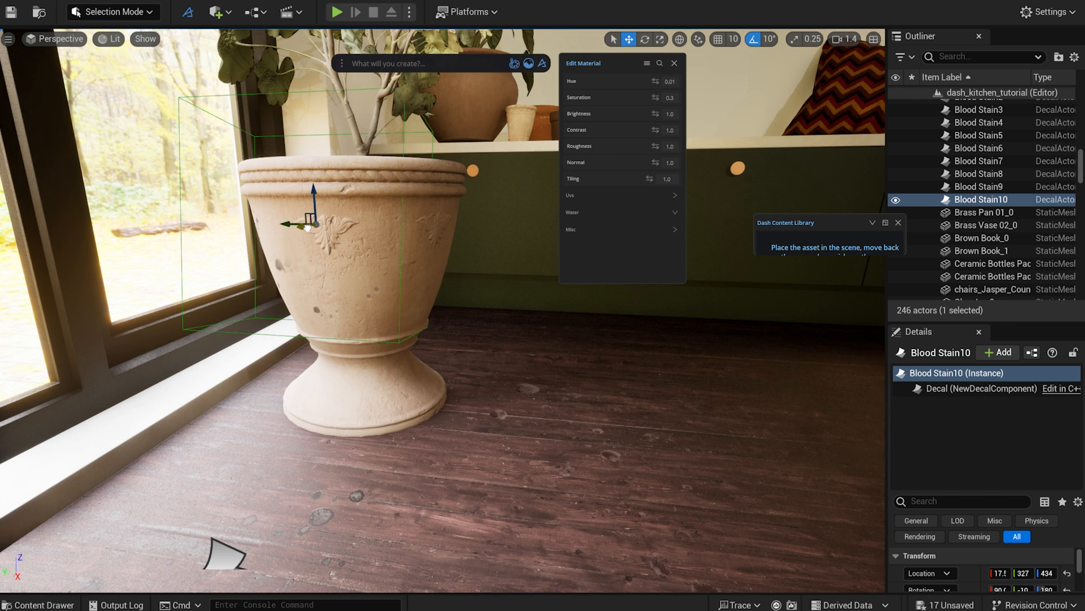
Search 'crack', place stain and fallen-leaf decals on the floor, and leave path tracing.
text(crack)
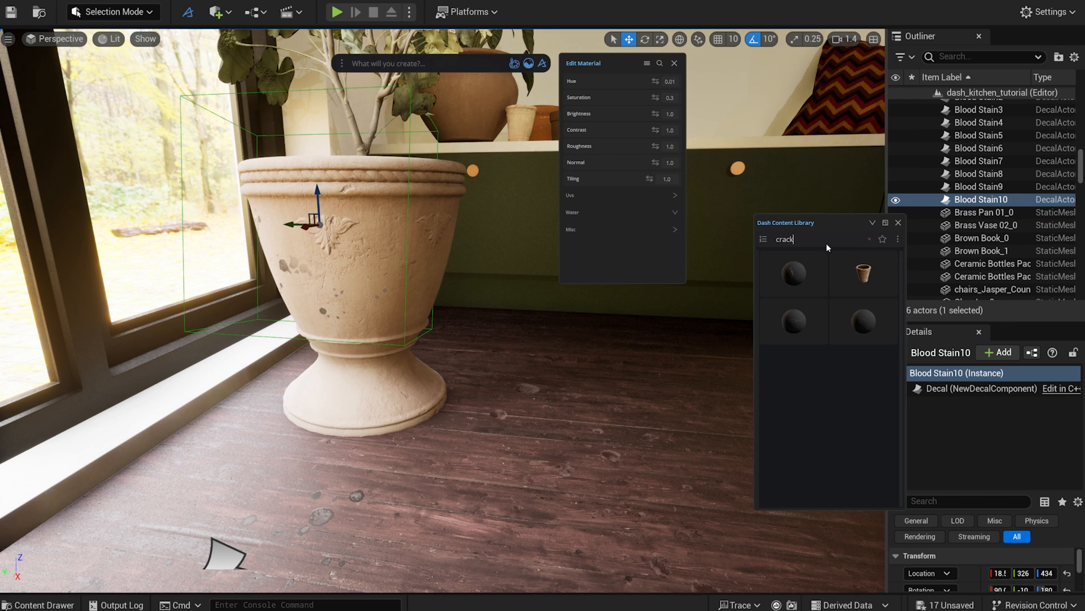
click(793, 272)
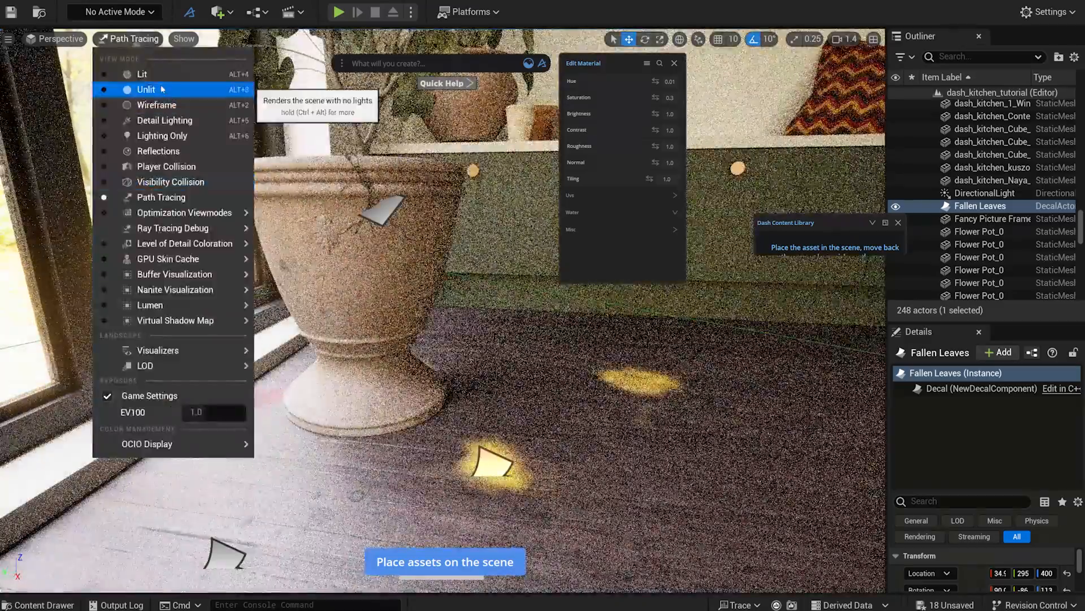
click(142, 74)
text(cine)
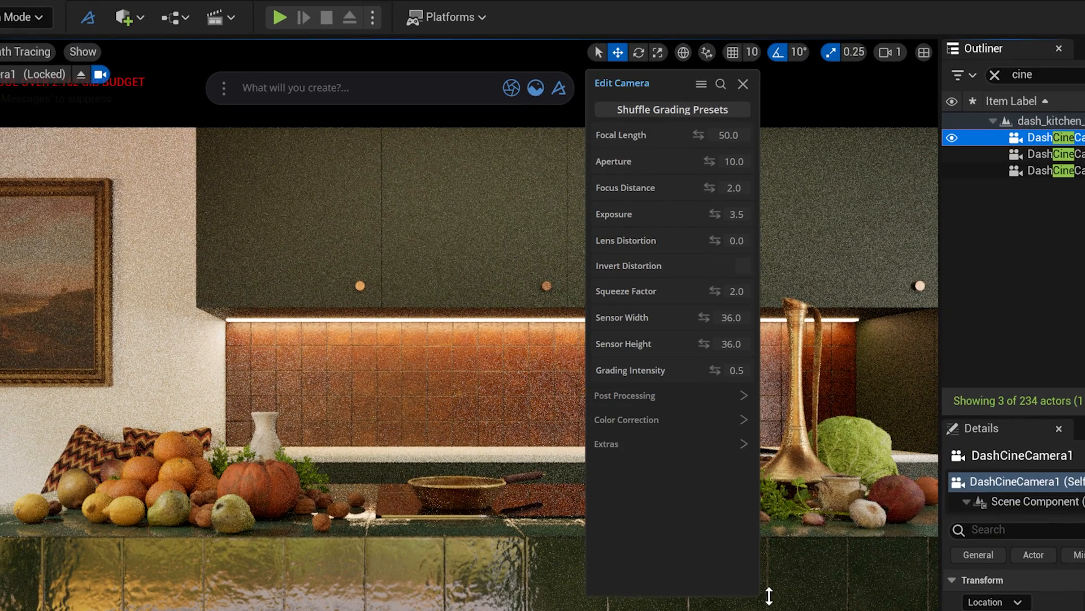
Expand DashCineCamera1's Post Processing section and scroll to Bloom, Vignette and Film Grain.
click(623, 395)
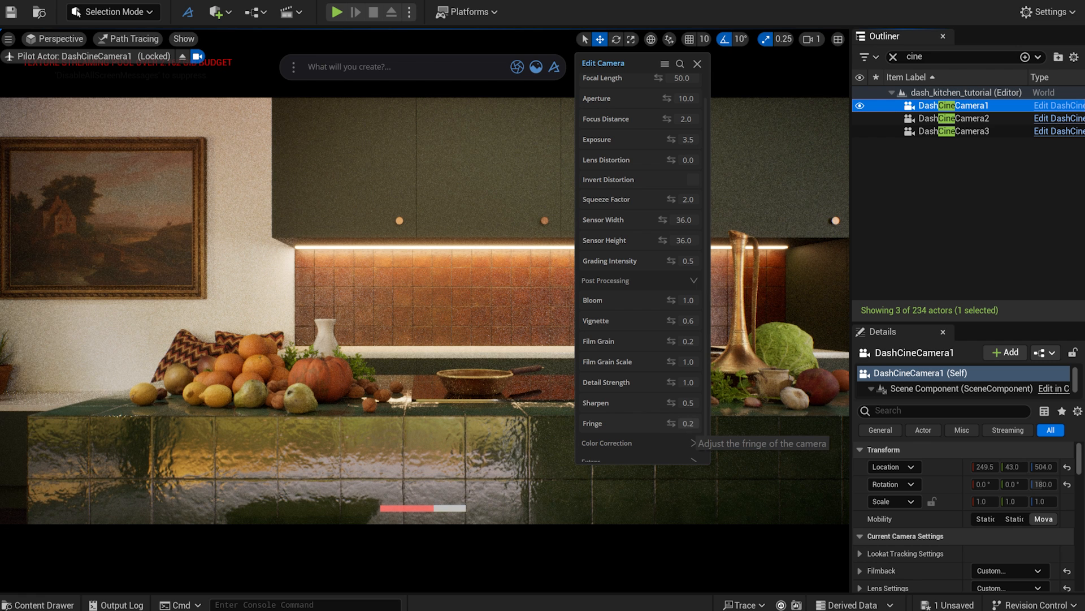
scroll(down, 3)
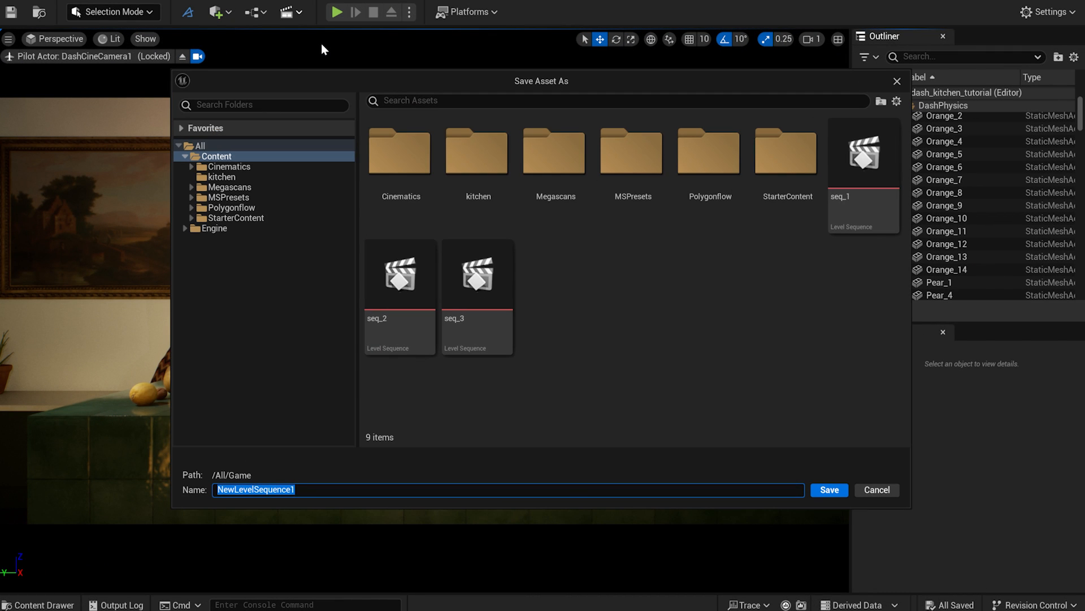
Save the new level sequence as seq_tutorial.
text(seq)
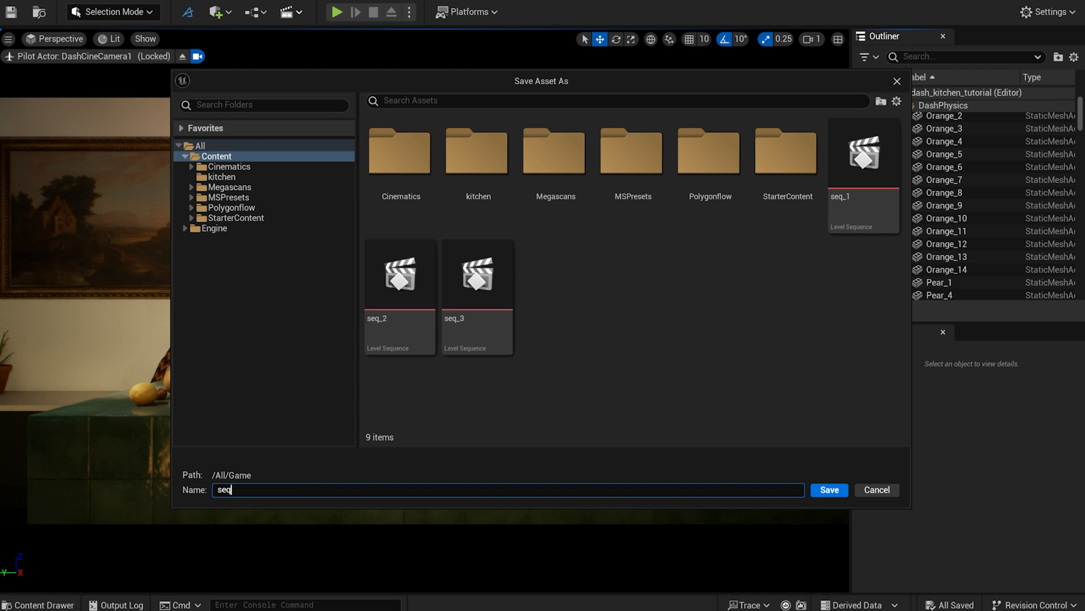
text(_tutorial)
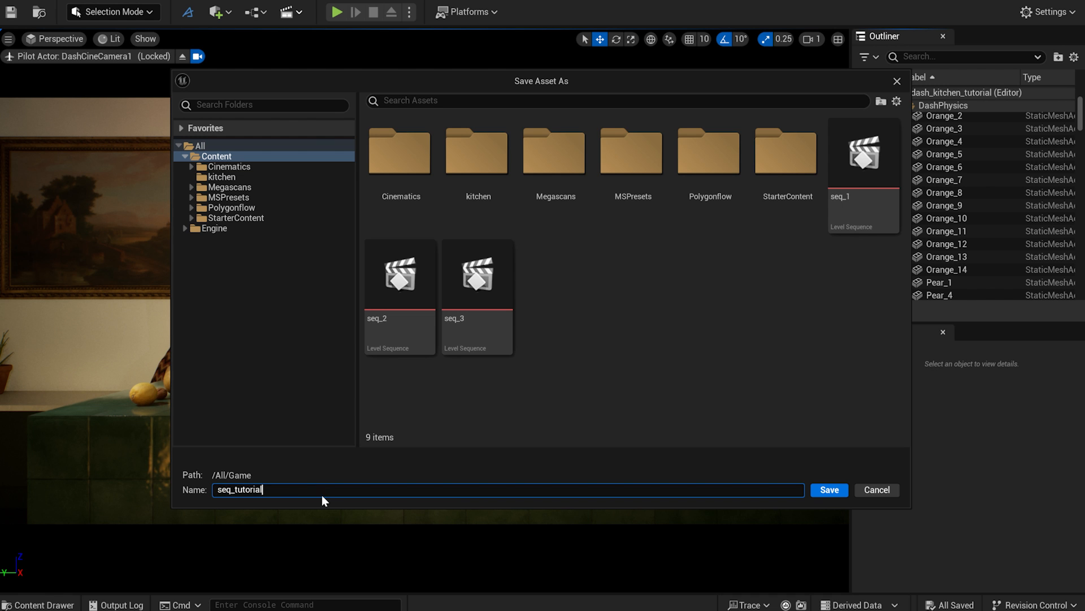
click(829, 490)
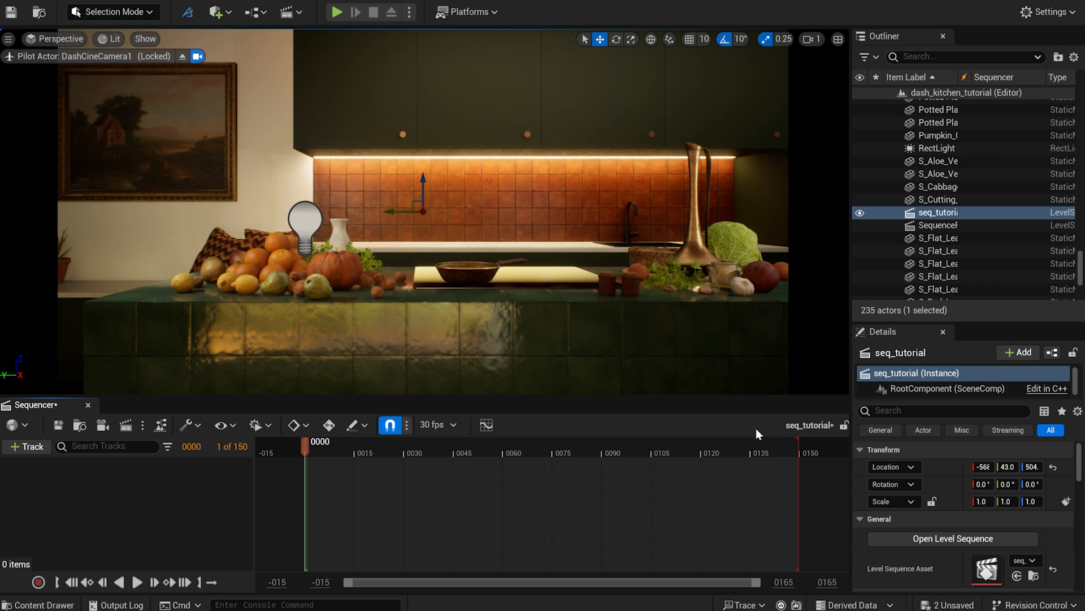
Bind DashCineCamera1 to the sequence and key its Location at frame 0.
text(camer)
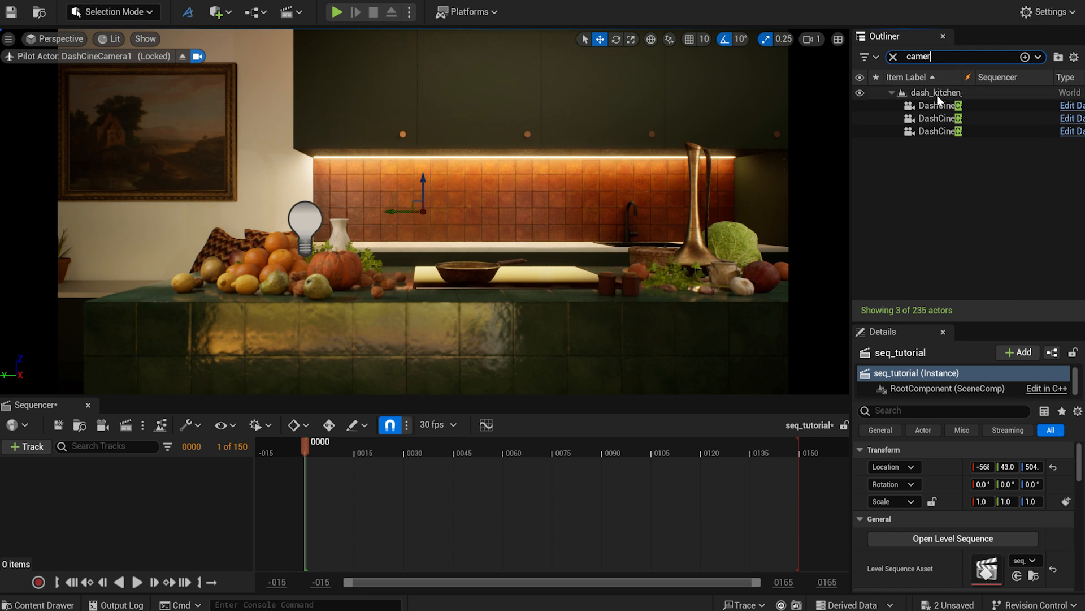
click(942, 105)
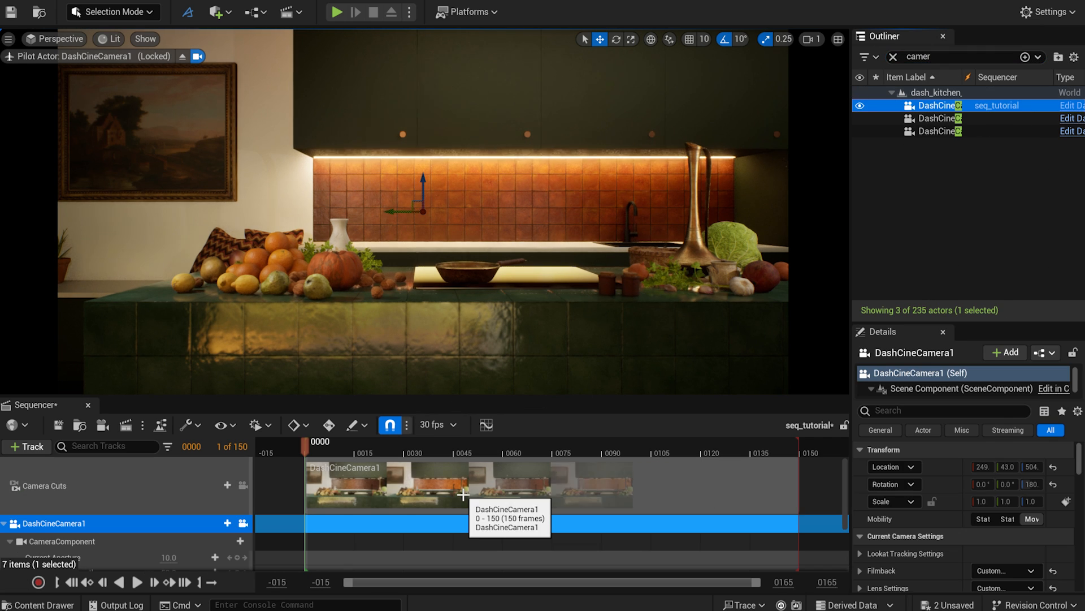
click(10, 541)
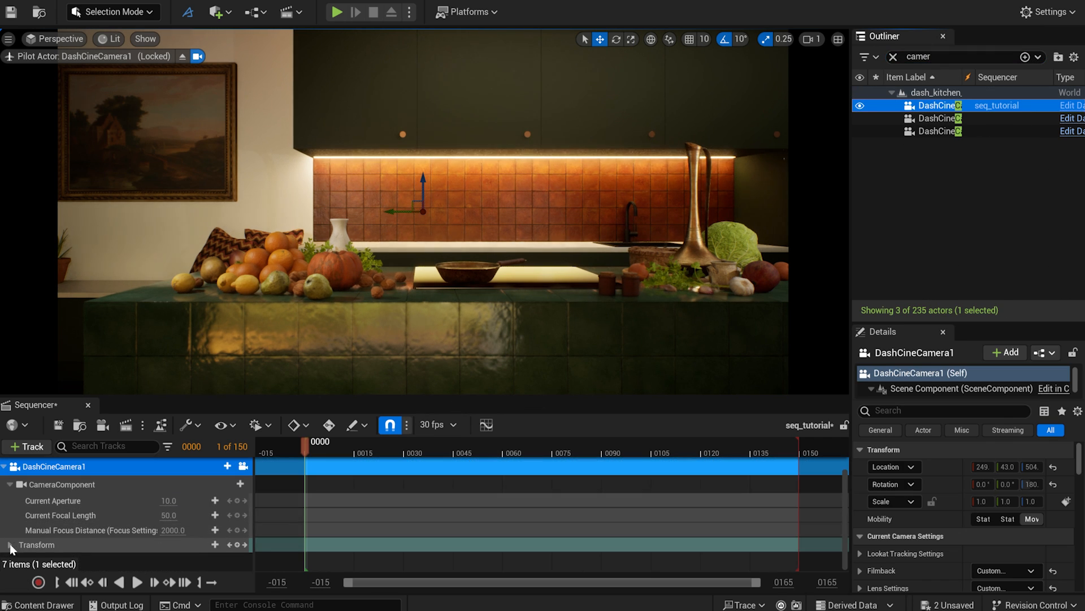
click(10, 545)
text(36)
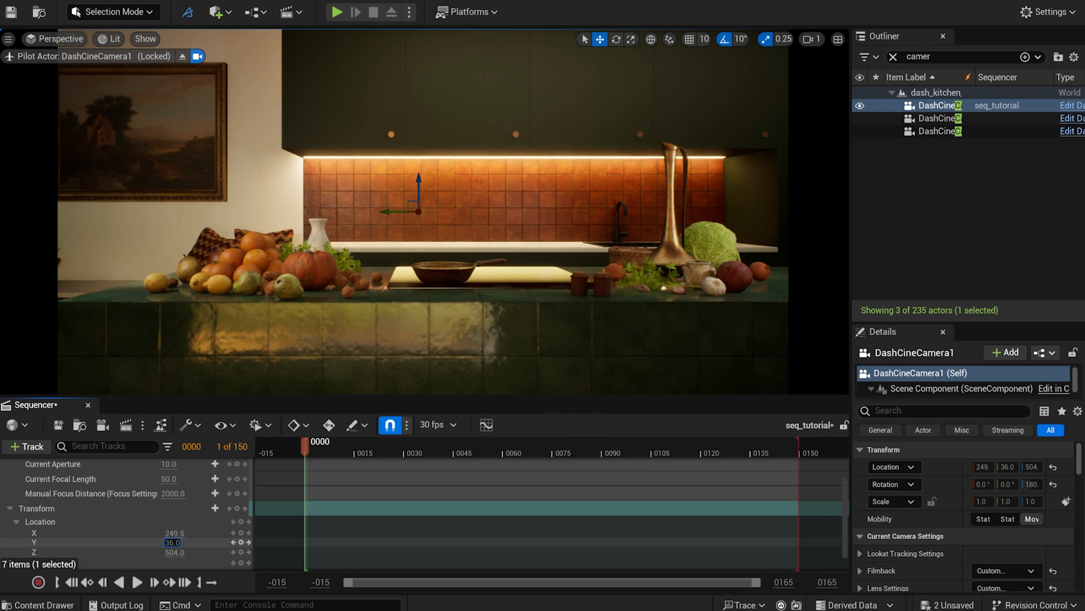
mouse_move(242, 546)
text(34)
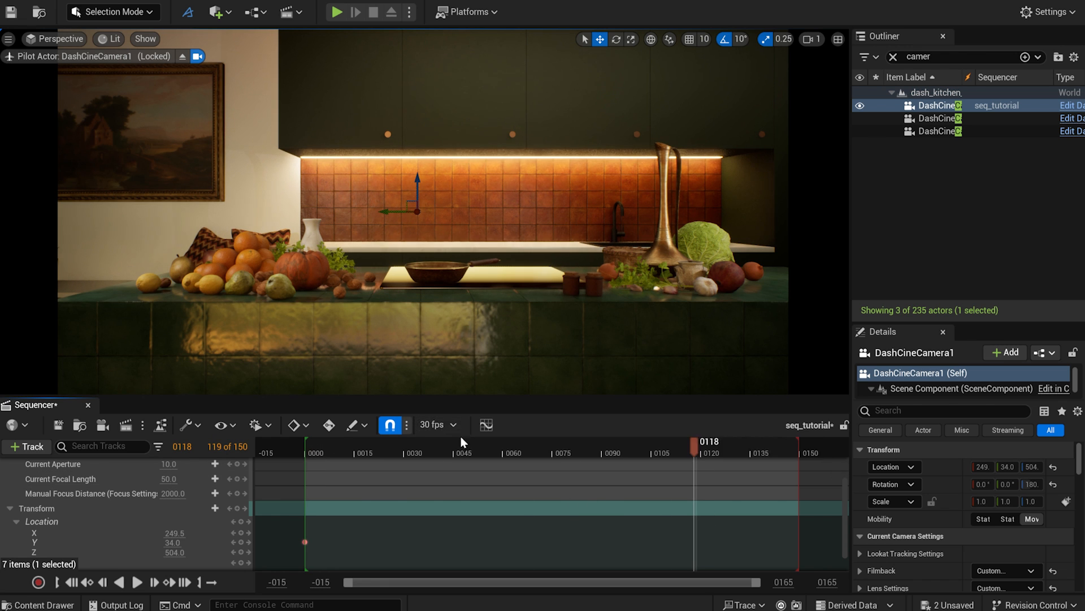
click(450, 424)
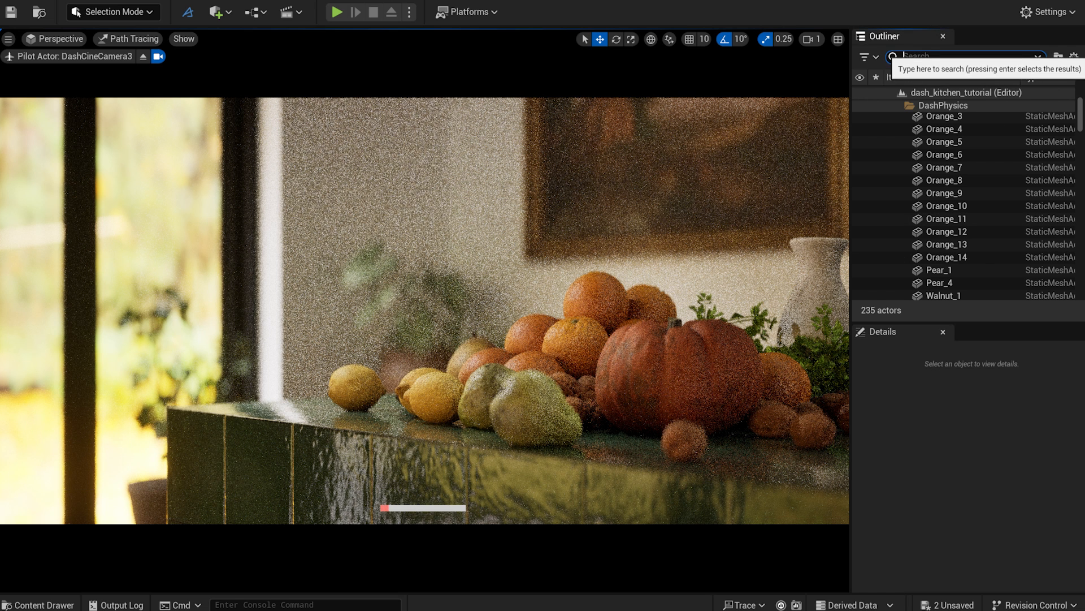
Set PostProcessVolume path tracing to 10 bounces, 2000 samples per pixel, denoiser off.
text(post)
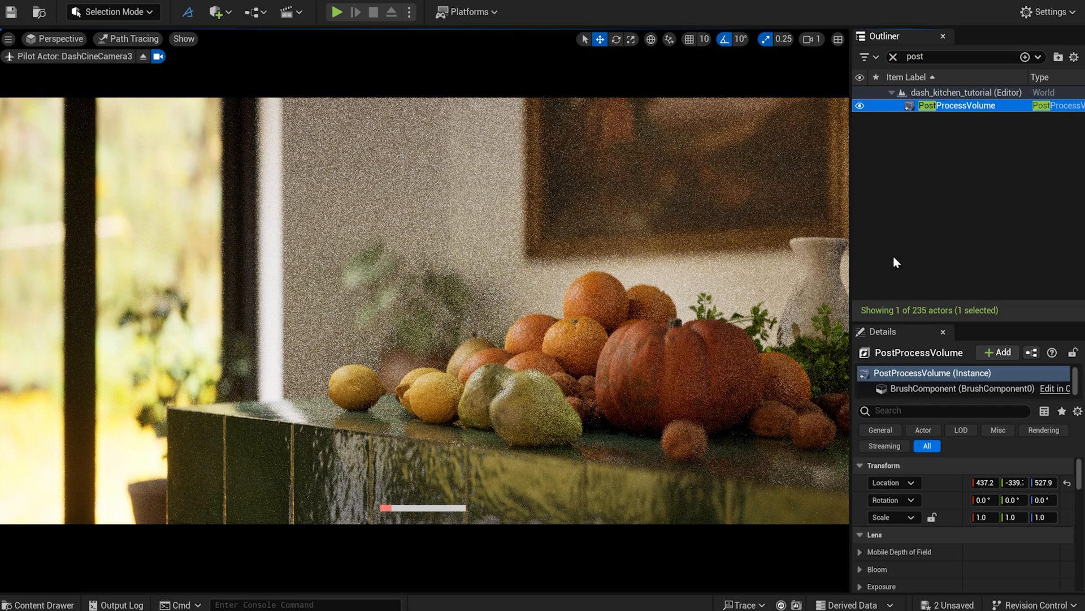
text(path)
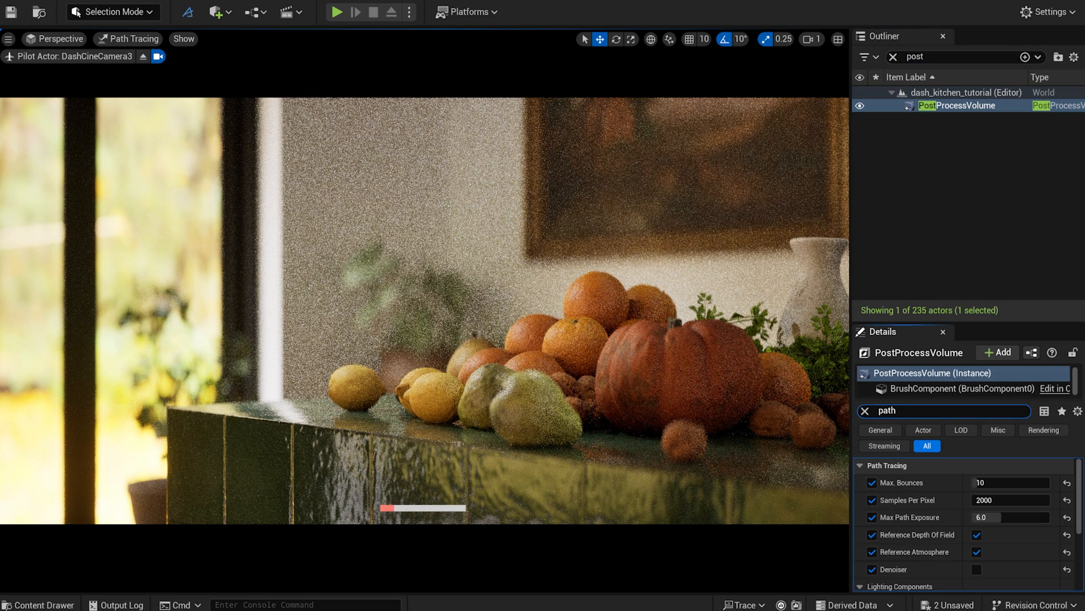
click(977, 528)
text(cine)
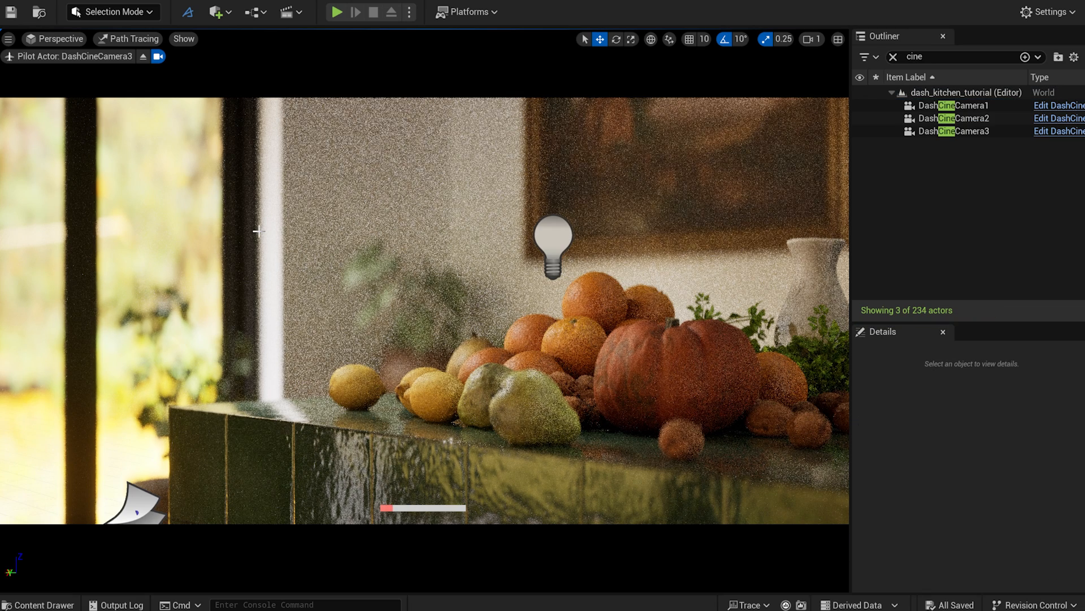
click(111, 6)
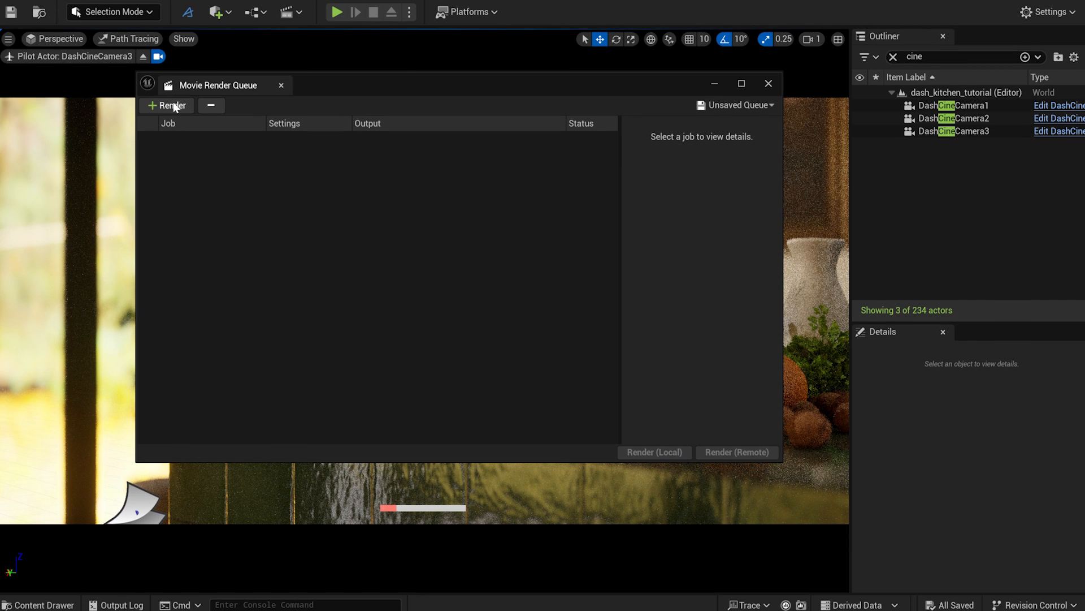
Configure seq_1's render job: path-traced EXR, game overrides, 3840×2160, 64 anti-aliasing samples.
click(167, 105)
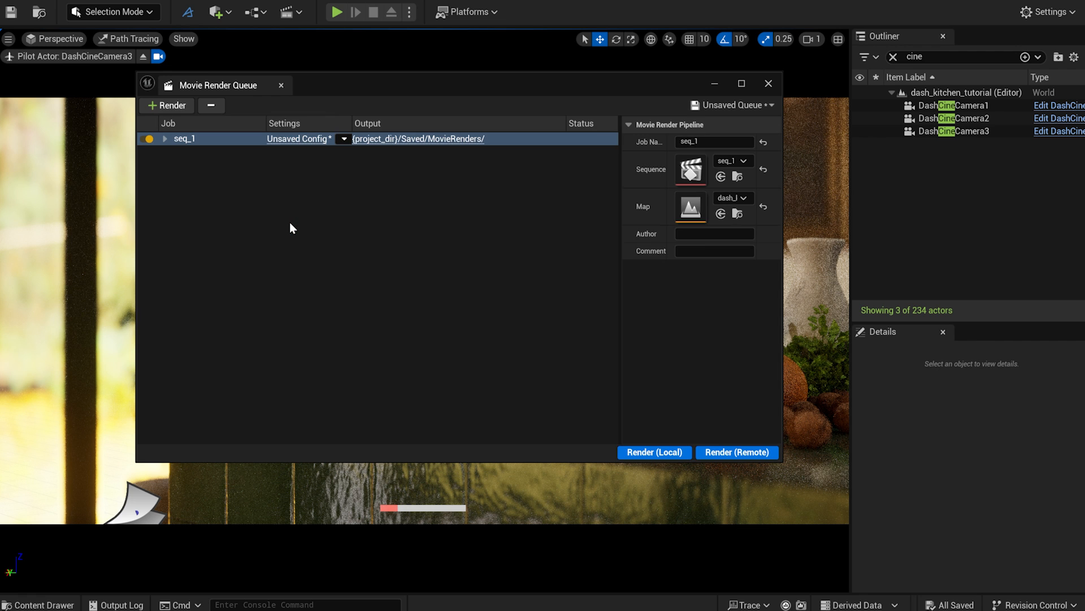
click(298, 139)
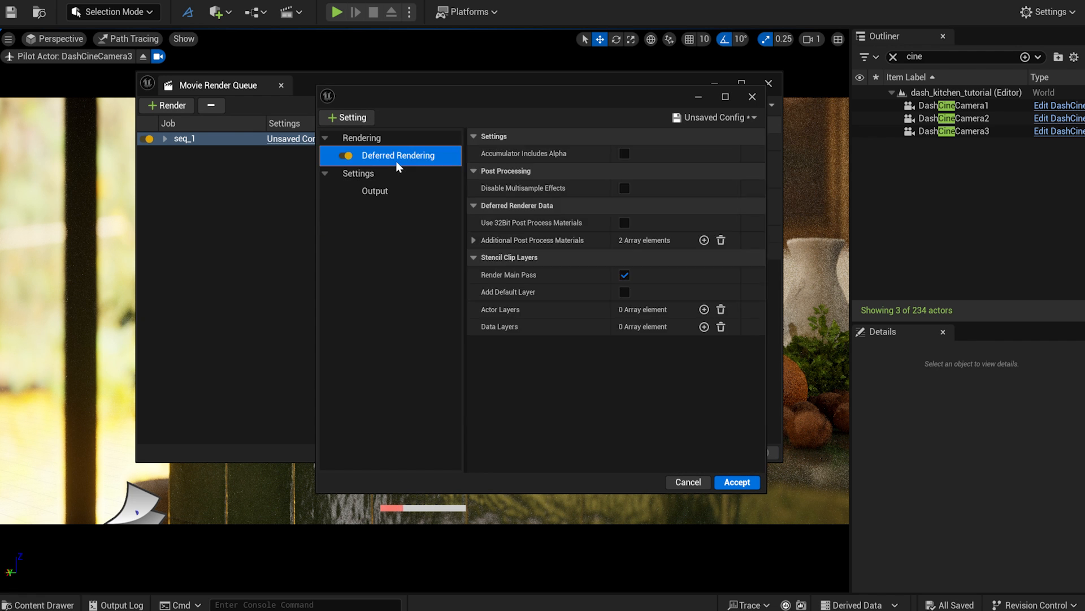
click(347, 117)
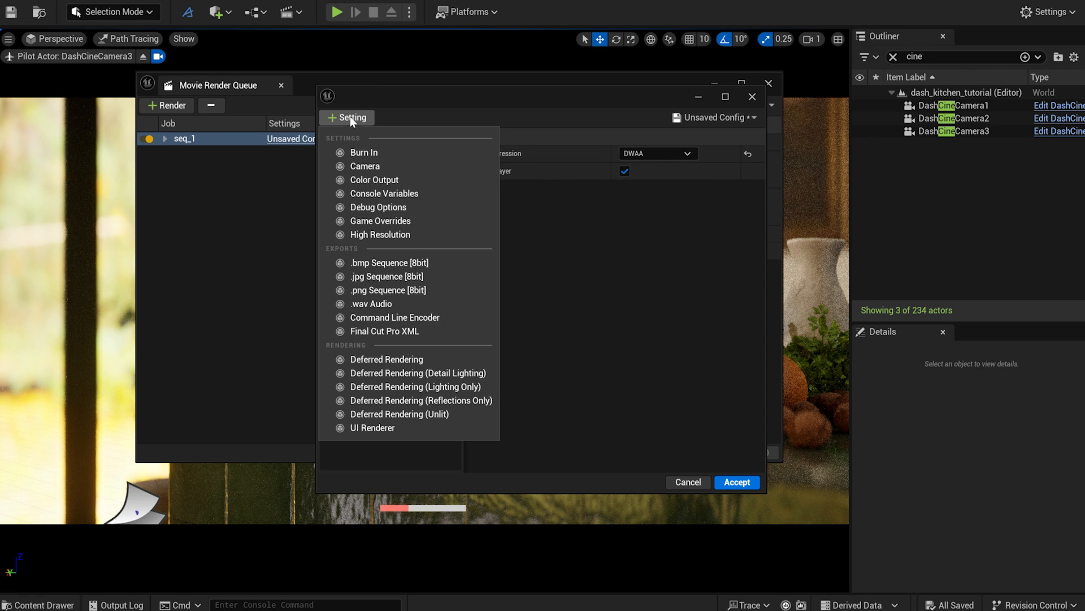
click(380, 219)
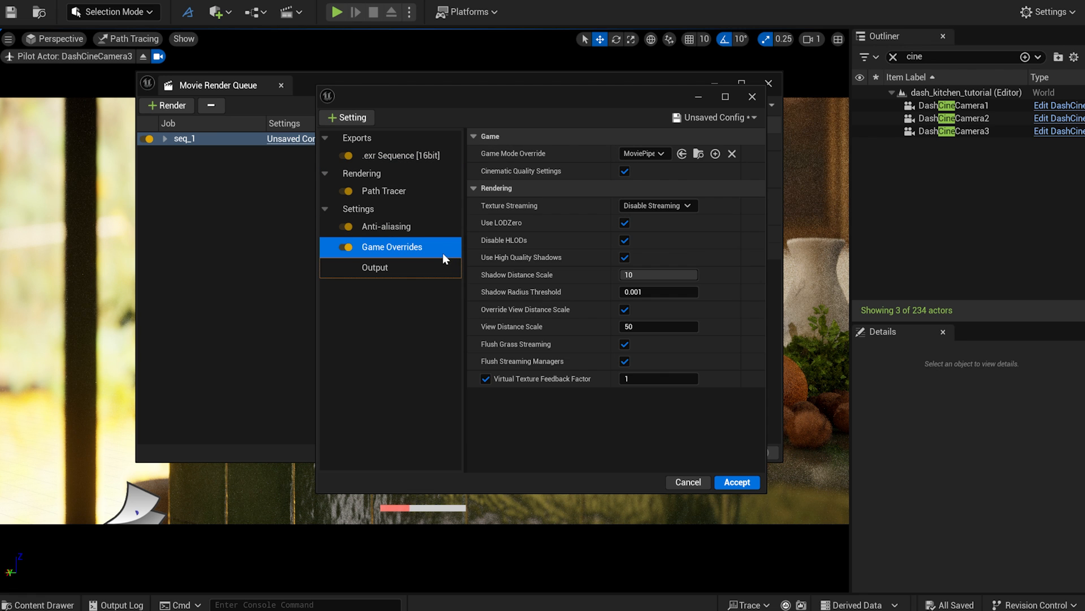
mouse_move(552, 229)
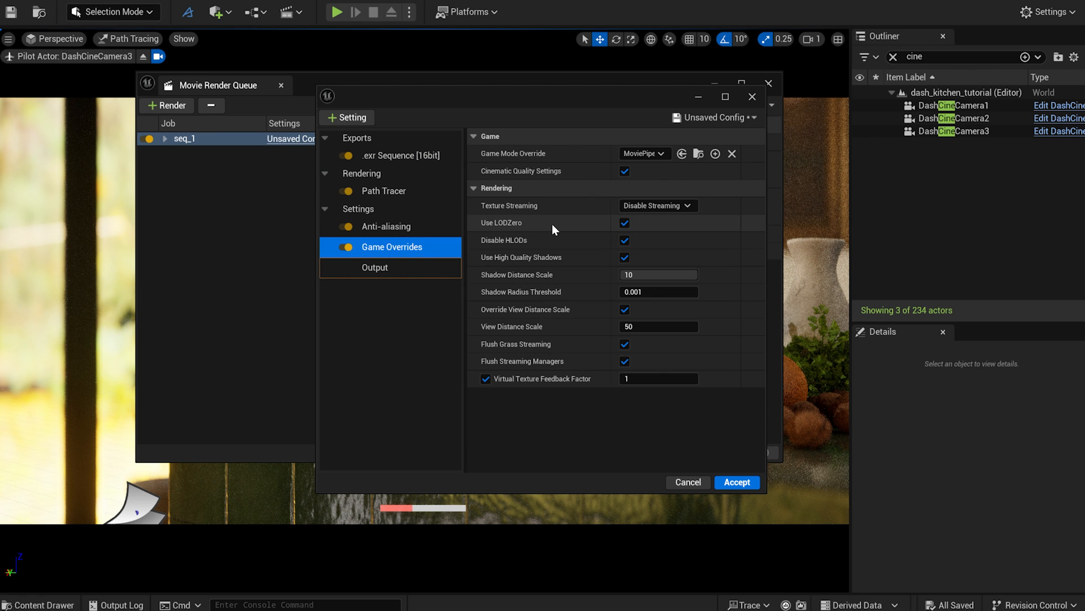
click(375, 268)
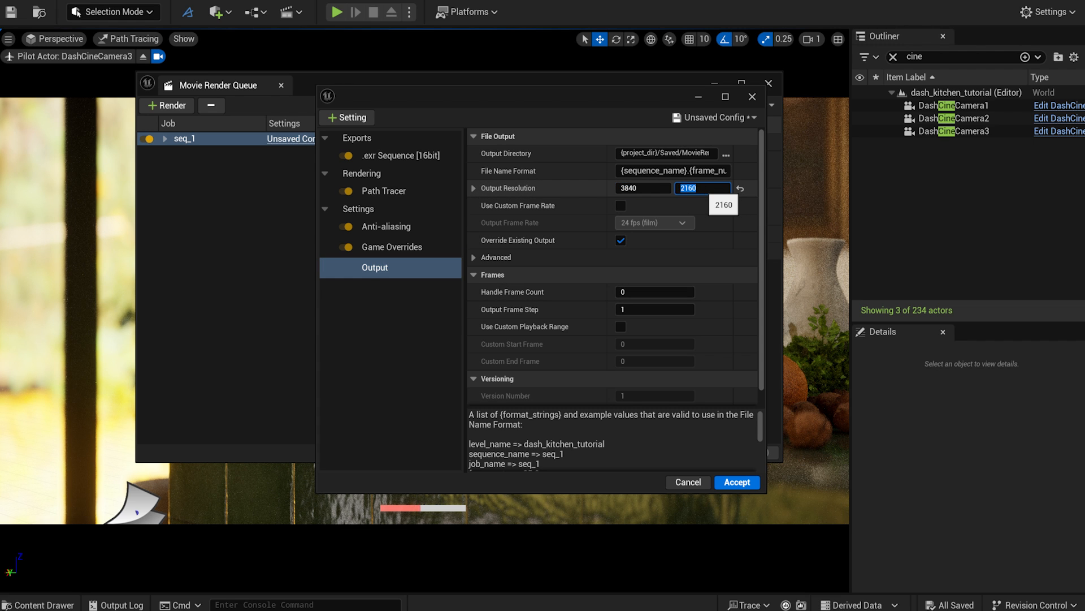
mouse_move(725, 153)
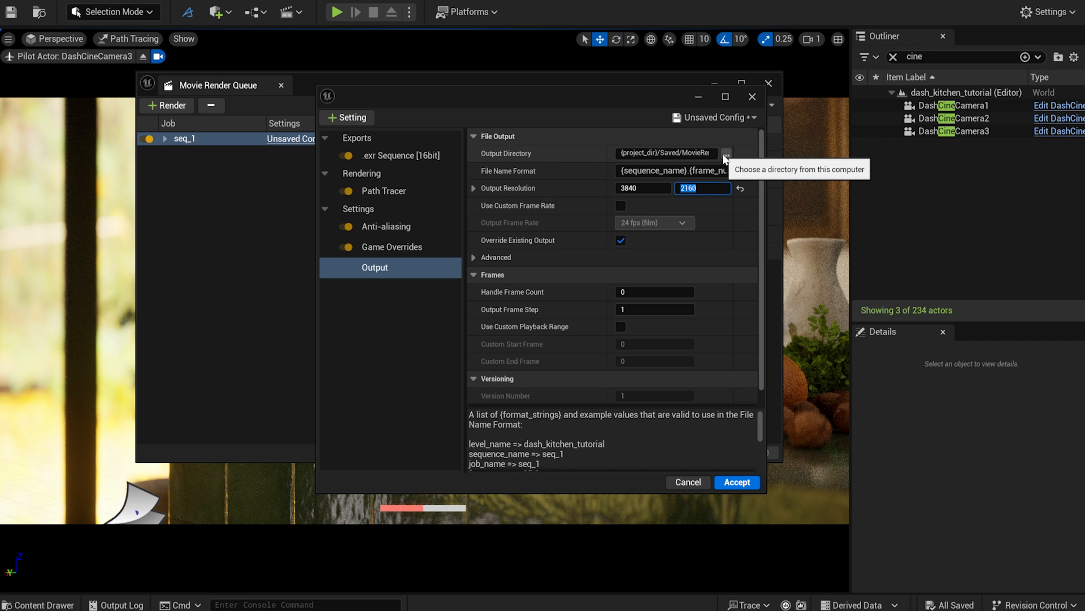
mouse_move(393, 230)
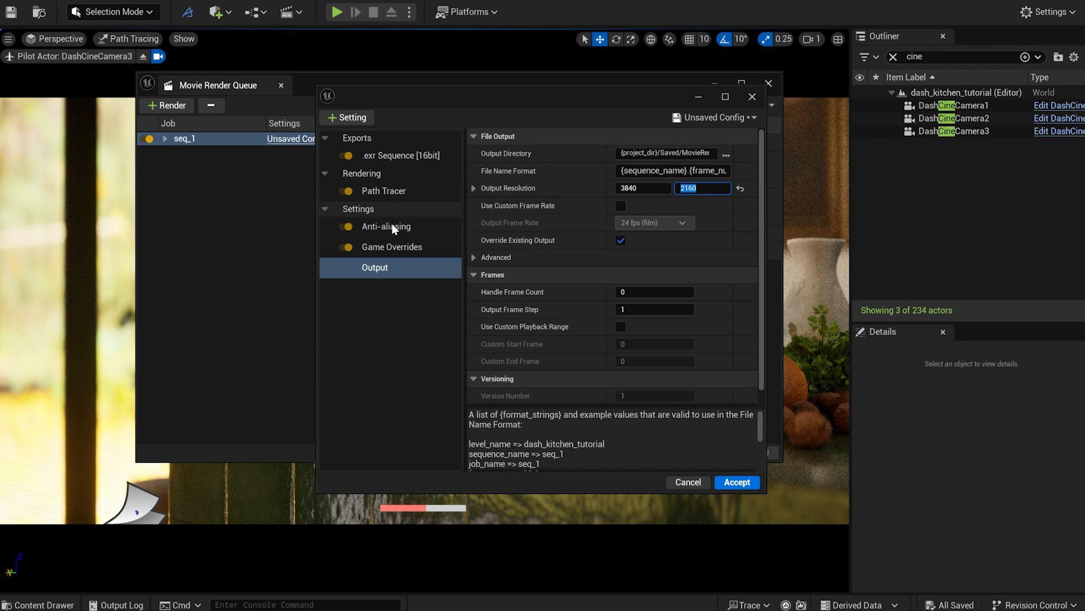
click(386, 226)
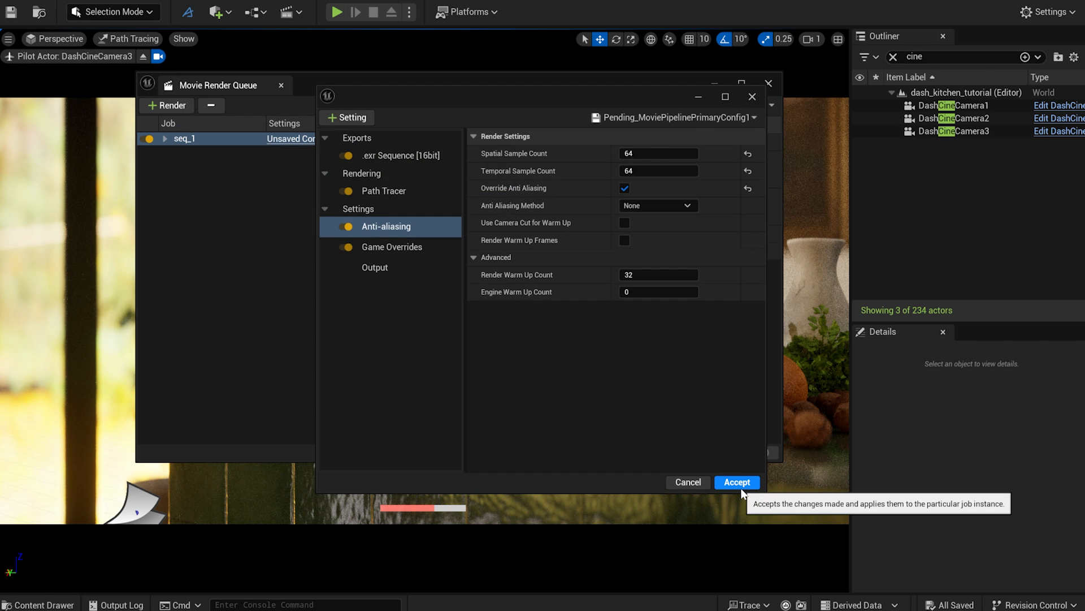
click(737, 482)
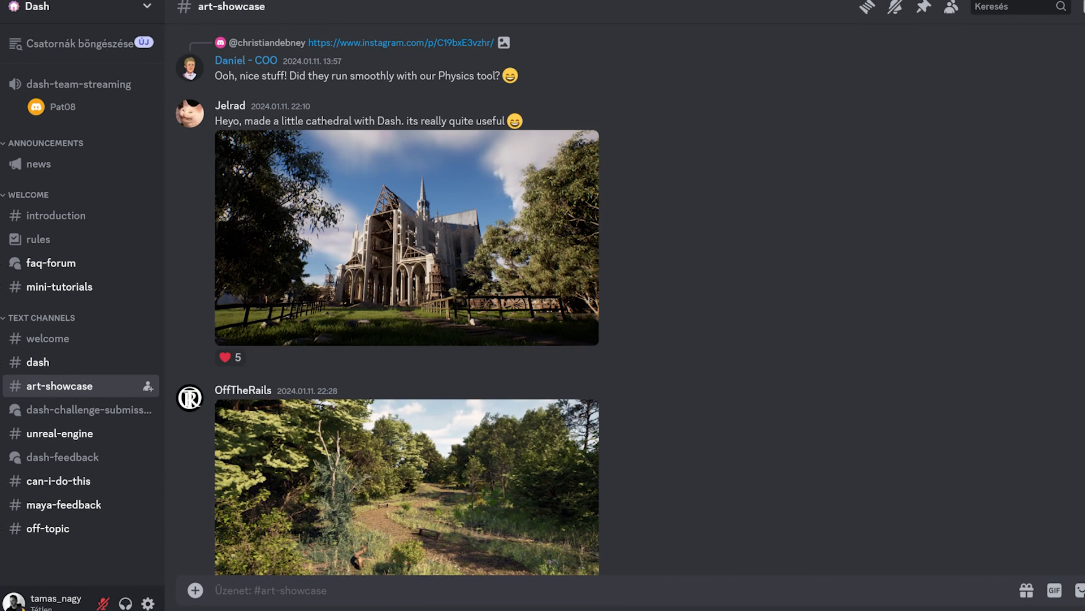
scroll(down, 3)
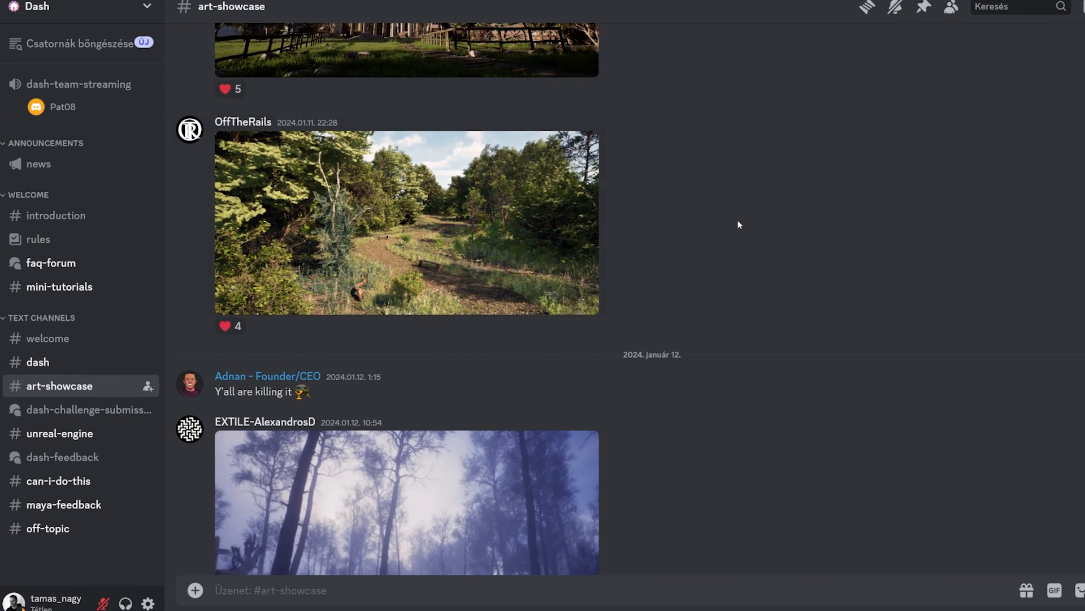
scroll(down, 3)
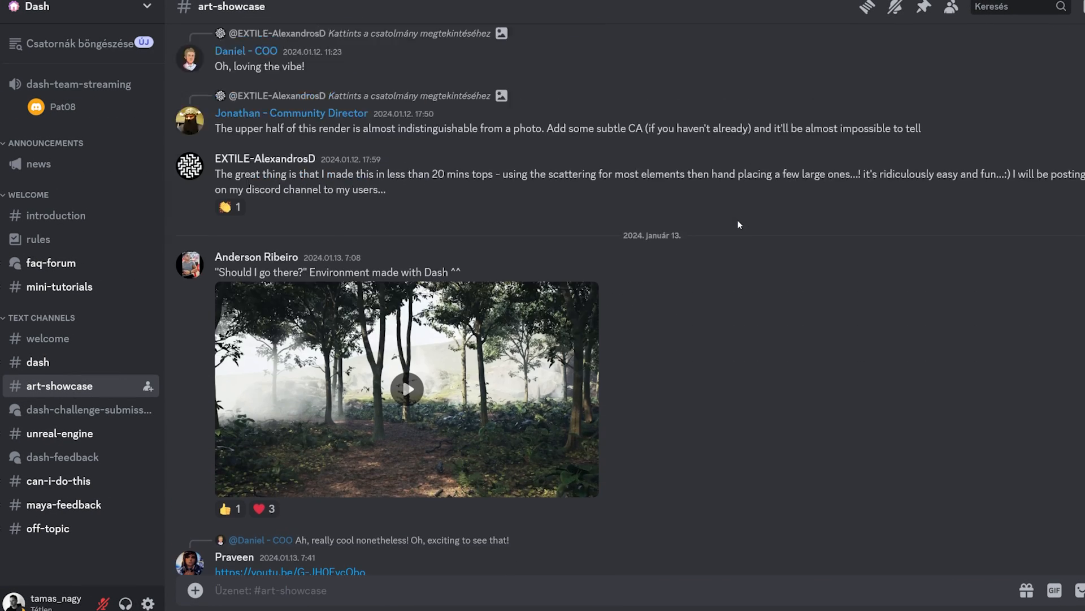
scroll(down, 3)
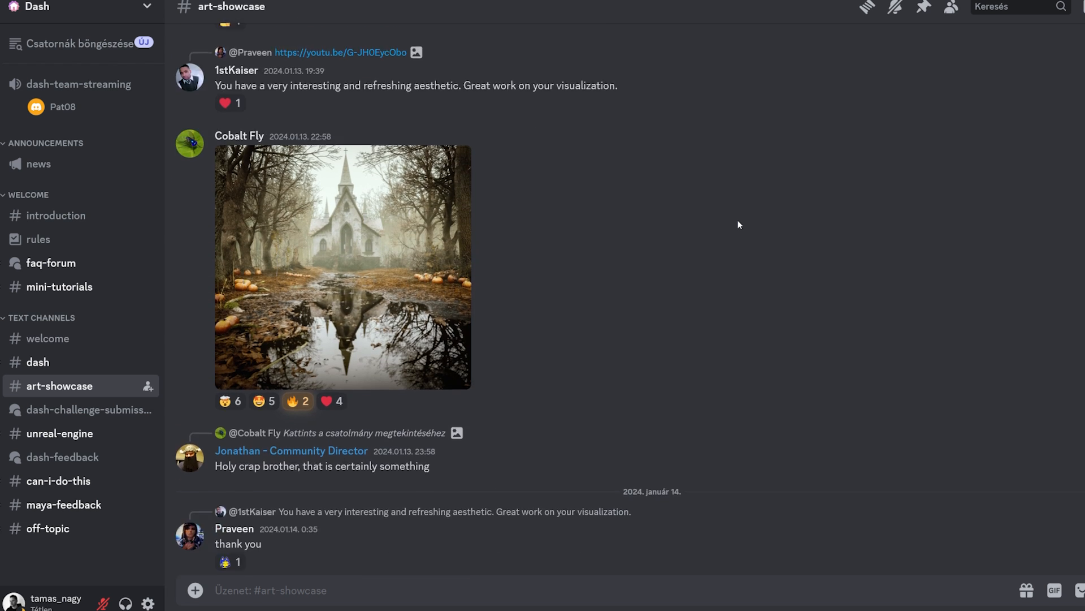
scroll(down, 3)
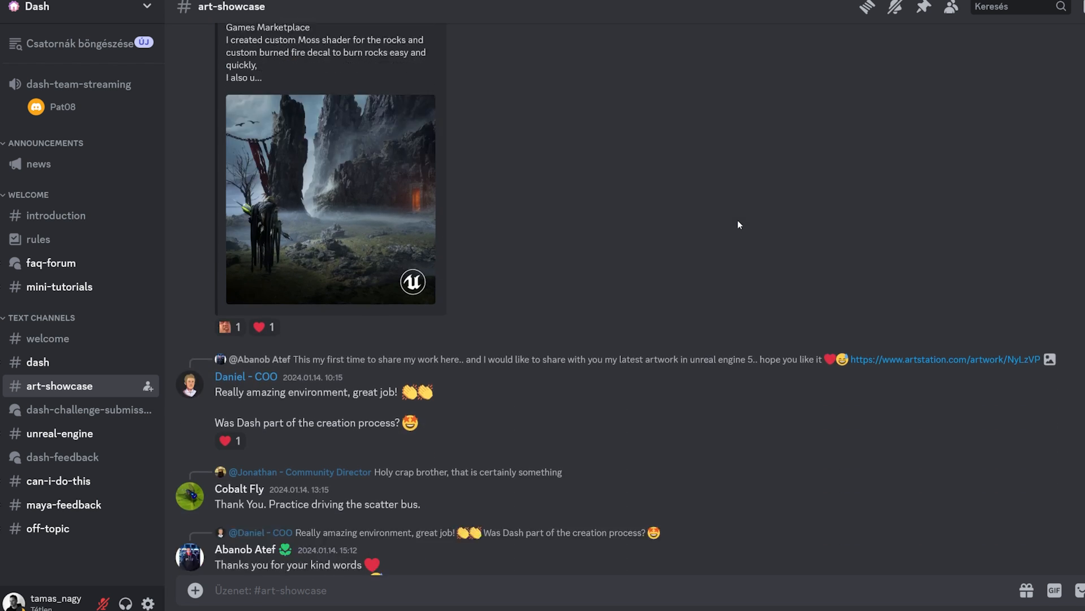